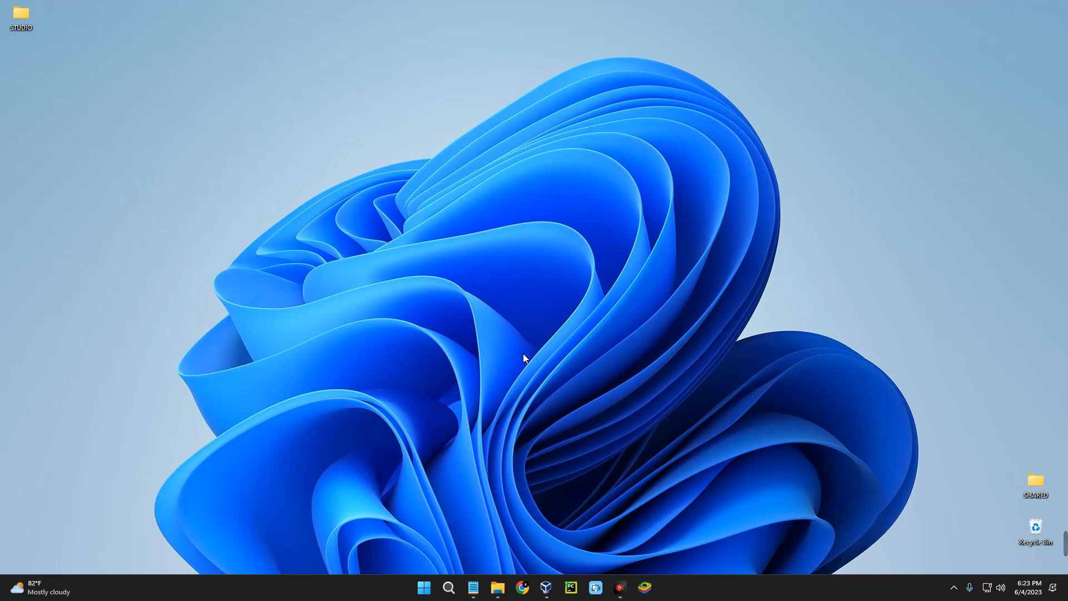
mouse_move(553, 514)
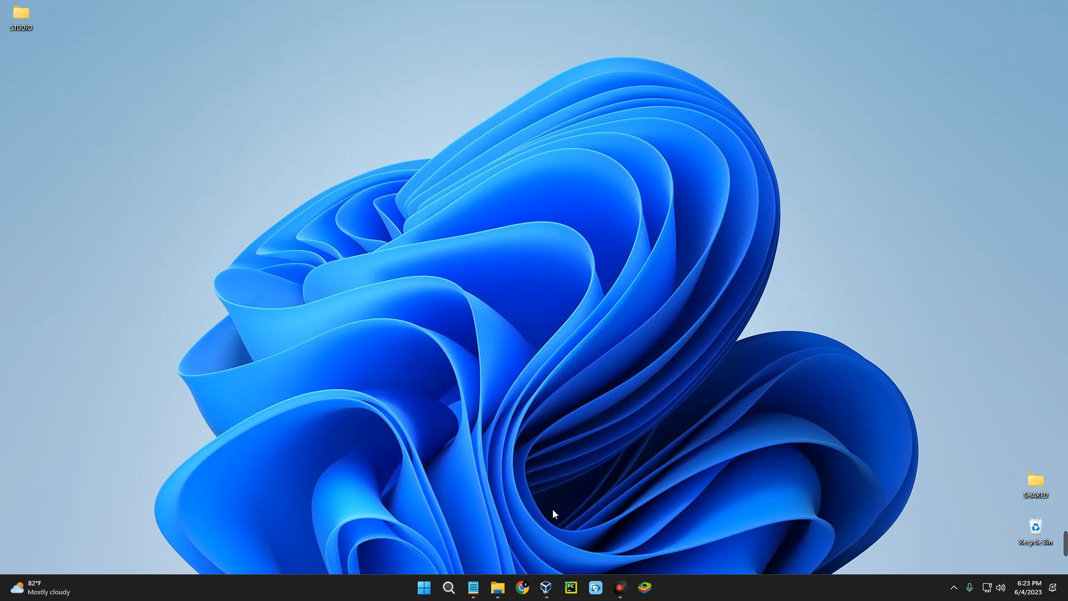
- Bring up VirtualBox Manager and look over the Manjaro Linux and Windows XP machines
click(546, 586)
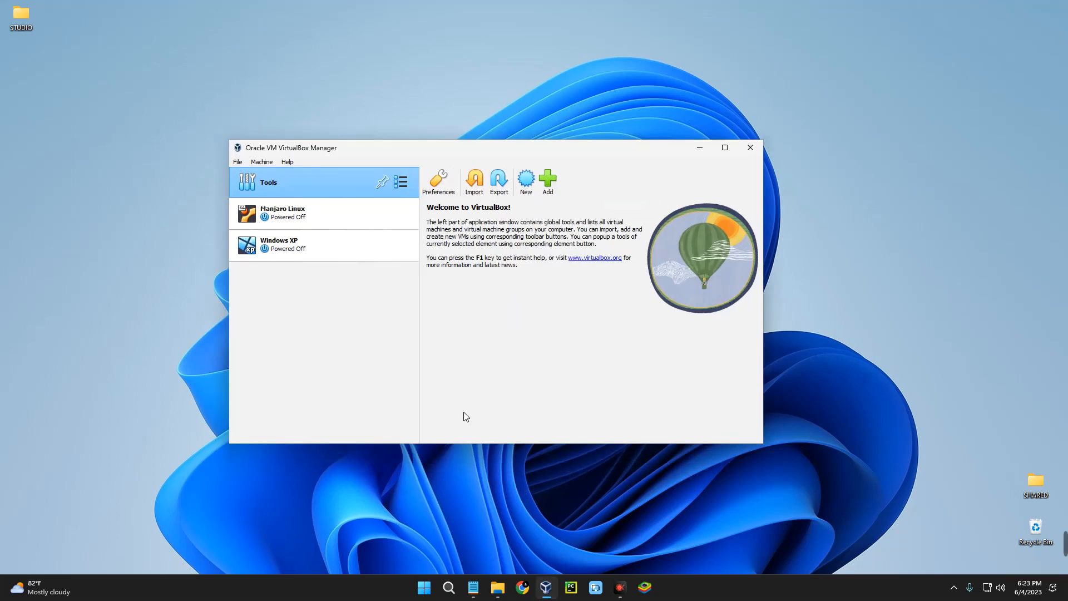
mouse_move(424, 384)
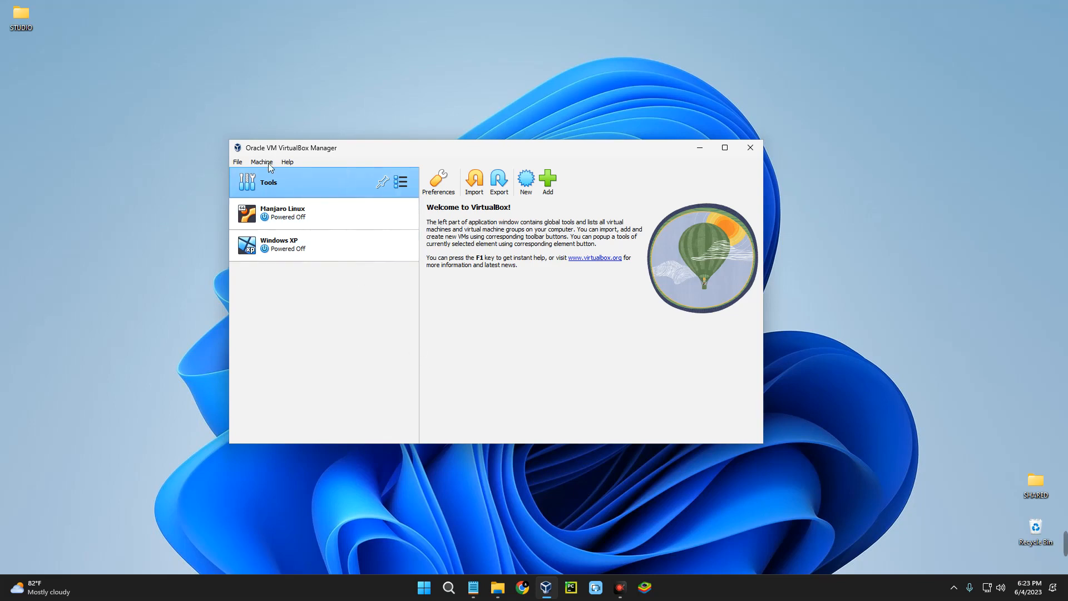
click(307, 245)
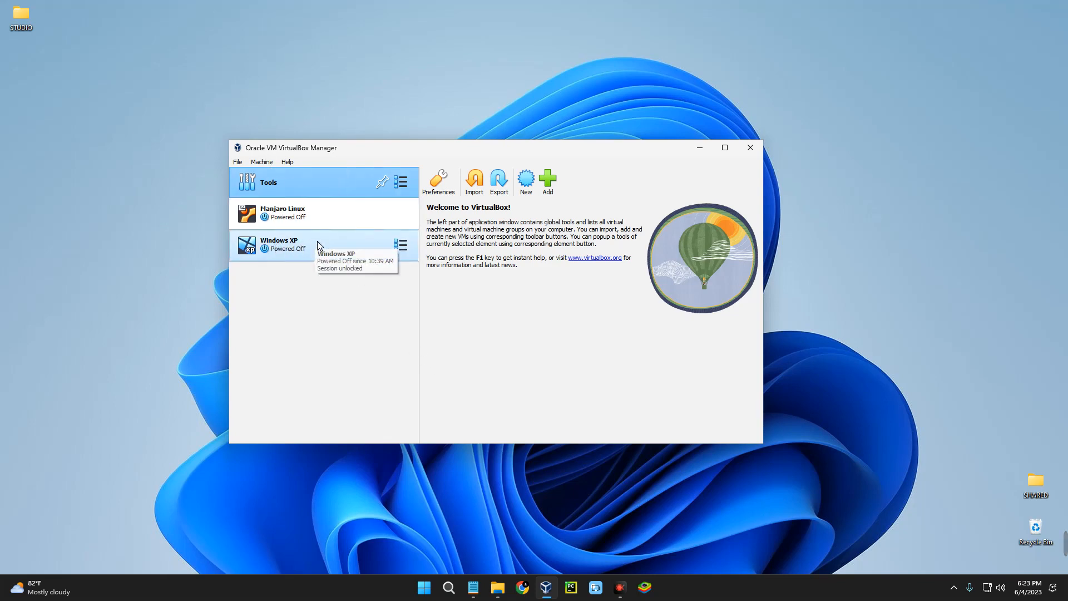
mouse_move(311, 327)
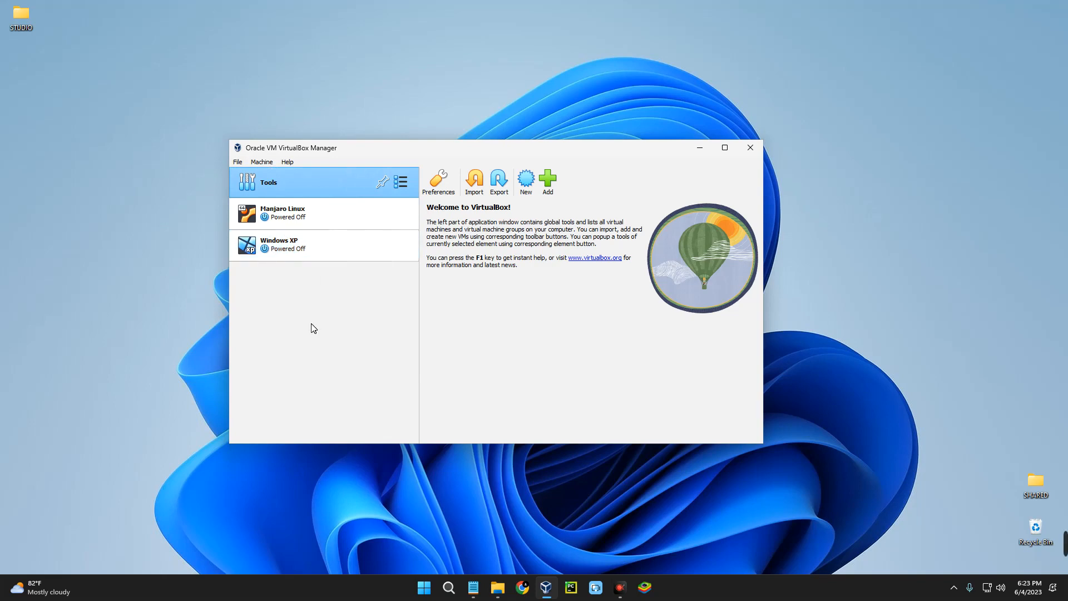
mouse_move(320, 300)
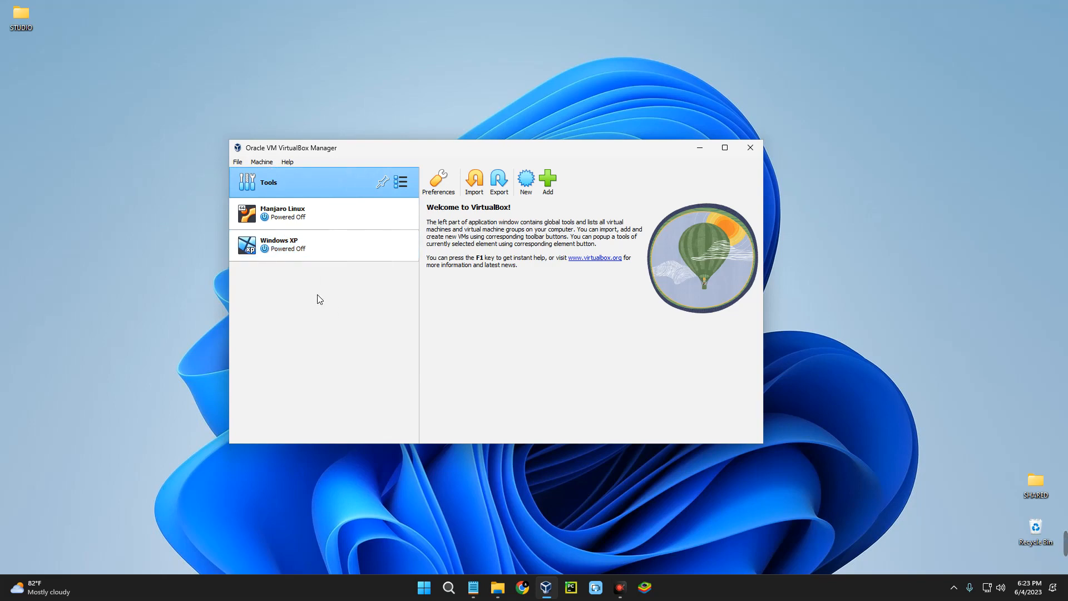
mouse_move(488, 319)
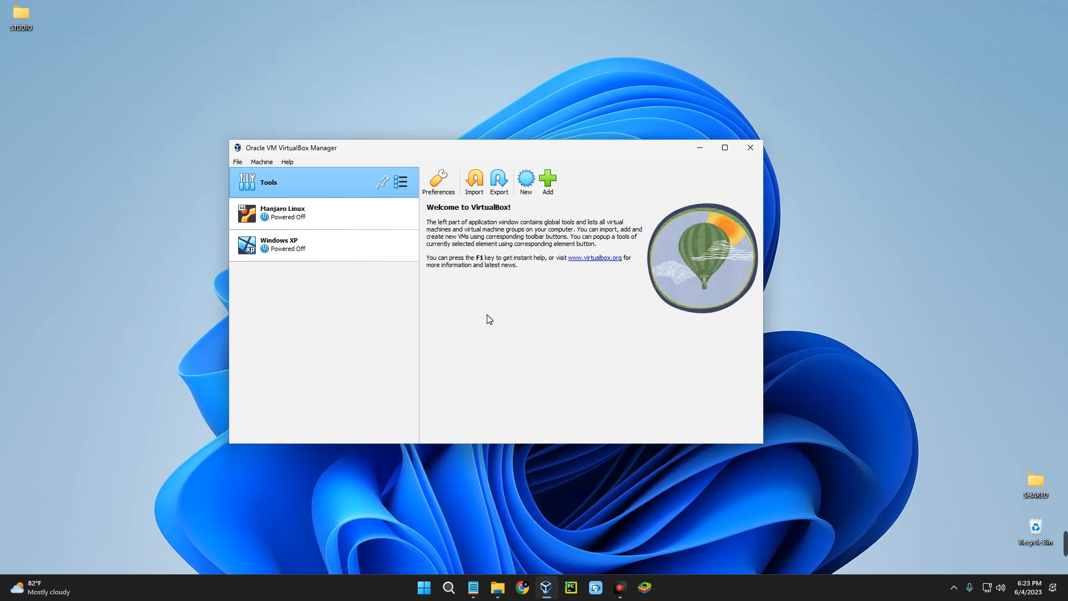
mouse_move(699, 150)
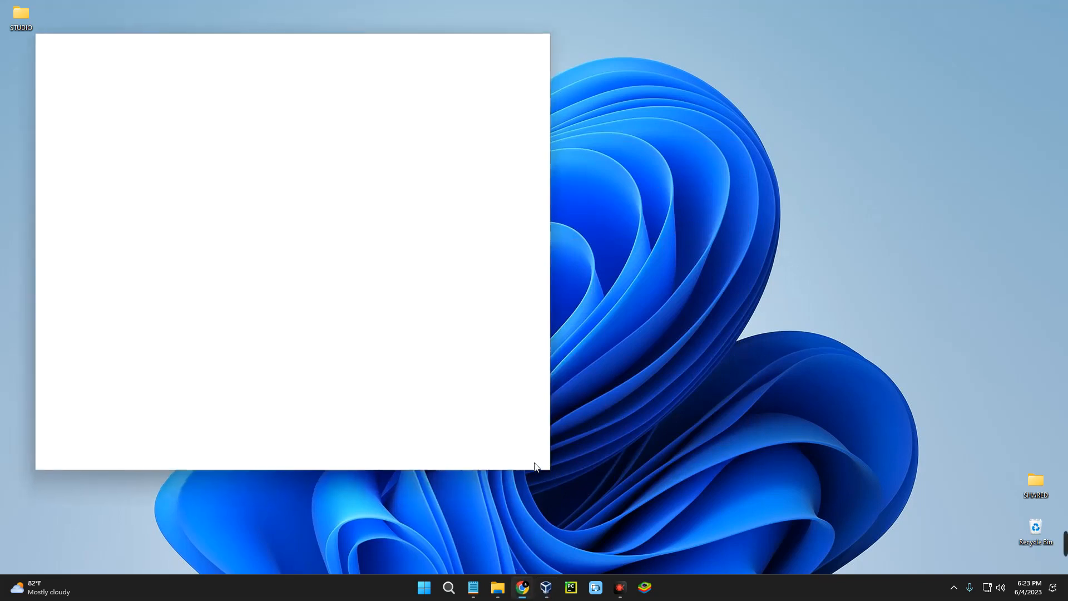
- Search Chrome for 'virtualbox' and land on the official virtualbox.org site
click(523, 587)
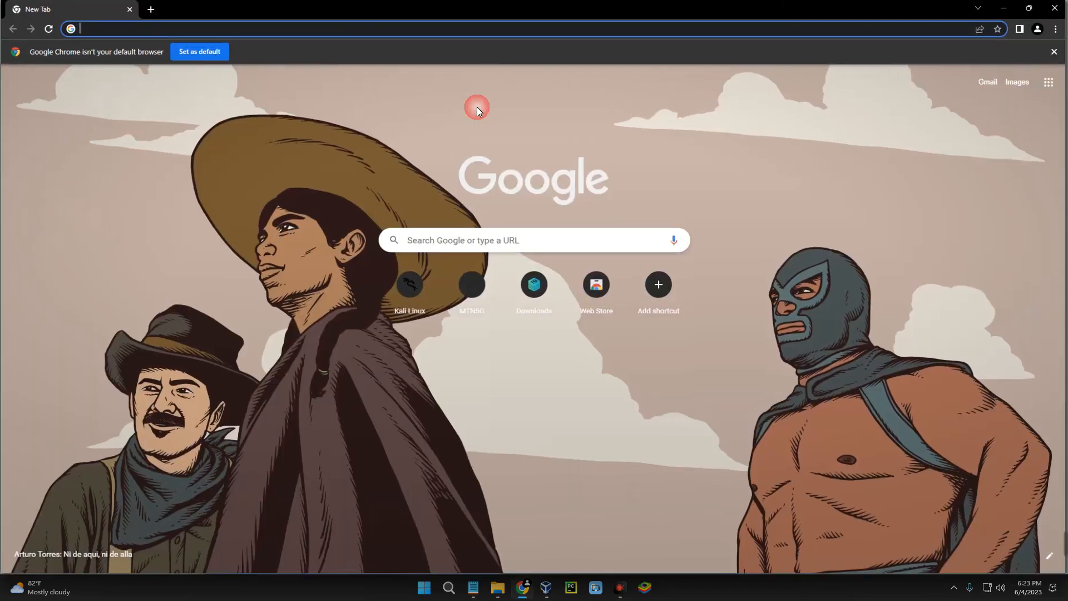
text(vi)
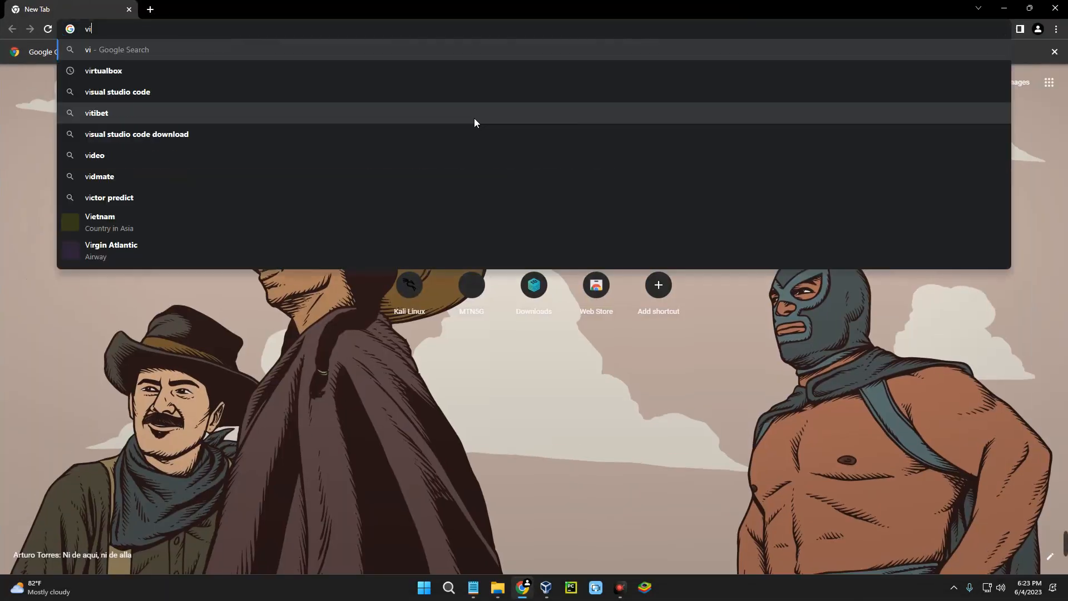
click(104, 70)
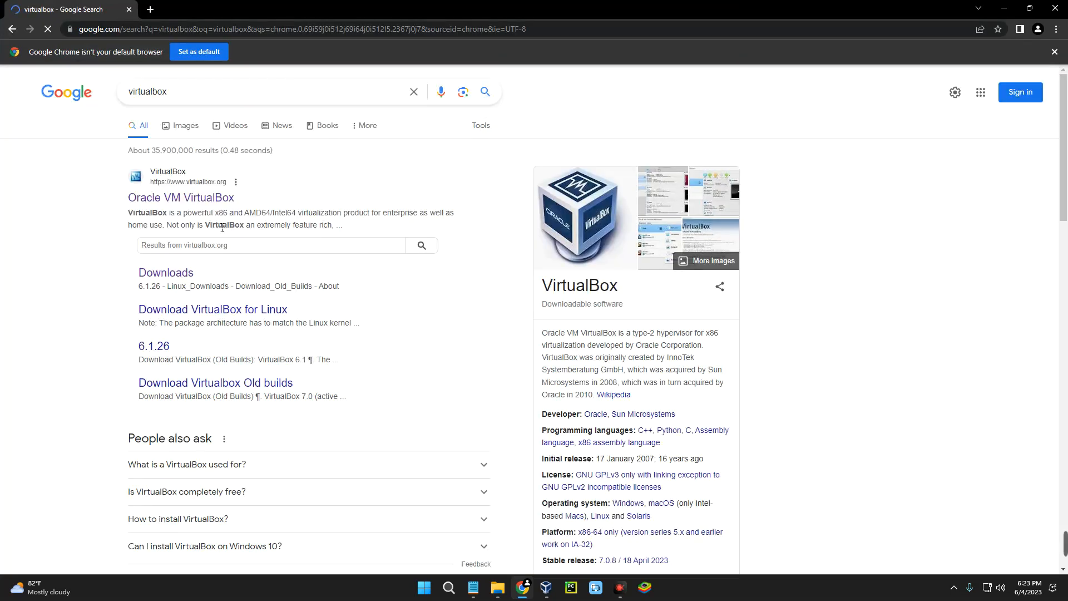
click(180, 198)
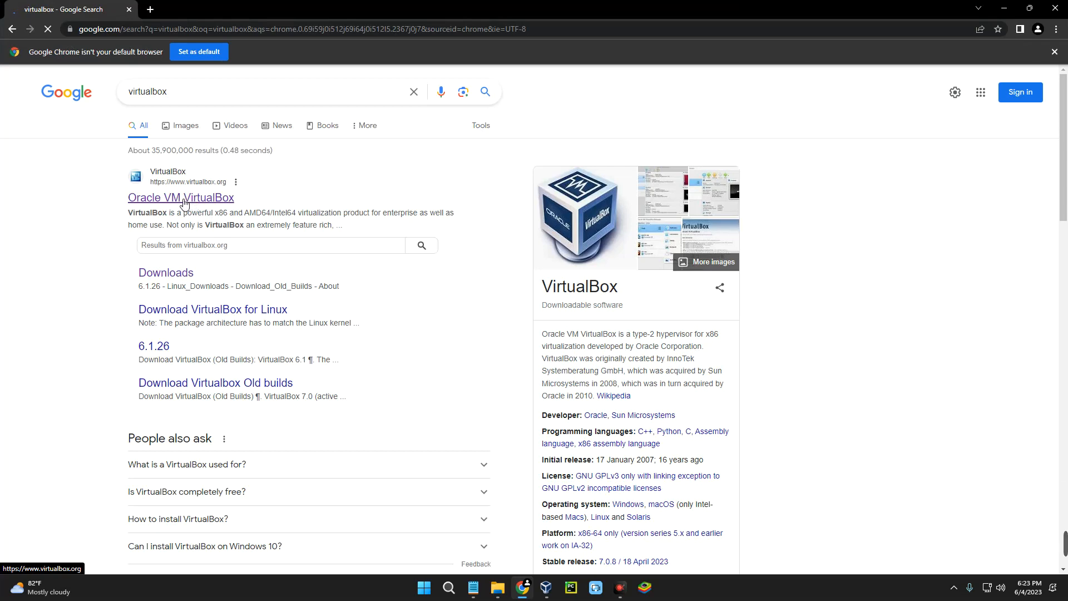
click(180, 198)
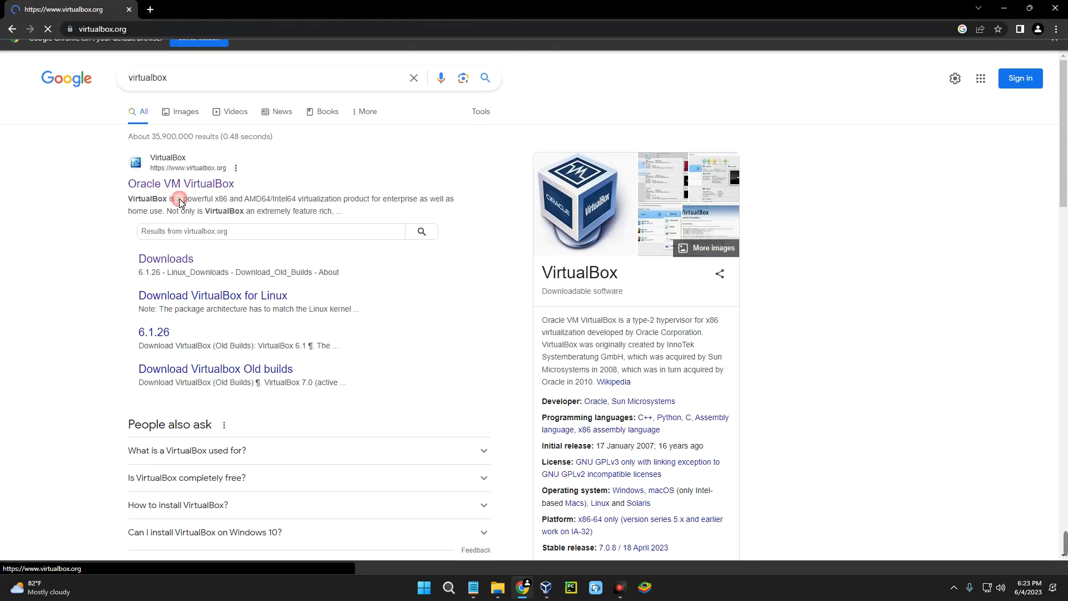
click(180, 184)
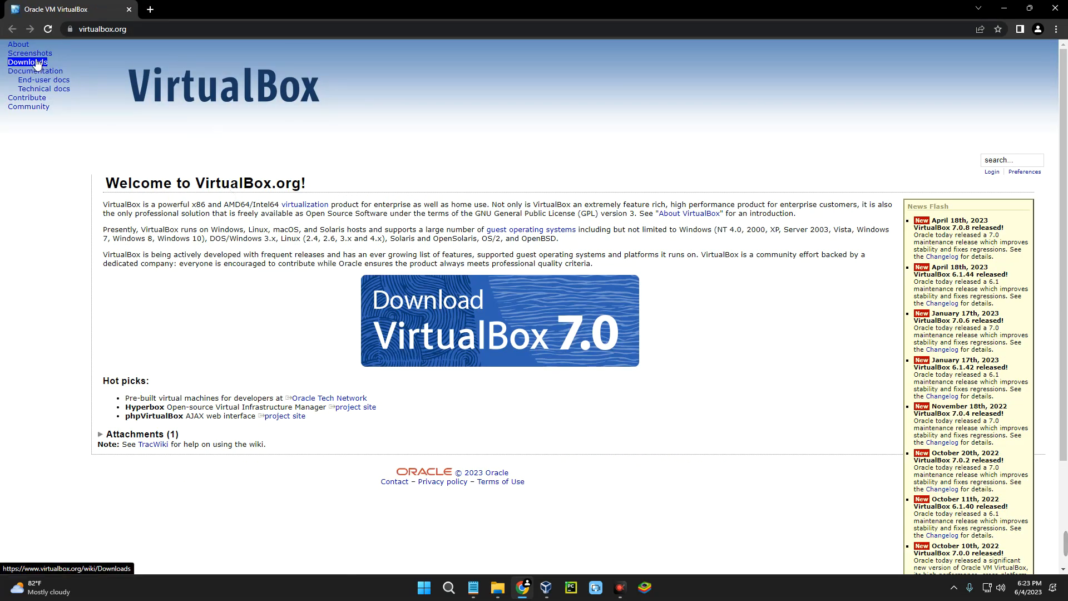
- Reach the Download VirtualBox page listing the 7.0.8 platform packages, then minimize Chrome
click(26, 62)
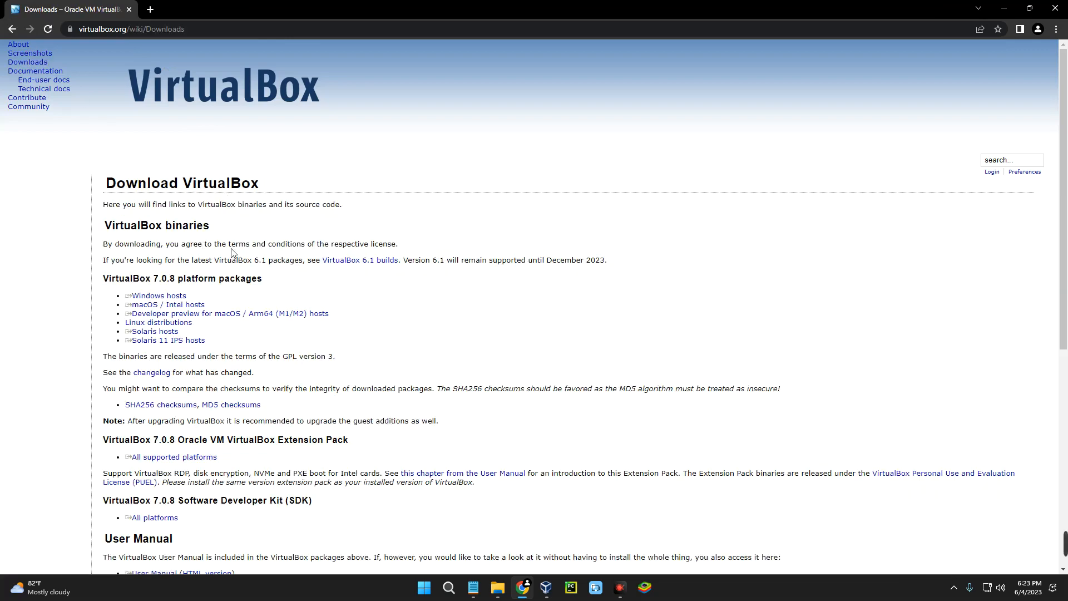
scroll(down, 3)
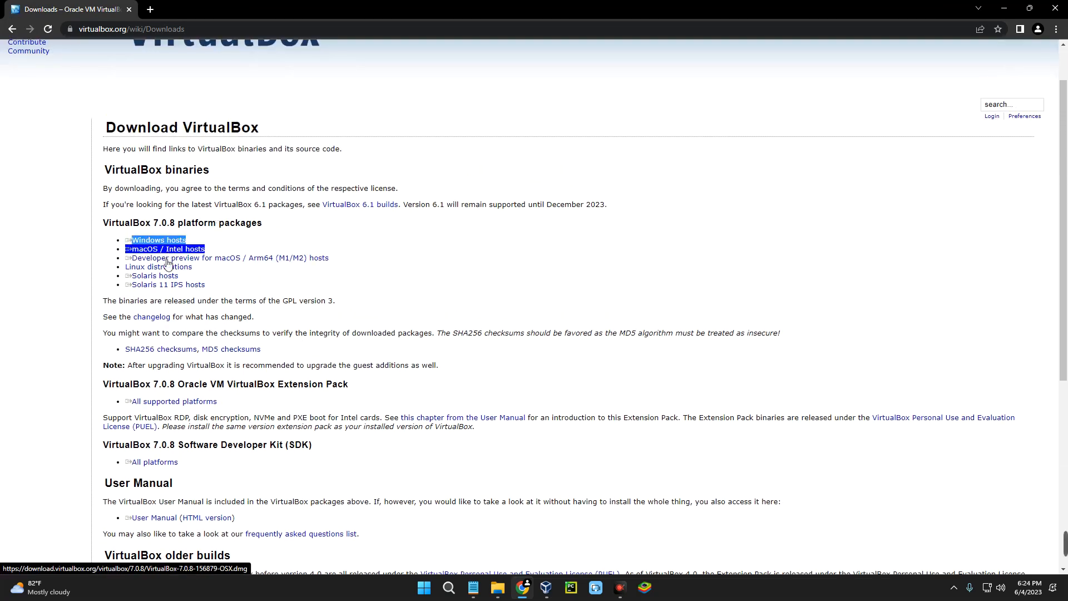
click(232, 238)
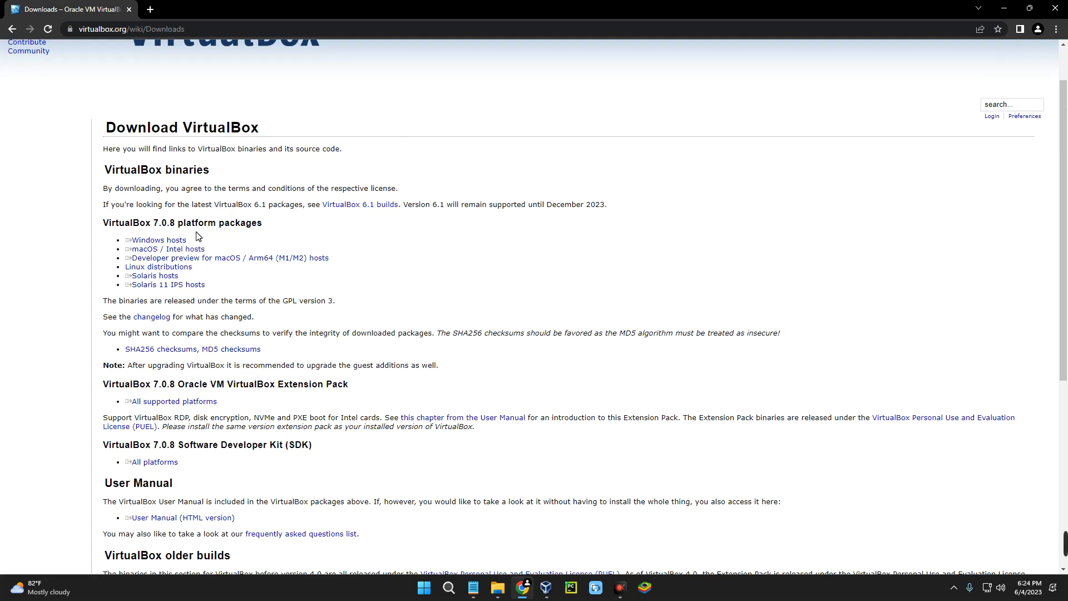
mouse_move(219, 243)
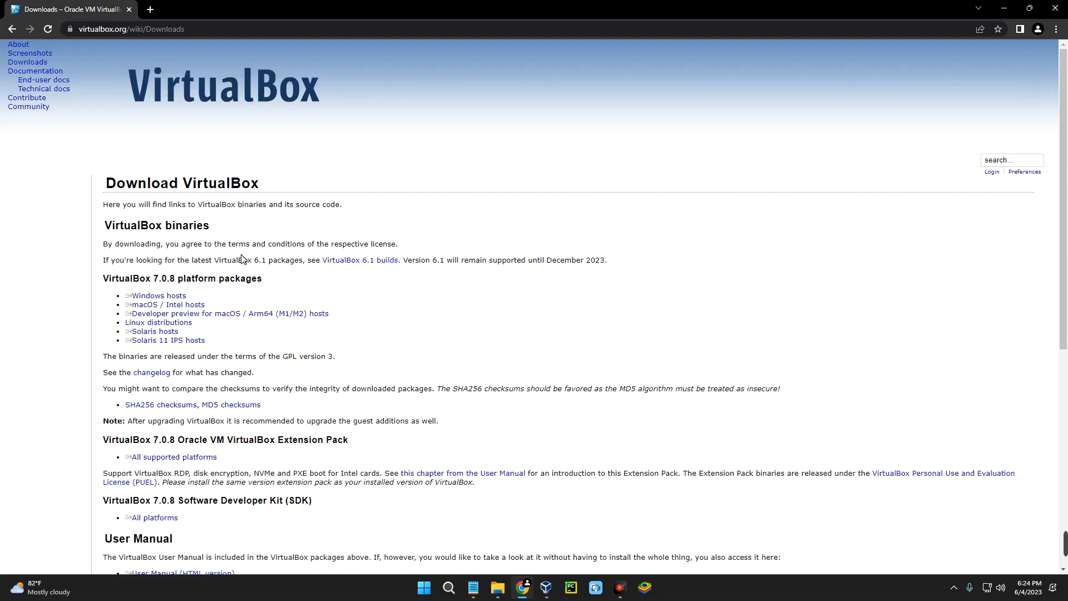
mouse_move(248, 261)
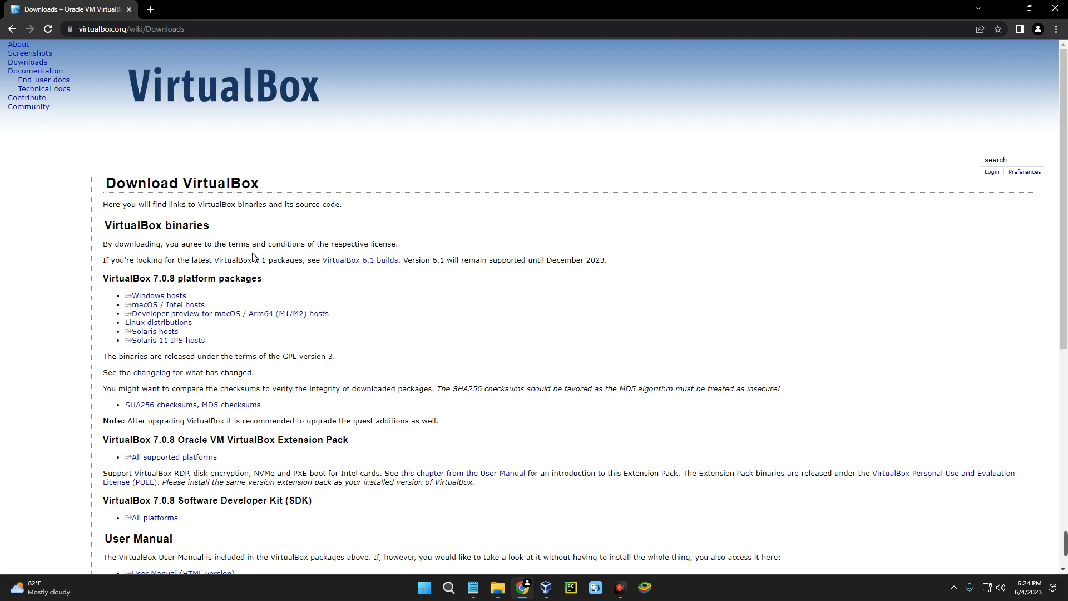
mouse_move(954, 128)
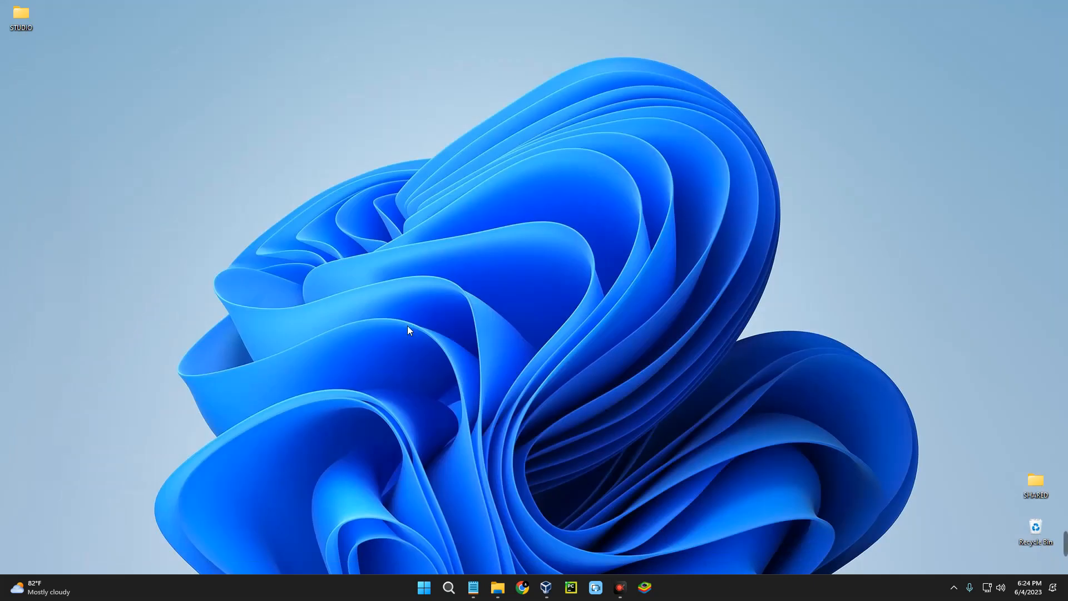
- Confirm the macOS Ventura ISO in Downloads is 14.6 GB, then return to VirtualBox Manager
click(498, 587)
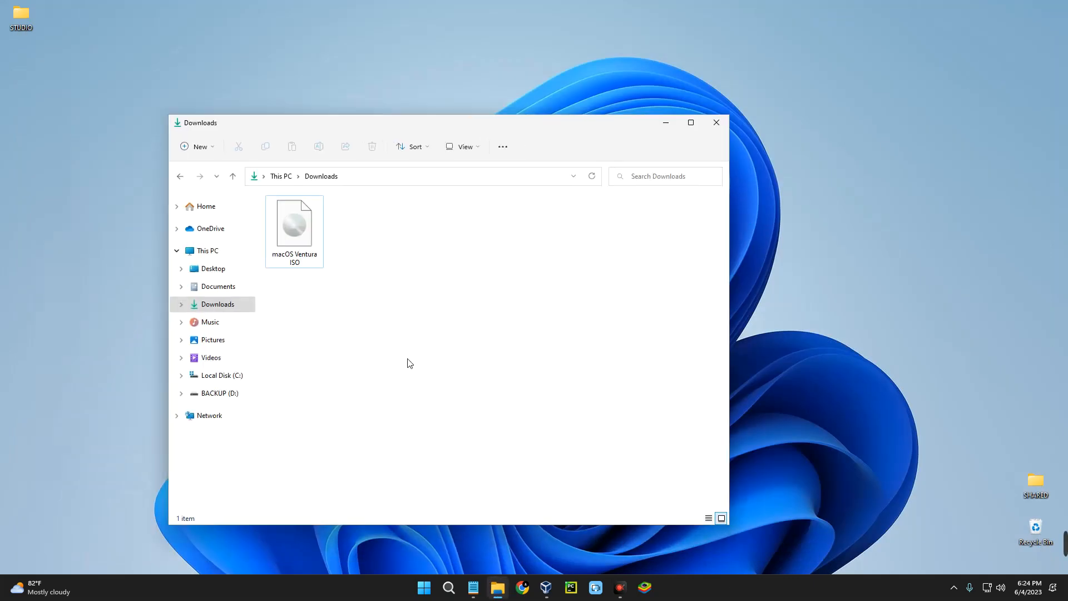
mouse_move(393, 275)
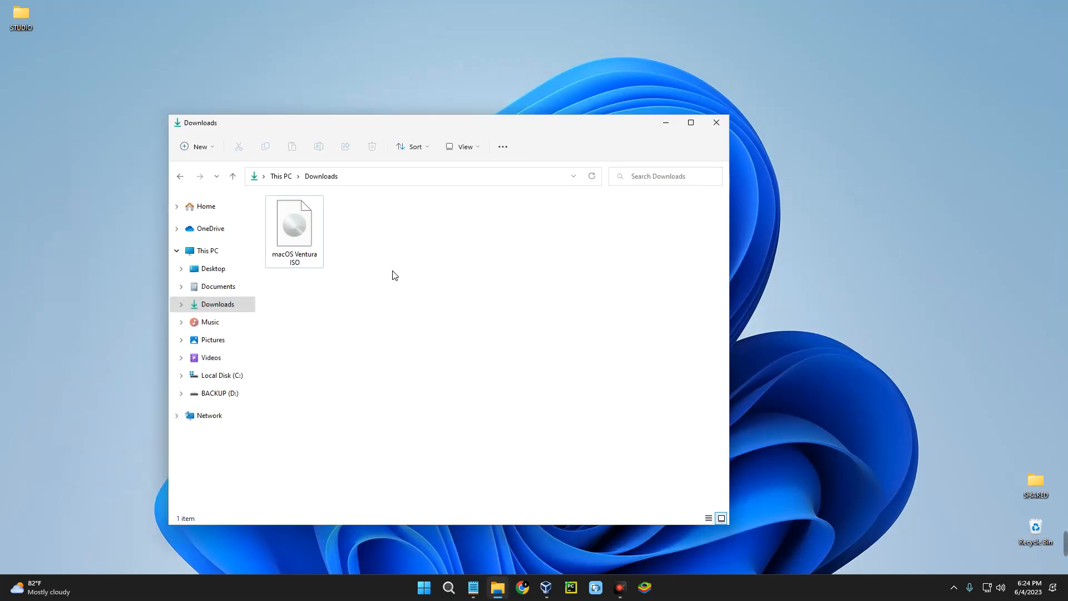
click(294, 228)
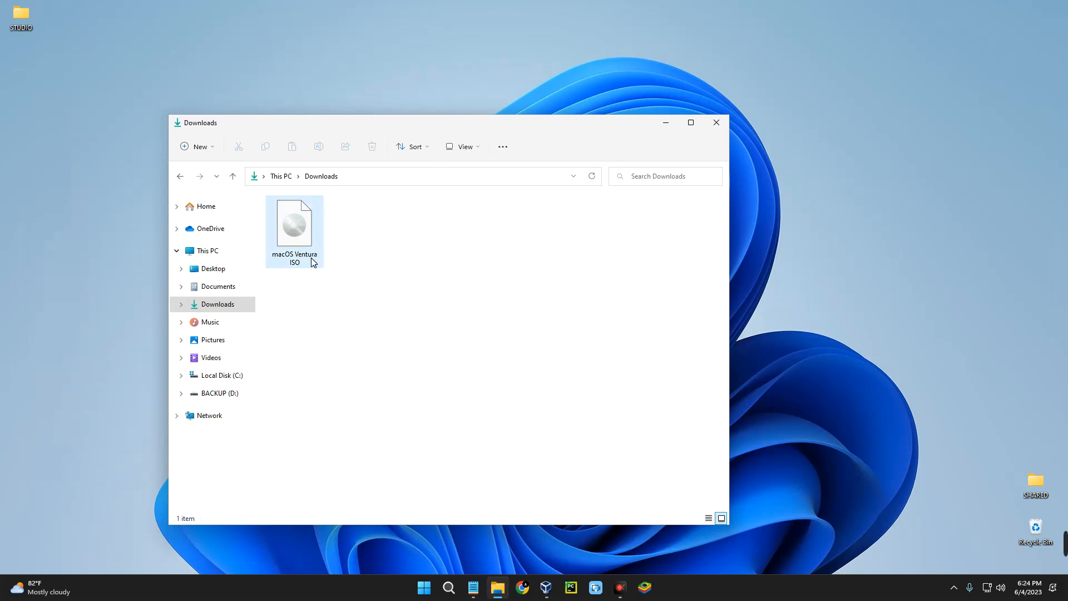
click(294, 228)
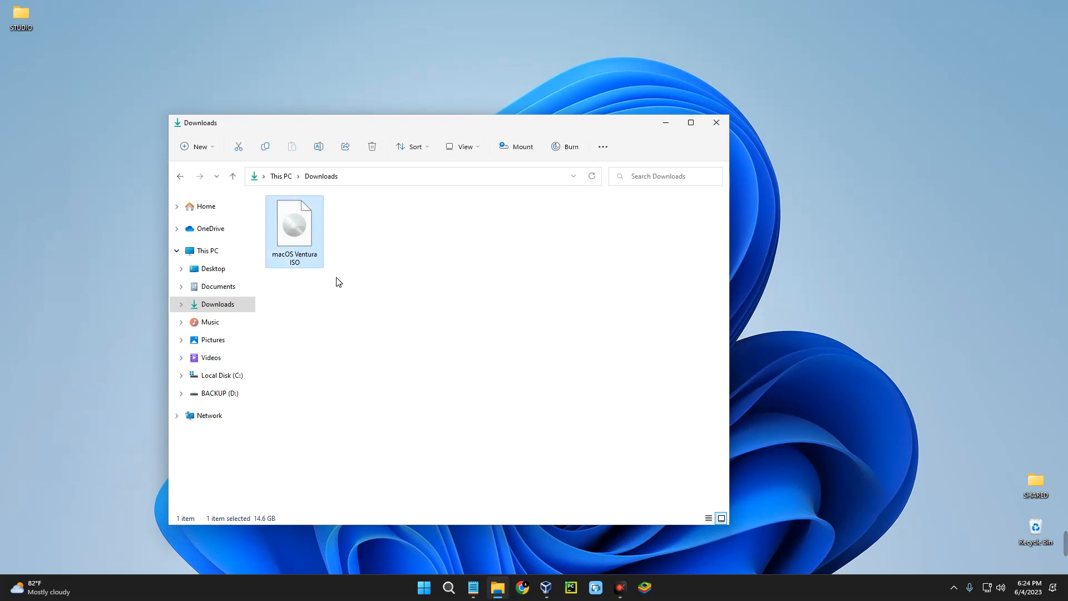
mouse_move(305, 271)
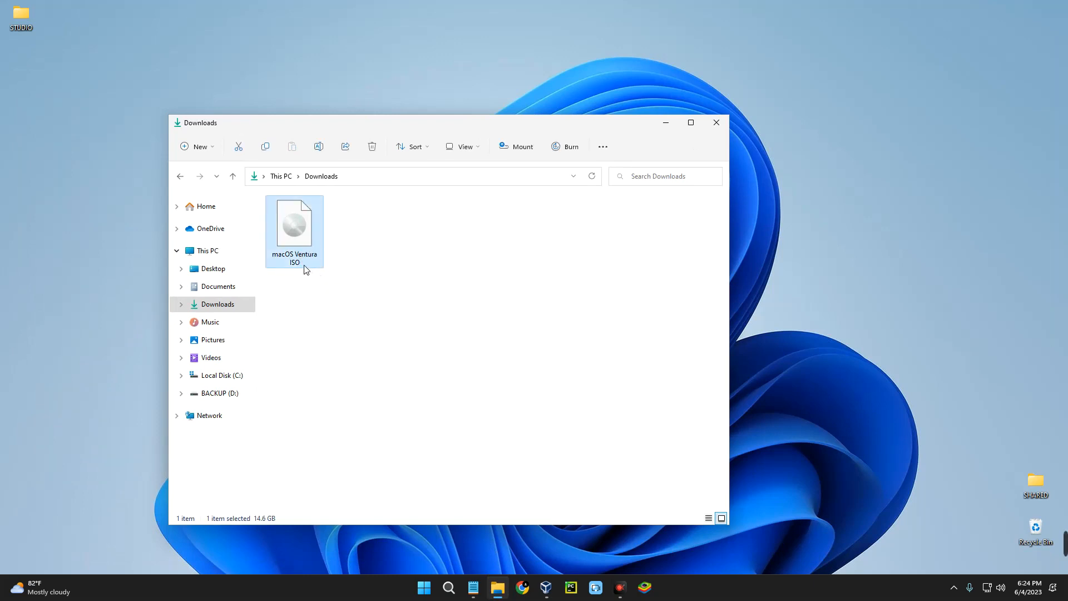
mouse_move(272, 531)
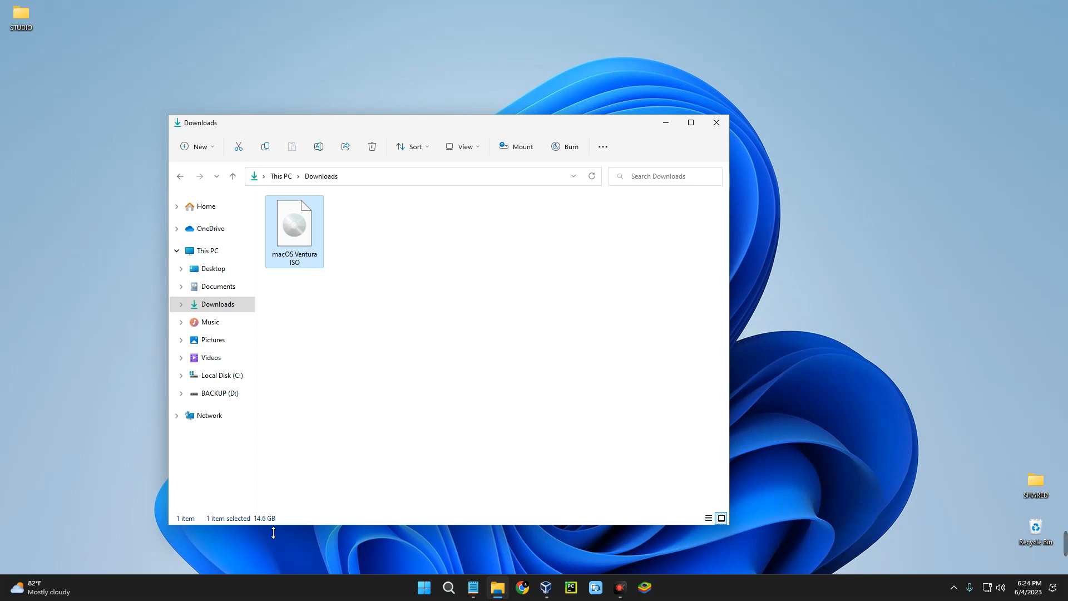
mouse_move(344, 321)
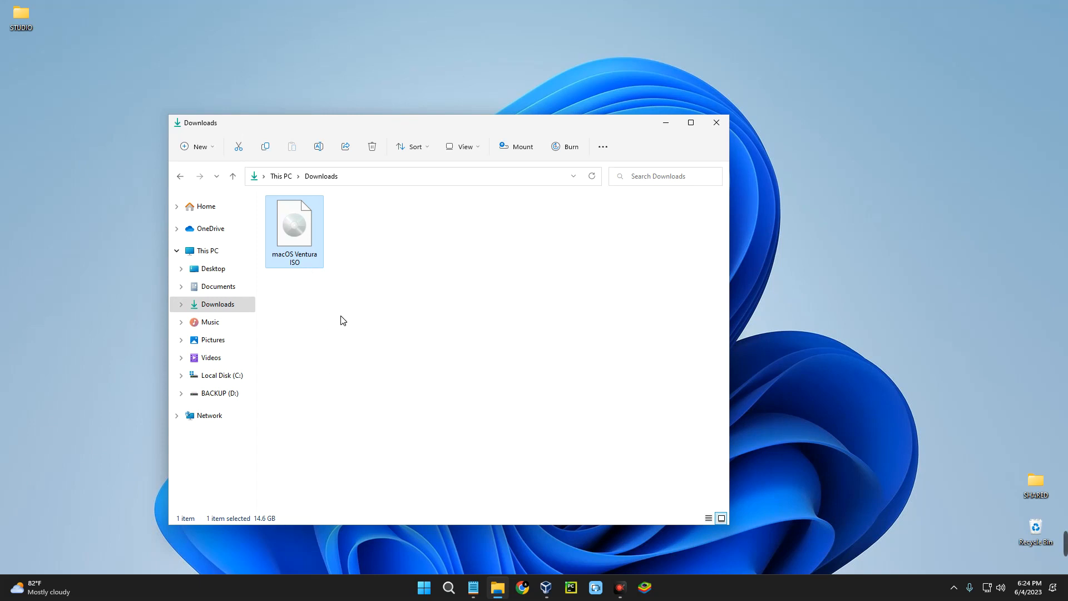
click(715, 123)
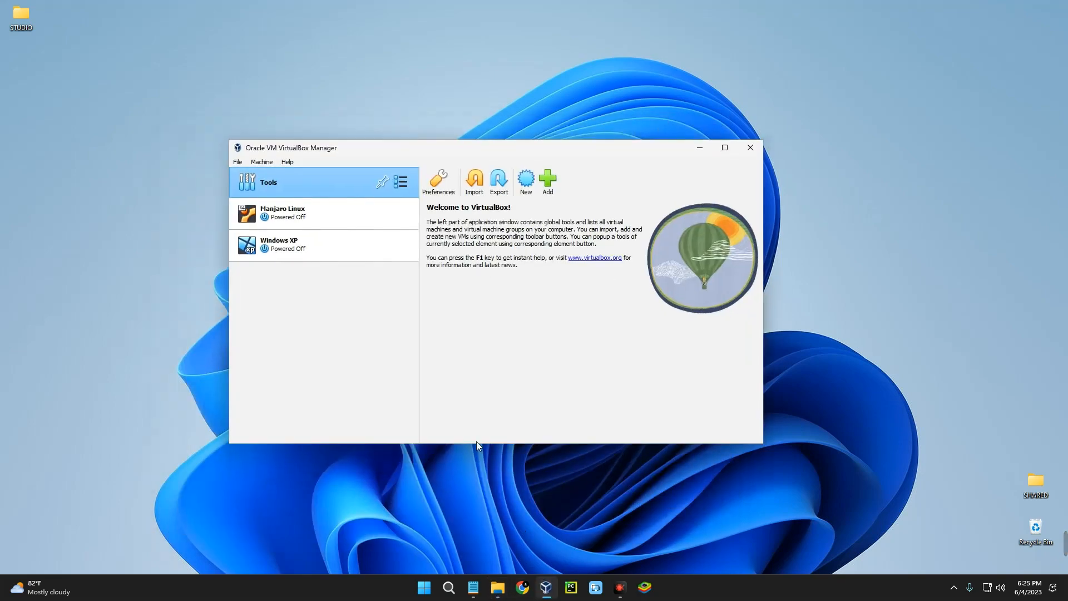
mouse_move(508, 350)
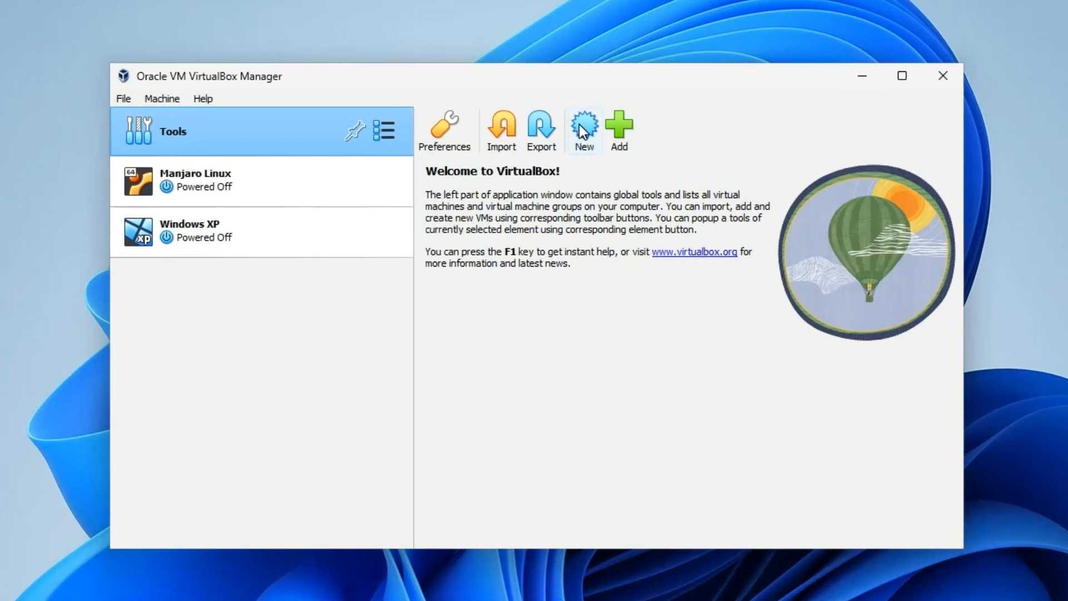
- Start a new VM named 'macos Ventura' with type Mac OS X, version Mac OS X (64-bit)
click(583, 129)
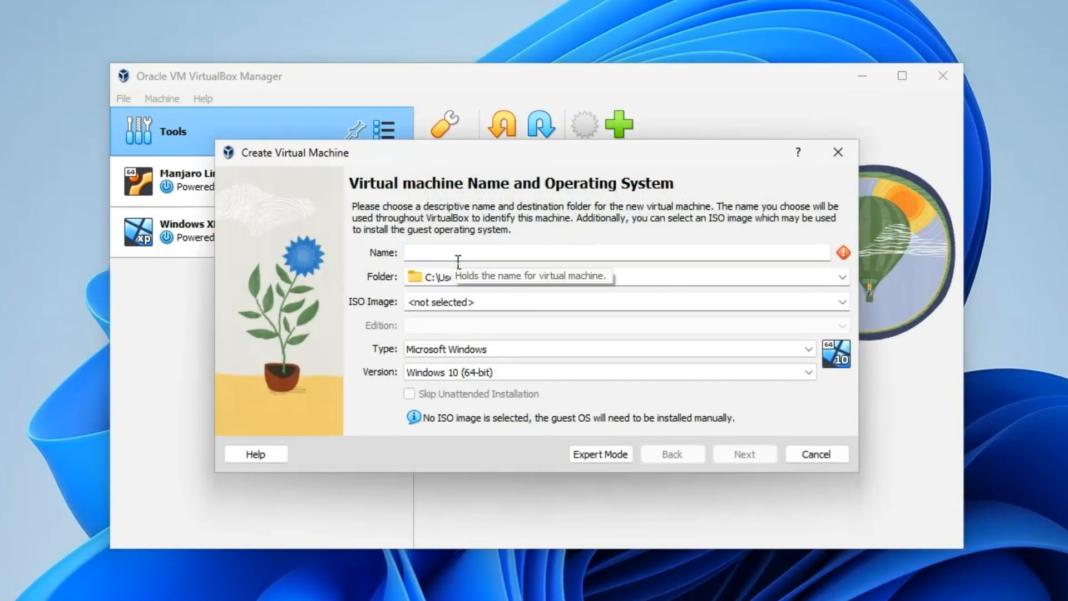
text(macos Ventura)
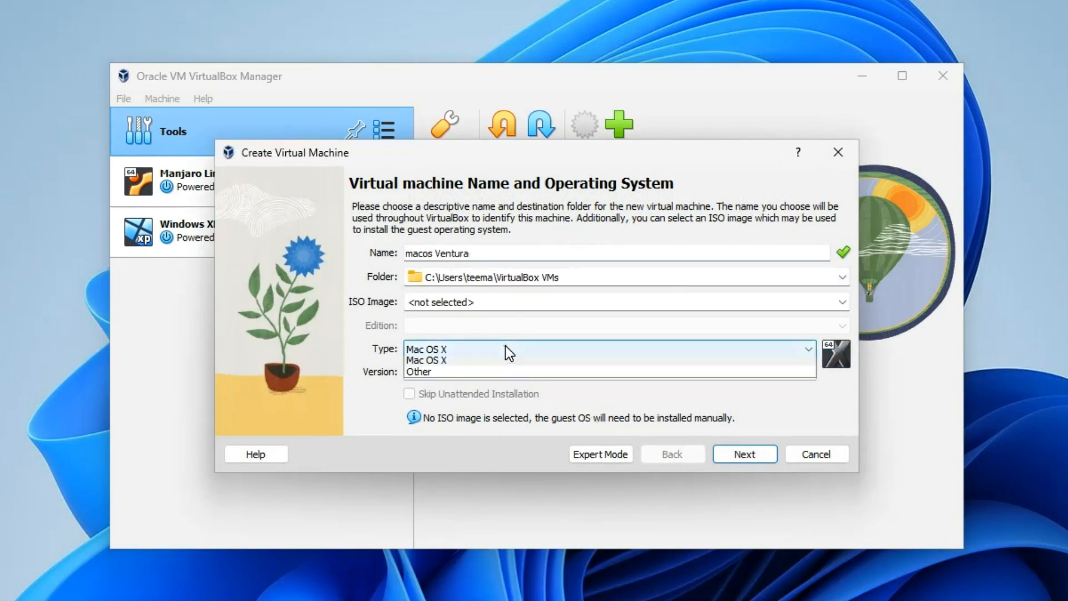
click(426, 359)
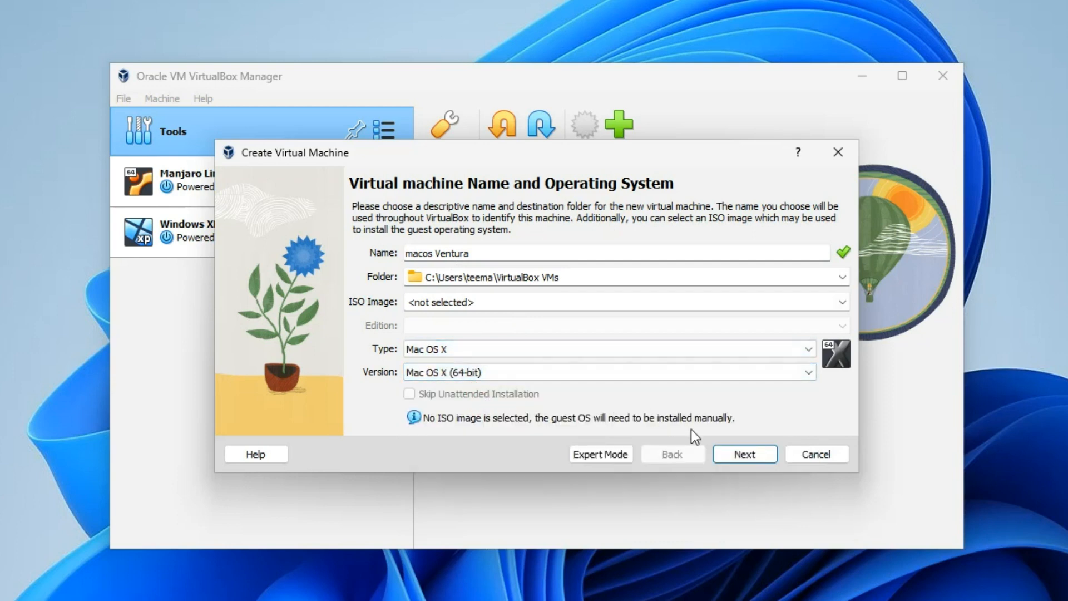
- Give the VM 4776 MB base memory and 3 processors, then move on to the hard disk page
click(744, 453)
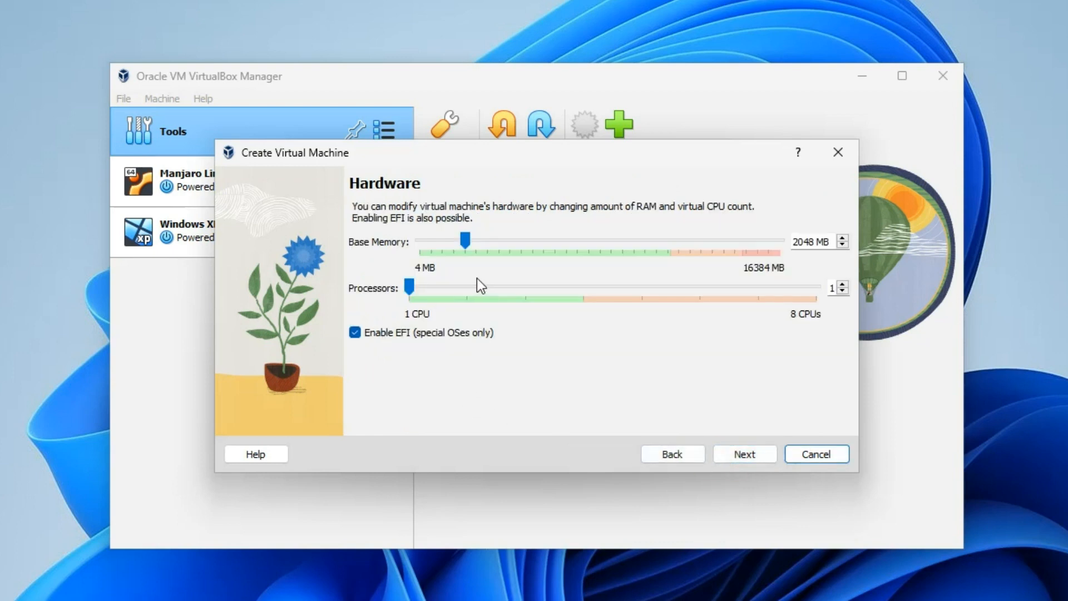
drag(466, 241, 503, 240)
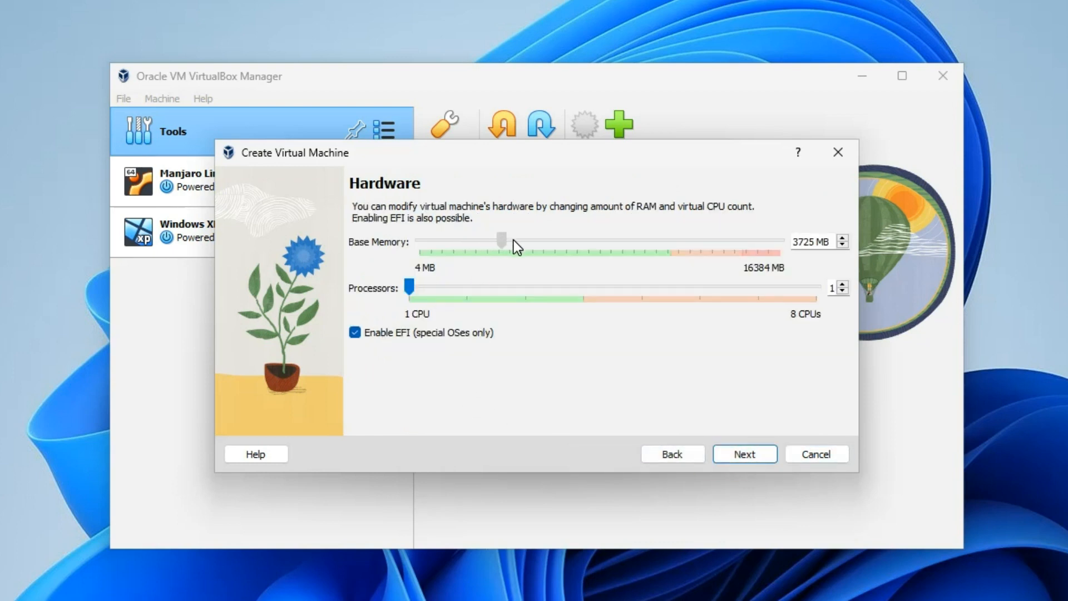
drag(503, 240, 524, 240)
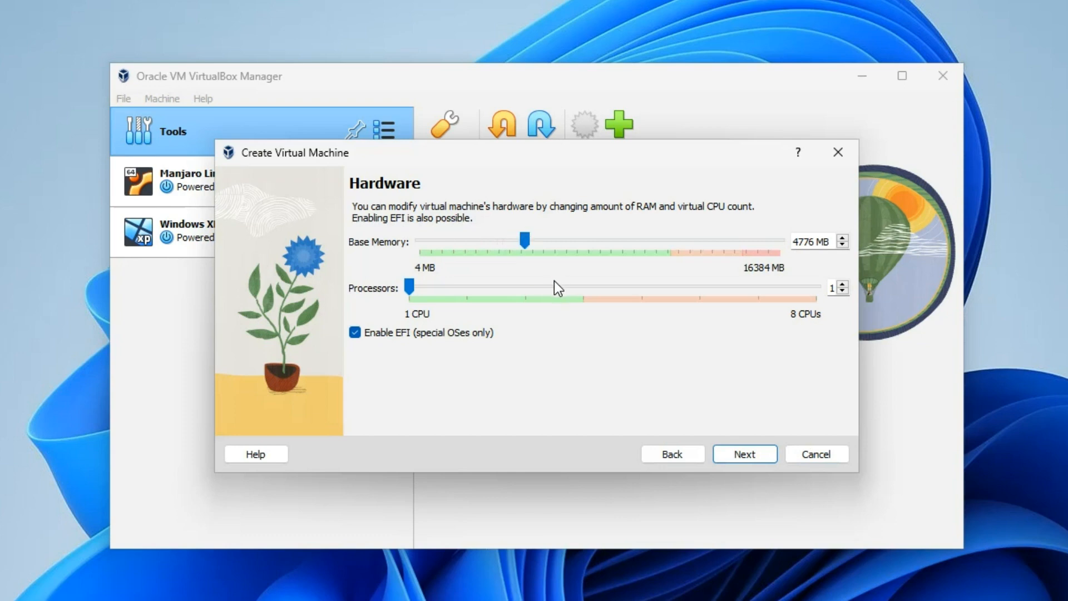
mouse_move(625, 282)
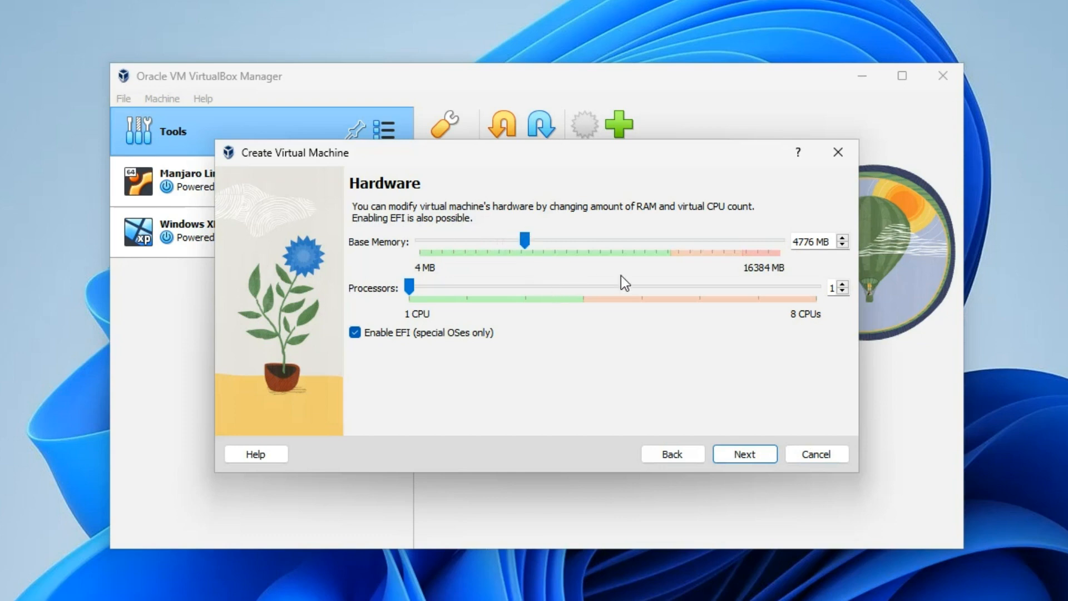
mouse_move(519, 282)
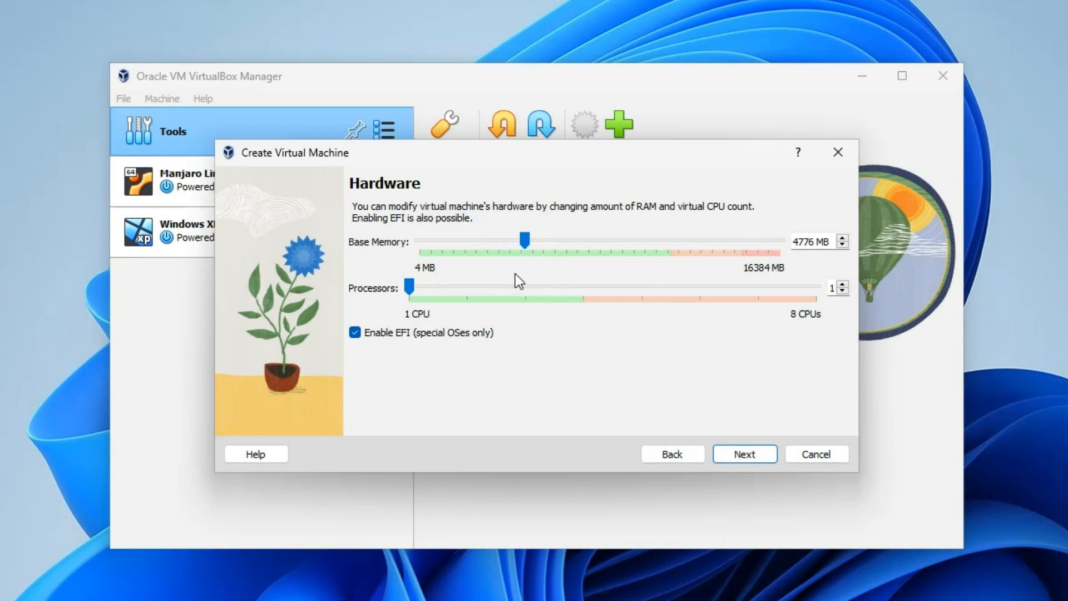
mouse_move(533, 273)
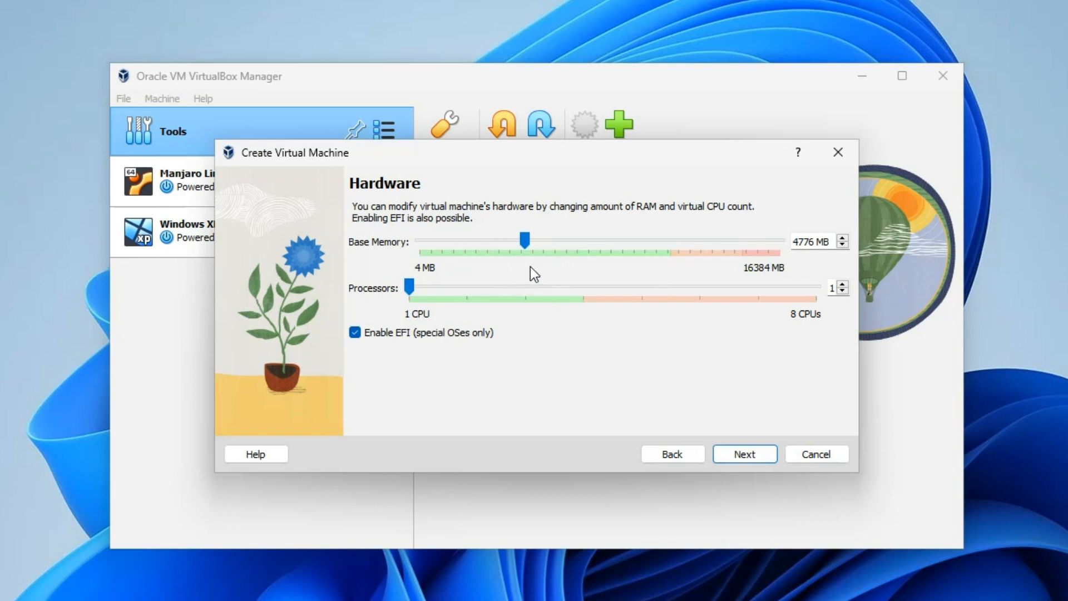
mouse_move(755, 293)
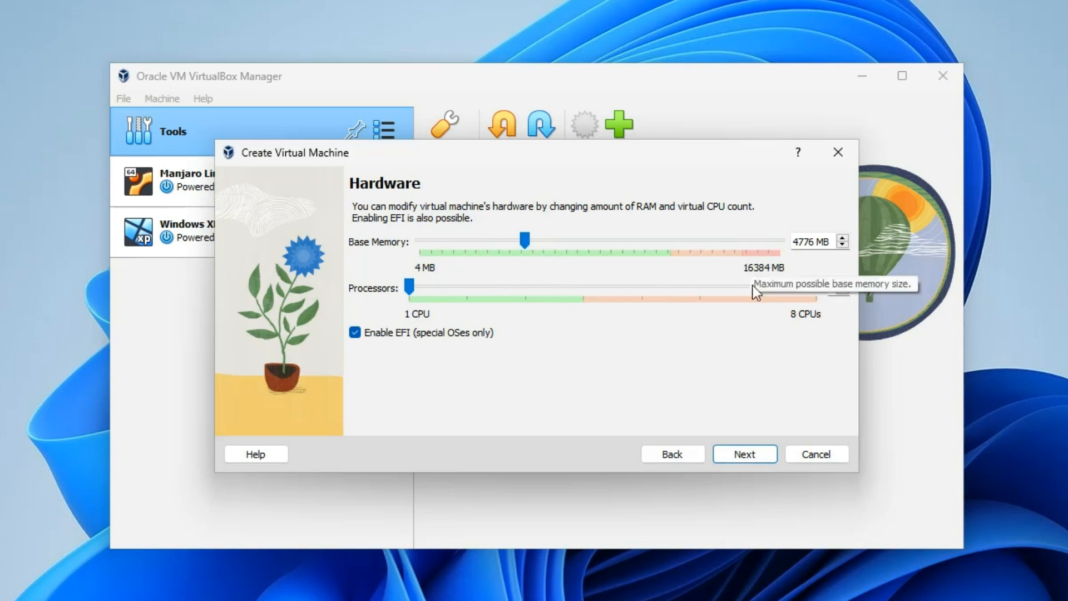
mouse_move(754, 300)
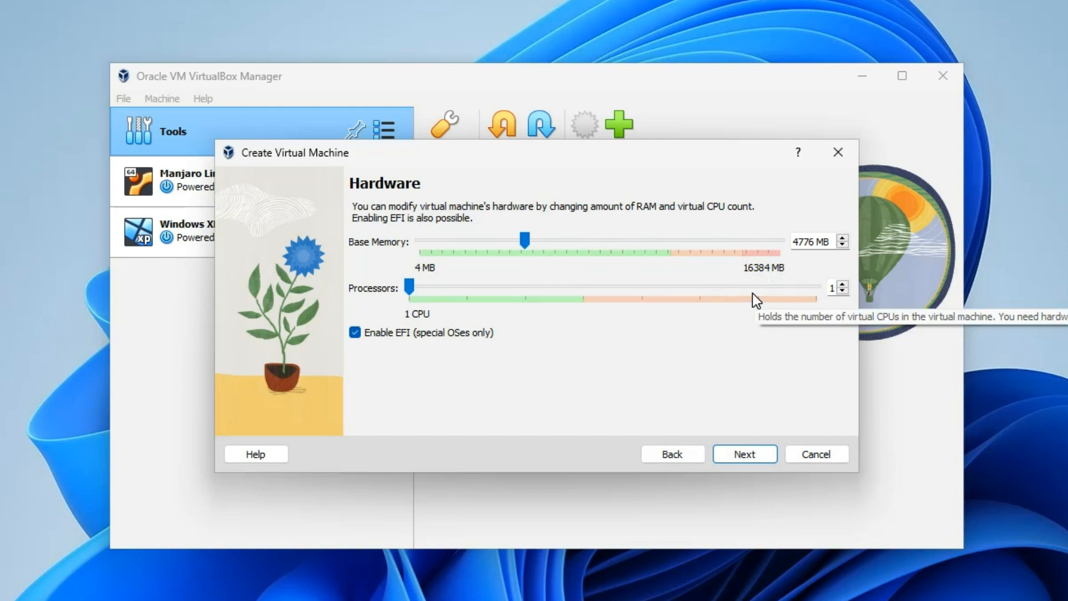
mouse_move(440, 288)
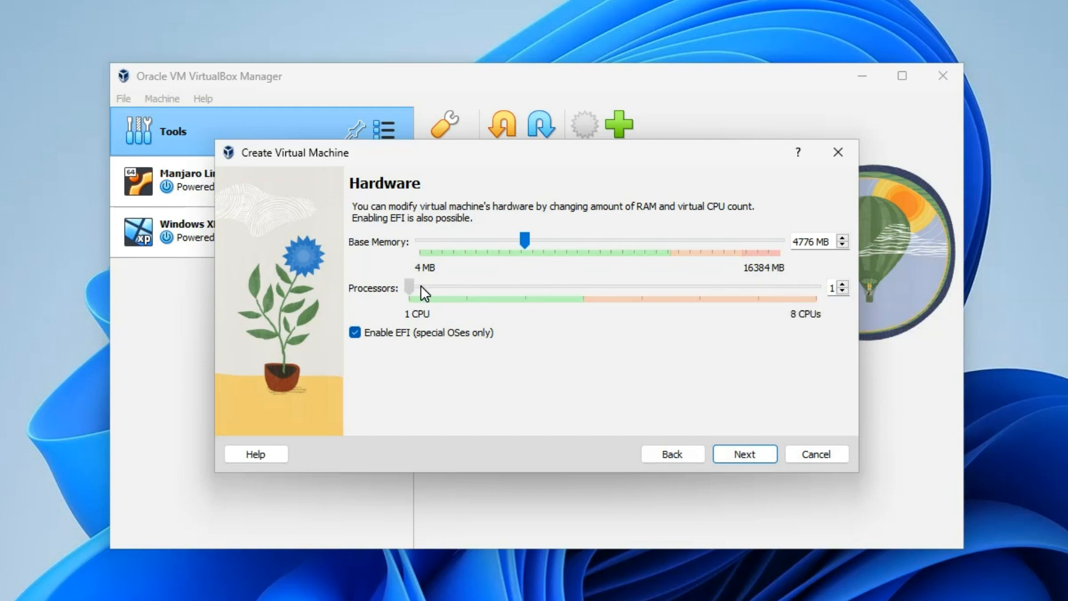
drag(408, 287, 641, 287)
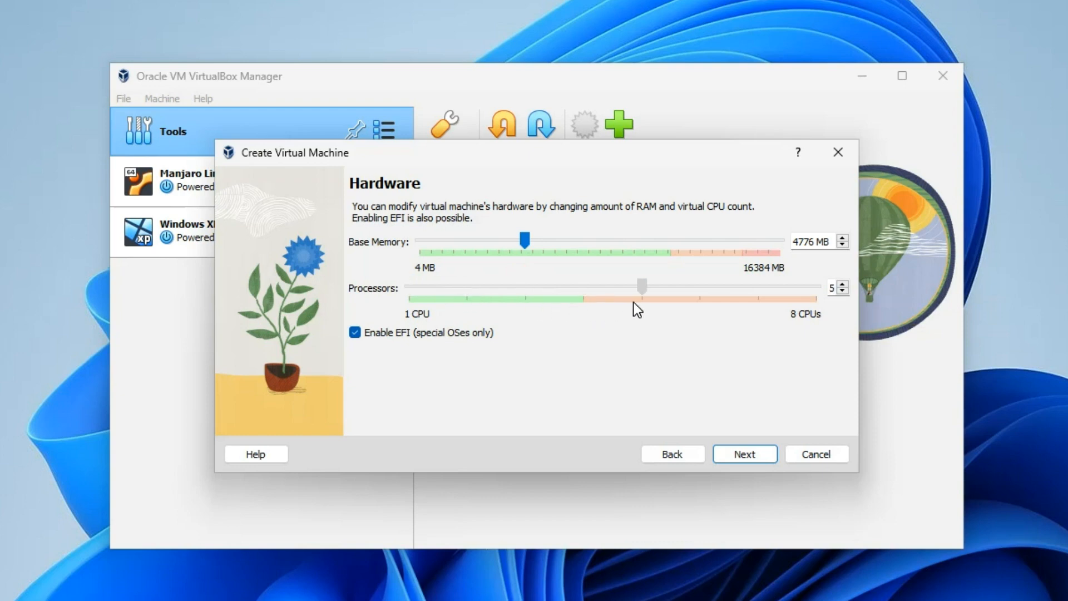
drag(641, 286, 524, 286)
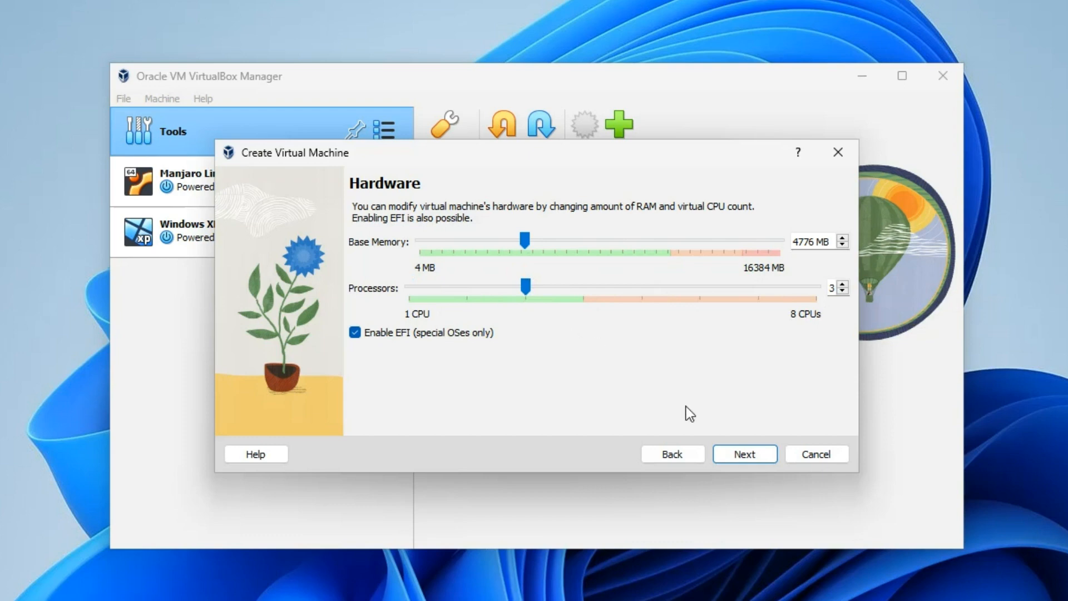
click(744, 454)
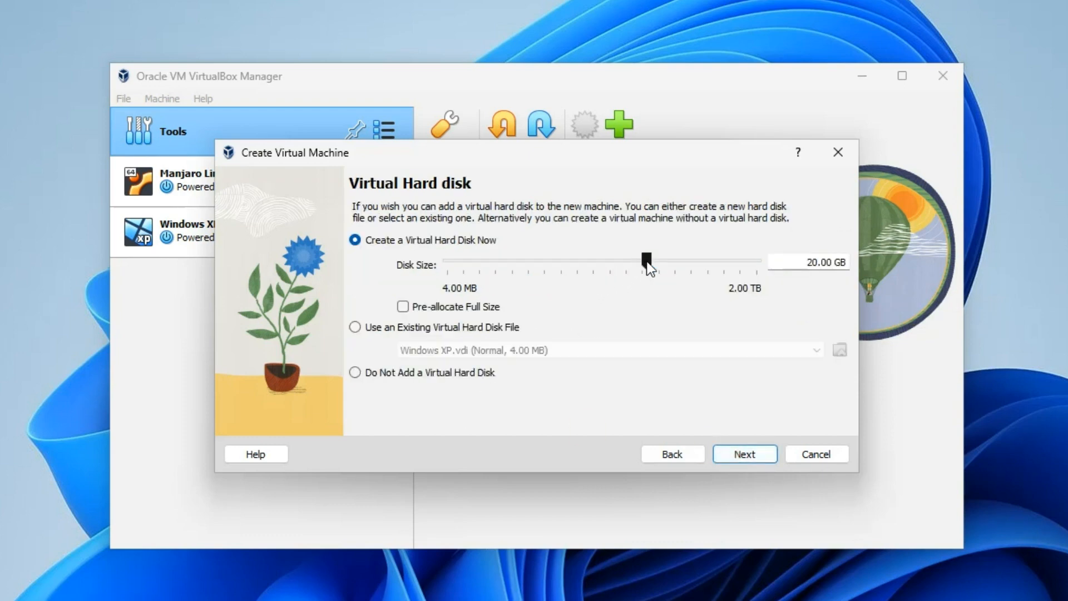
- Enlarge the virtual hard disk to 61.52 GB and continue to the summary
drag(644, 260, 675, 259)
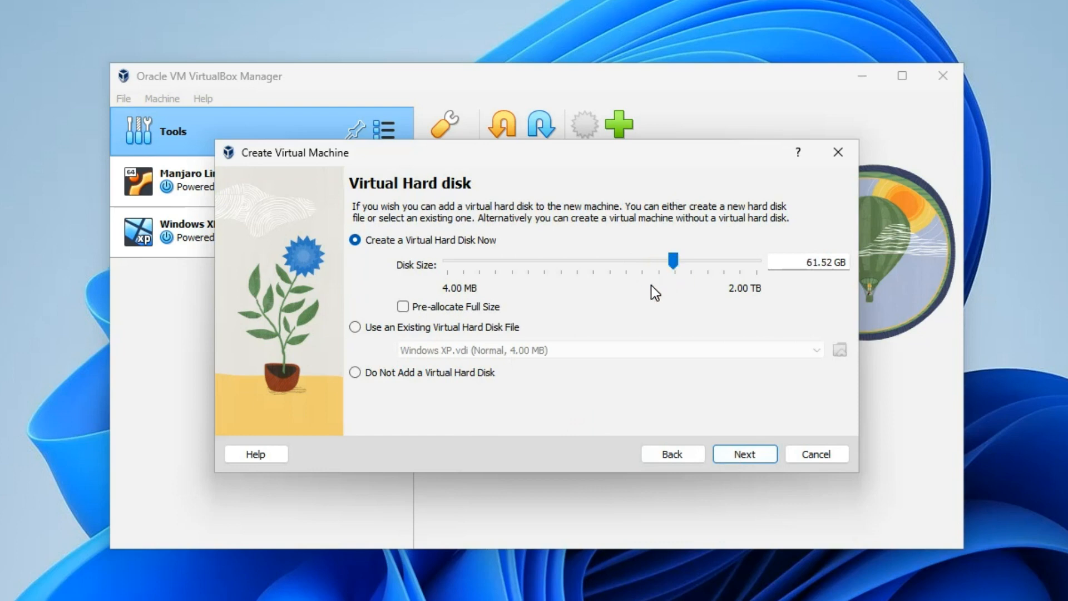
mouse_move(653, 292)
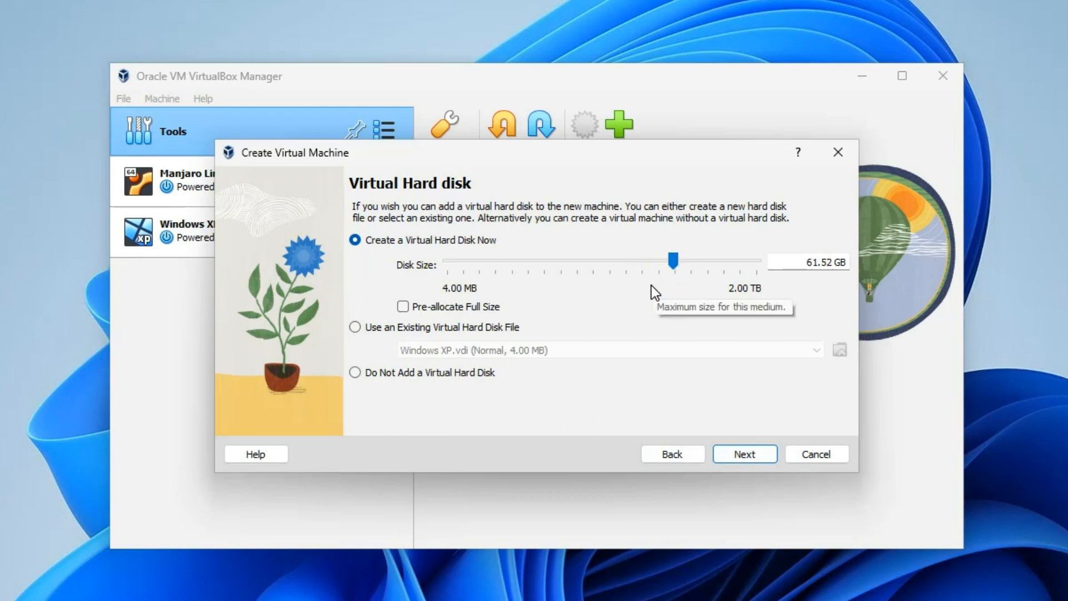
mouse_move(662, 278)
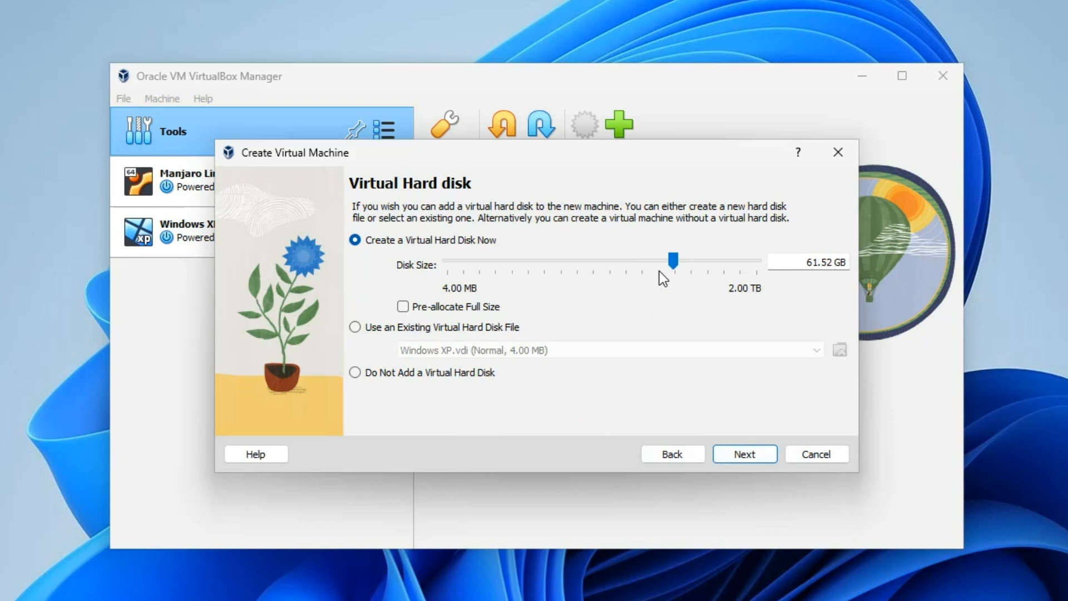
mouse_move(686, 312)
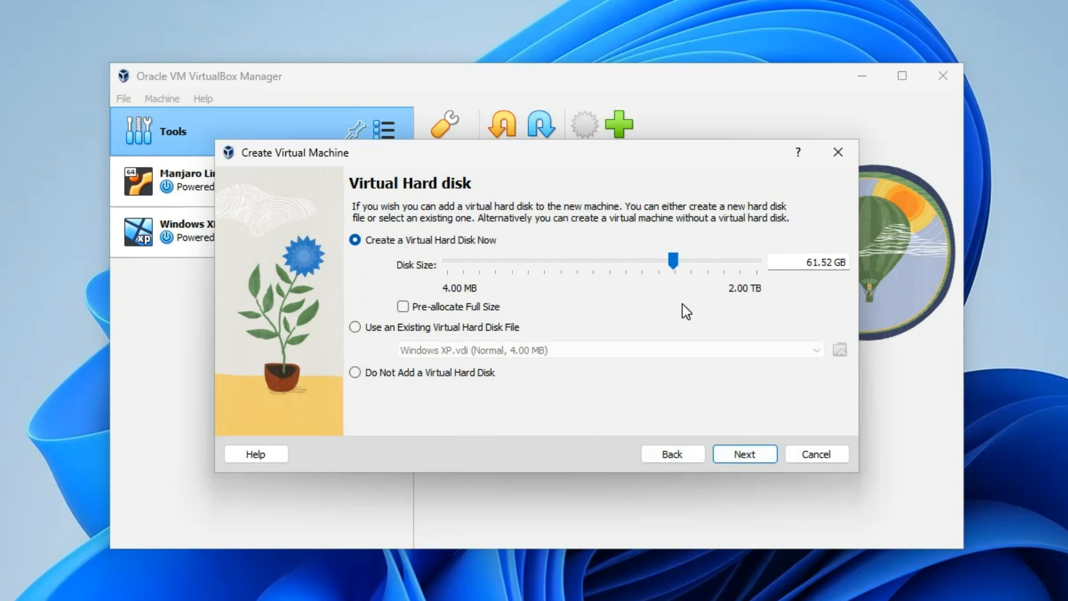
mouse_move(744, 454)
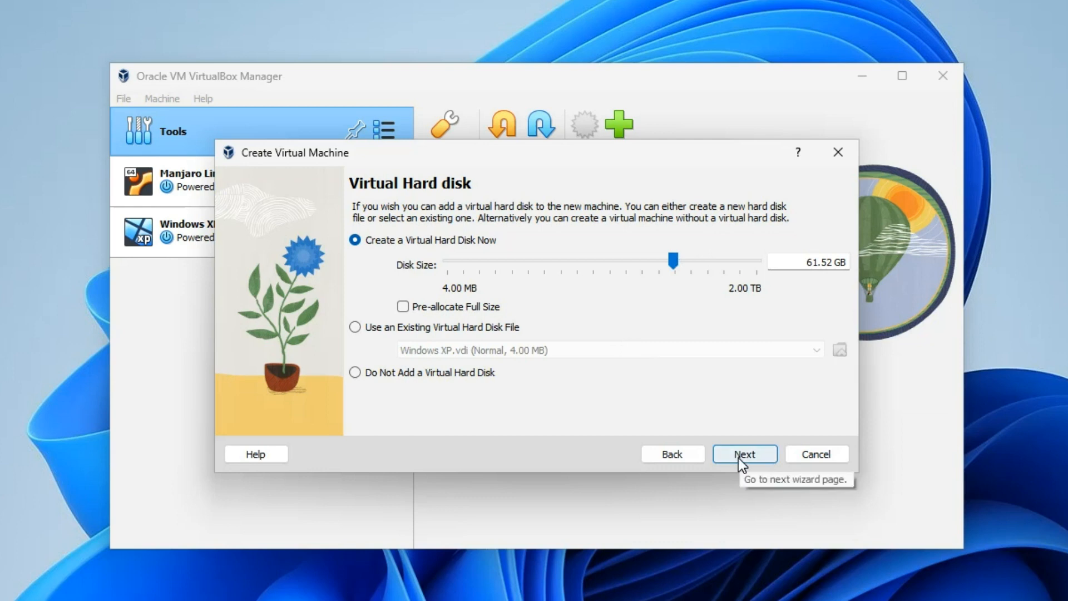
click(743, 454)
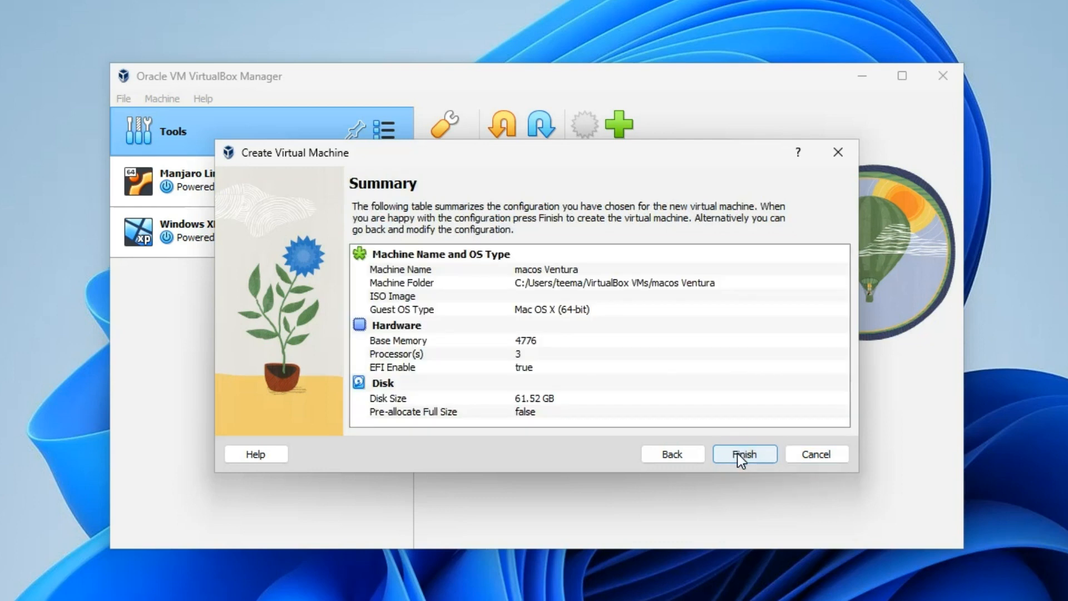
- Finish creating the macos Ventura machine and bring up its settings
click(745, 454)
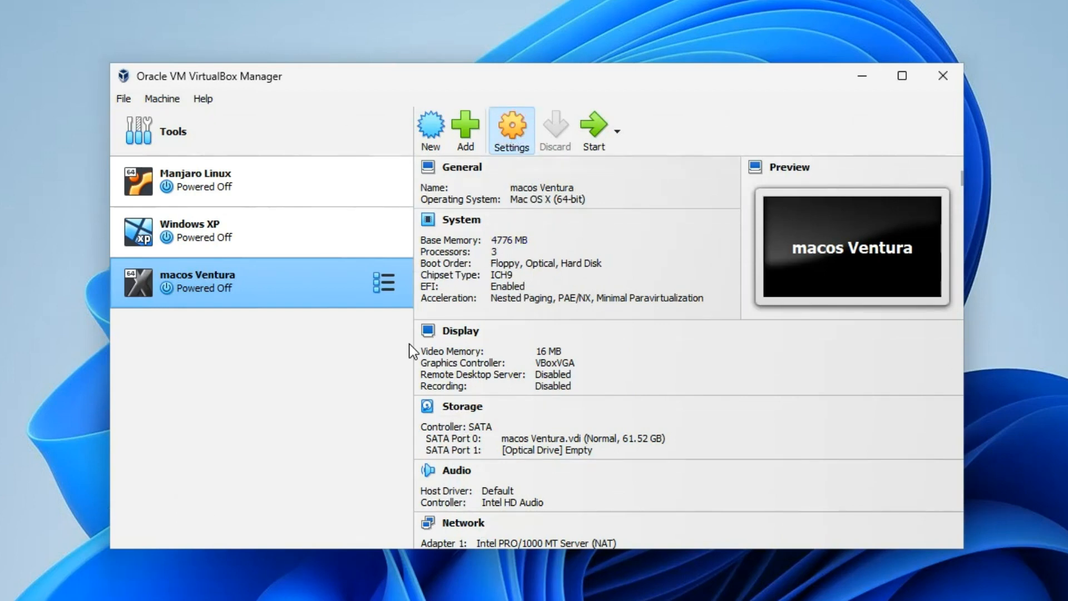
click(510, 129)
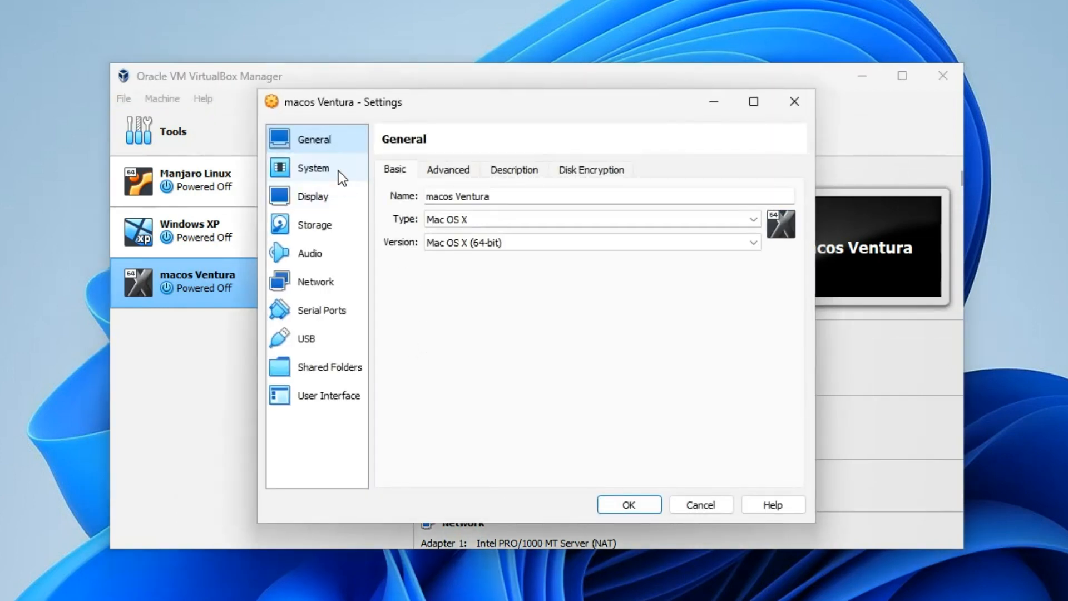
- Set Display to 128 MB video memory with 3D acceleration enabled, then go to Storage
click(313, 168)
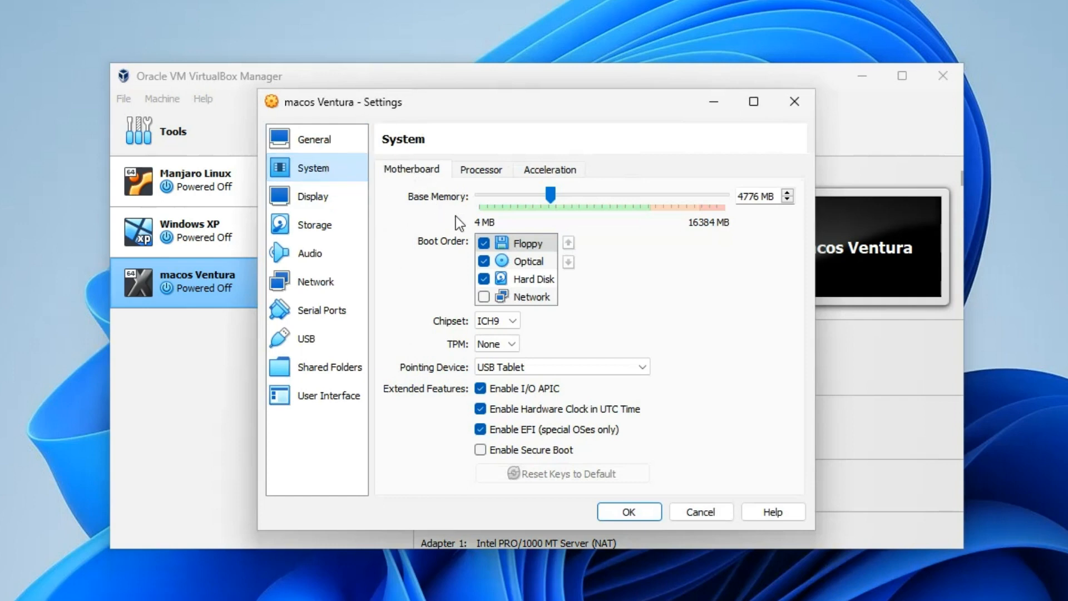
mouse_move(500, 173)
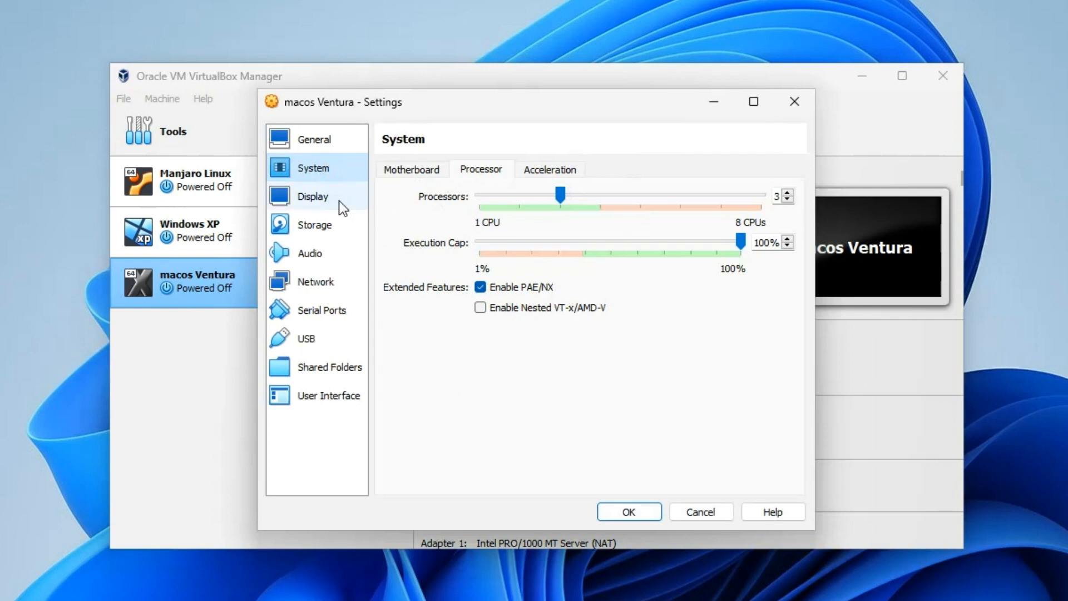
click(313, 196)
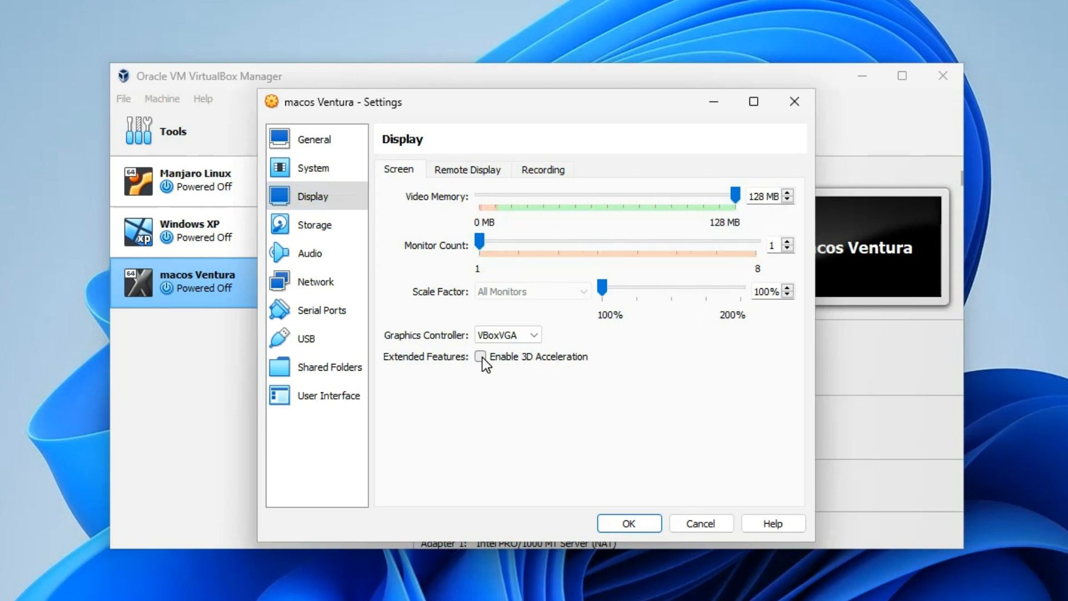
click(480, 356)
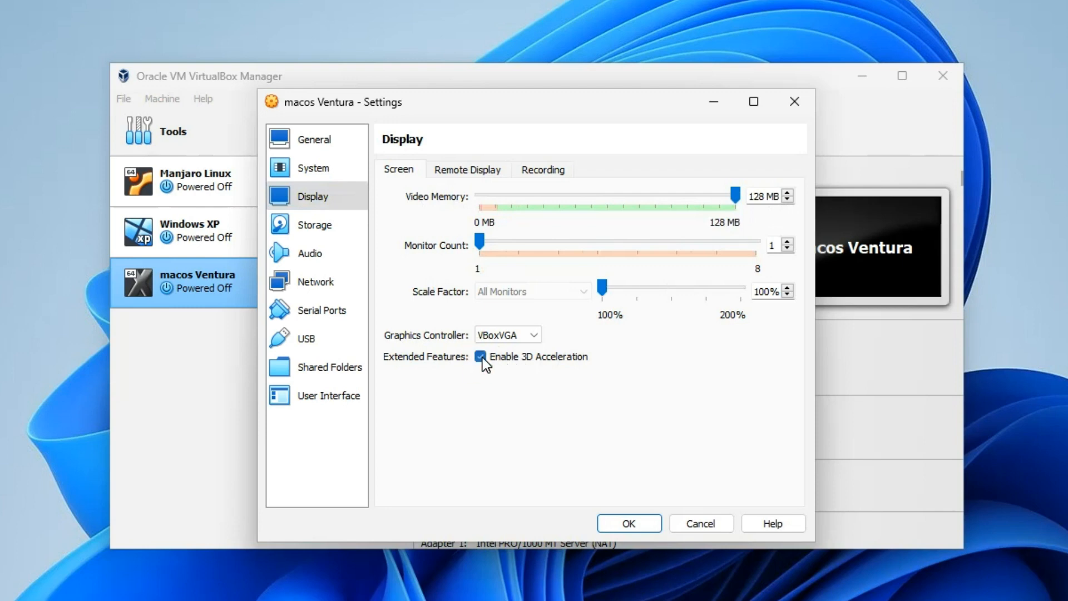
click(314, 225)
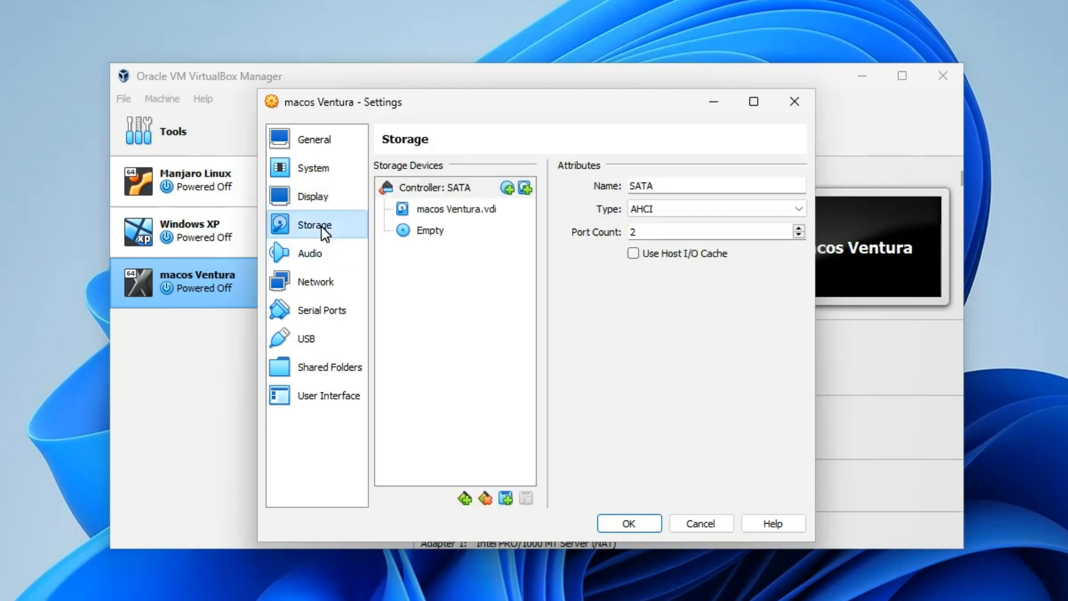
- Mount the 14.65 GB macOS Ventura ISO from Downloads on the empty optical drive
click(430, 229)
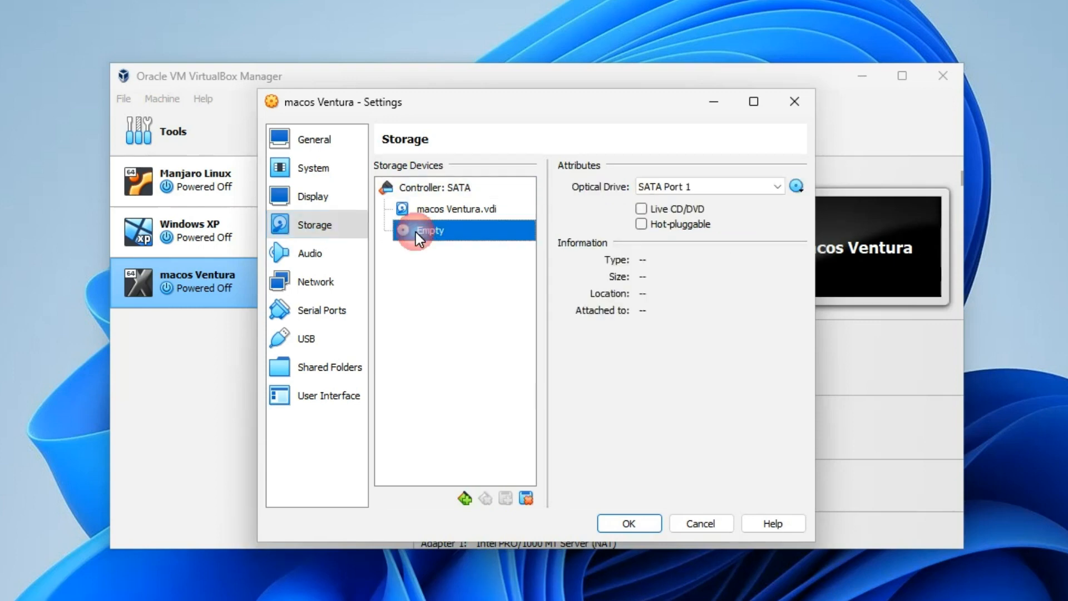
mouse_move(446, 242)
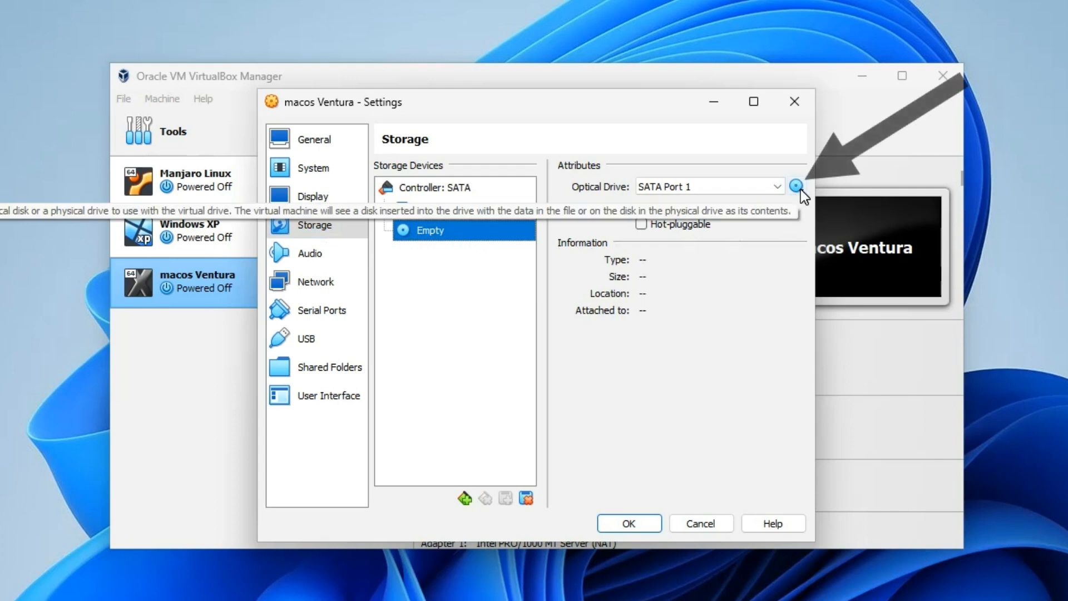
click(795, 186)
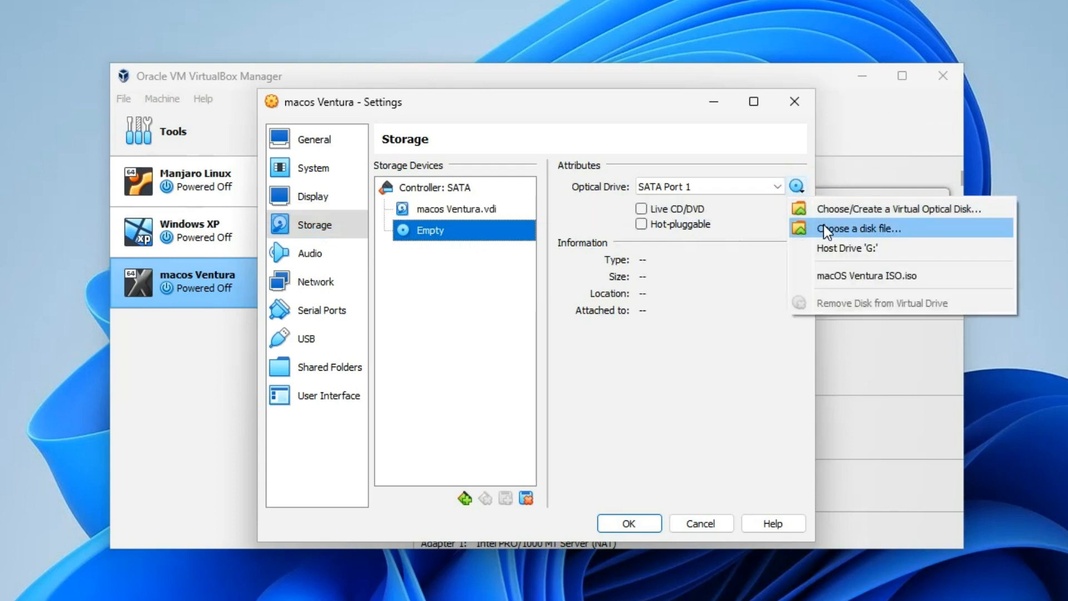
click(861, 228)
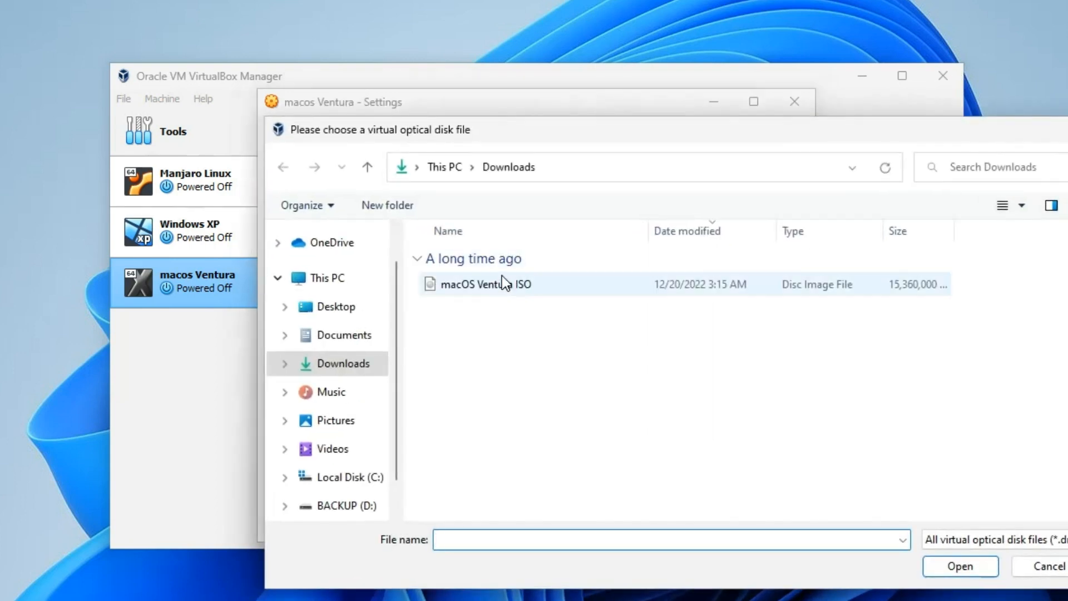
click(485, 283)
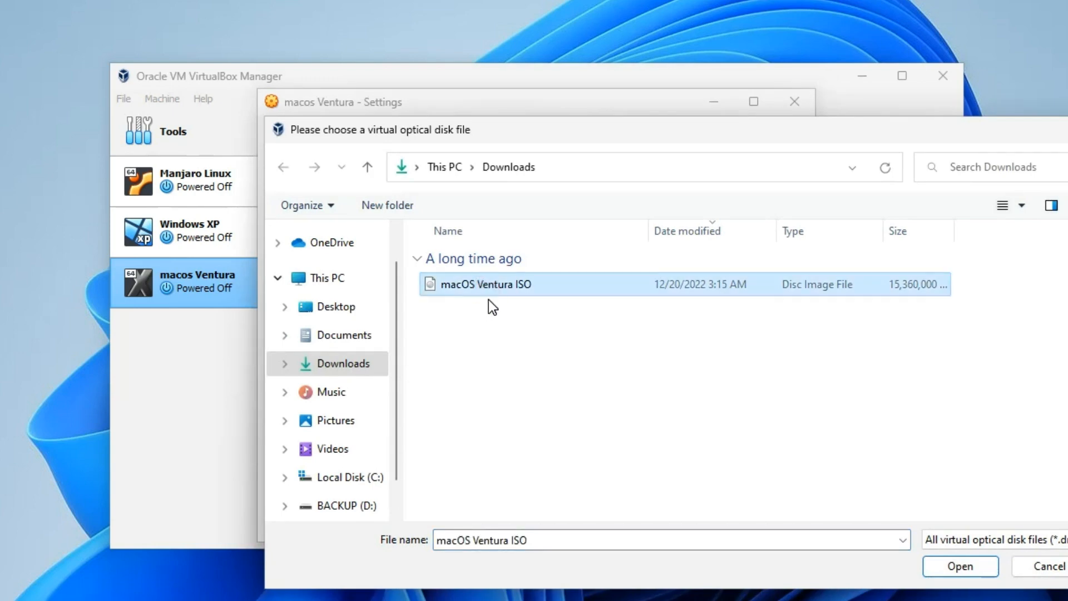
mouse_move(740, 439)
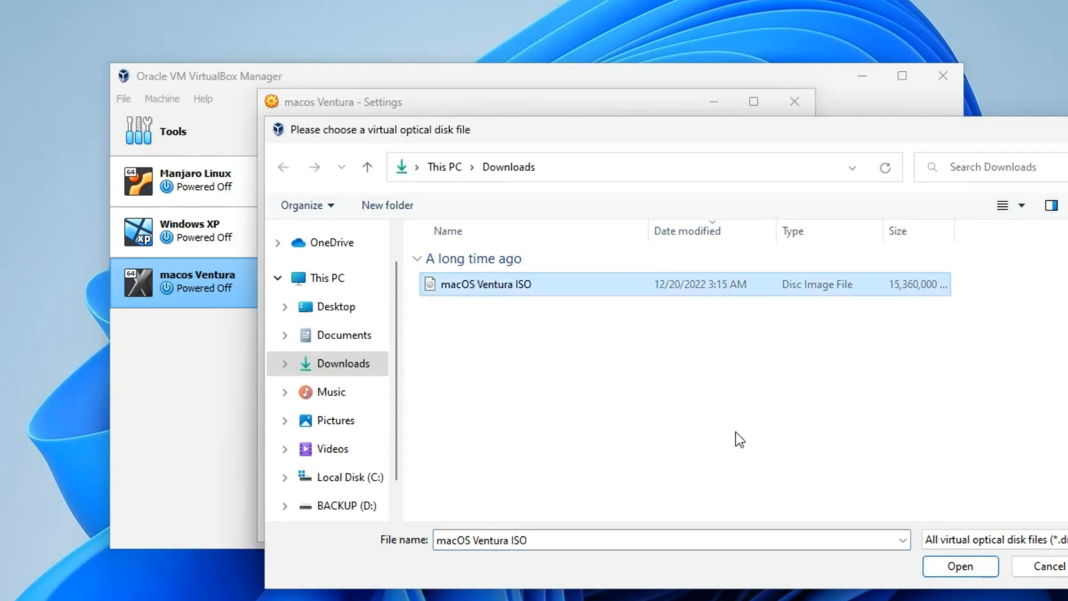
click(959, 566)
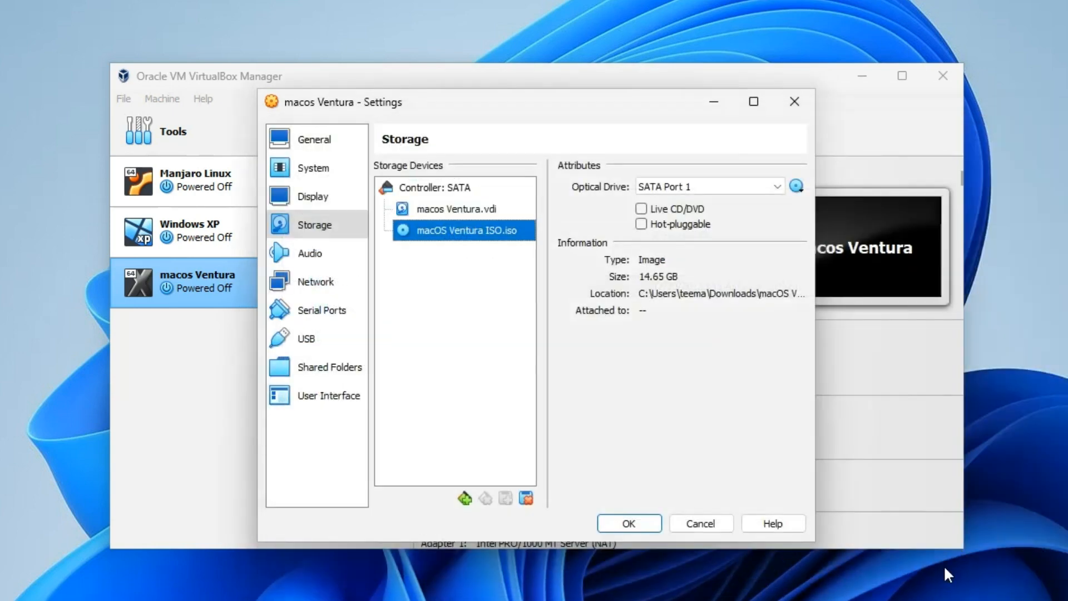
- Save the settings and reopen them to confirm the ISO sits on SATA Port 1
click(628, 523)
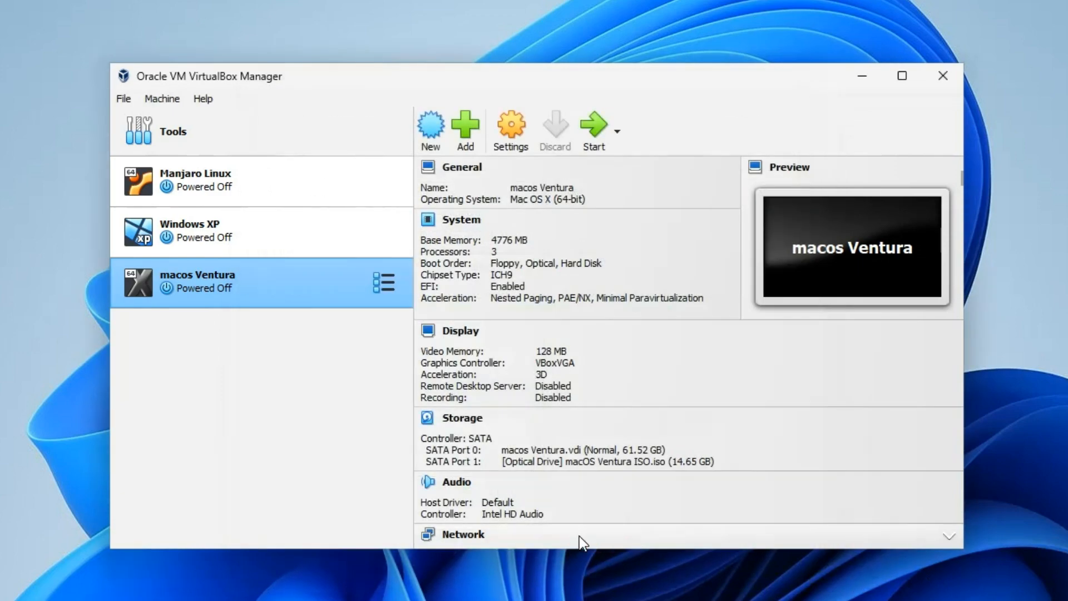
click(509, 129)
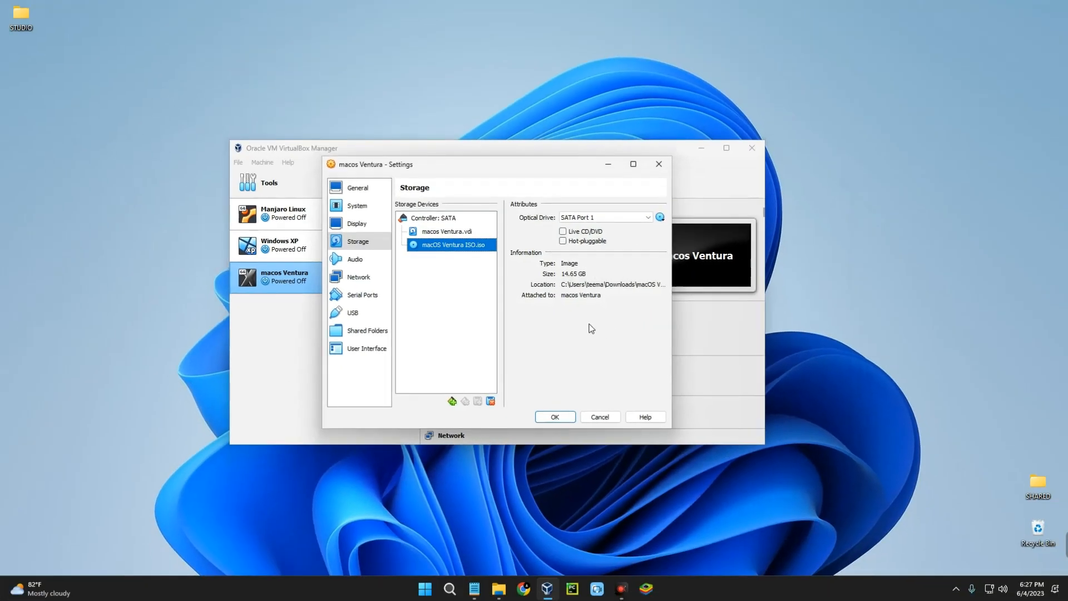
mouse_move(466, 277)
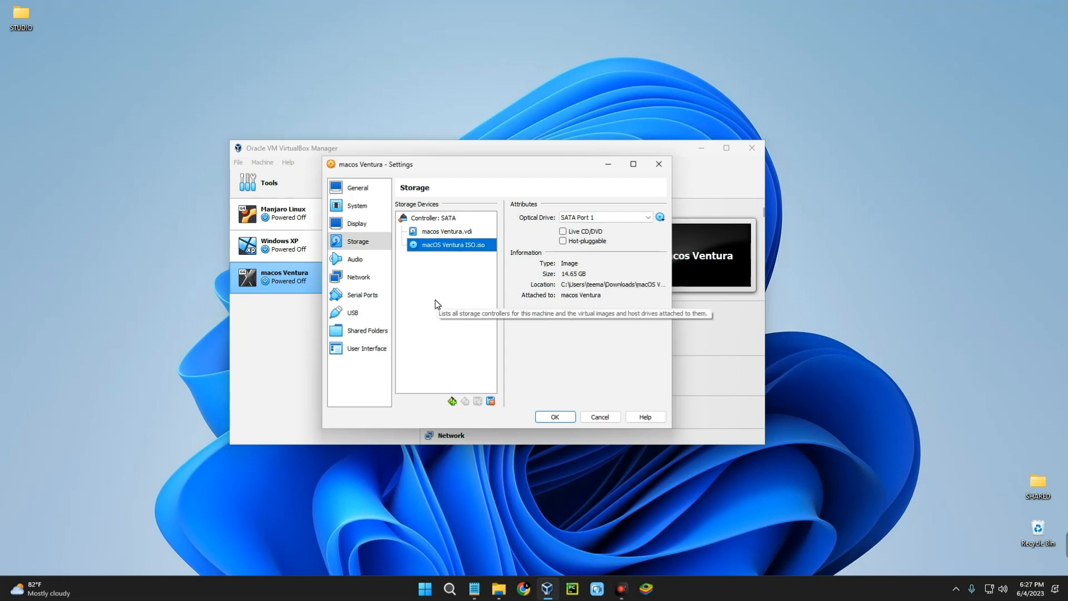
mouse_move(353, 316)
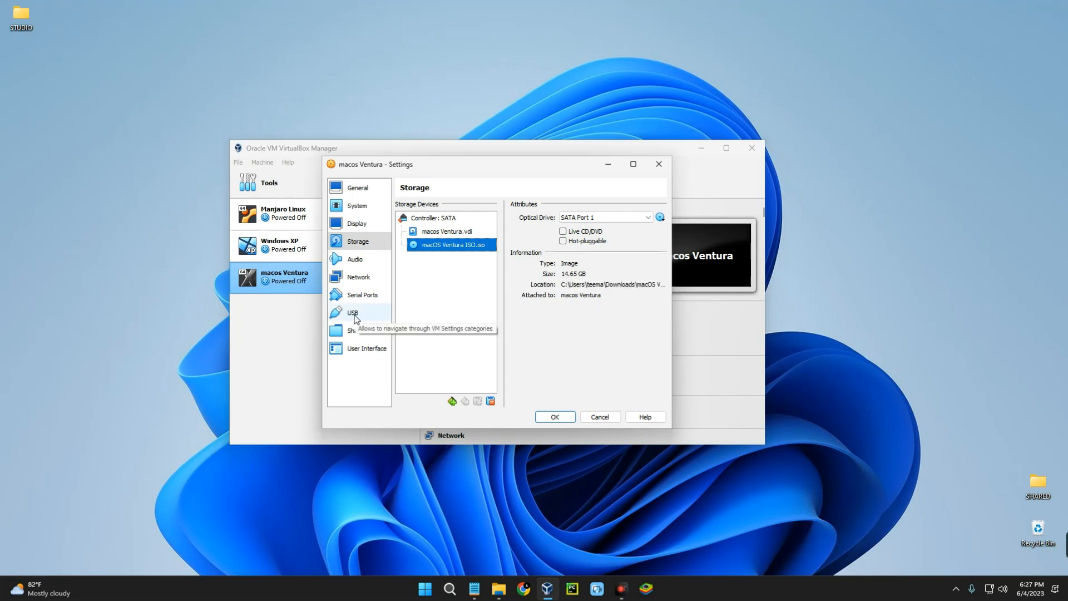
- Select the USB 3.0 (xHCI) controller, check the VM name under General, and save with OK
click(352, 313)
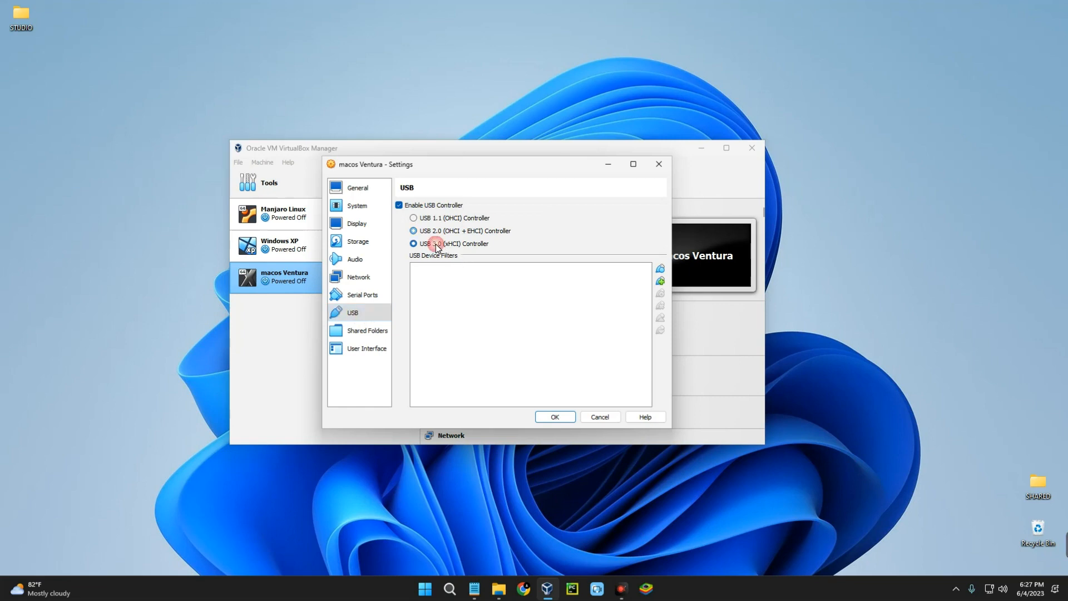
click(414, 244)
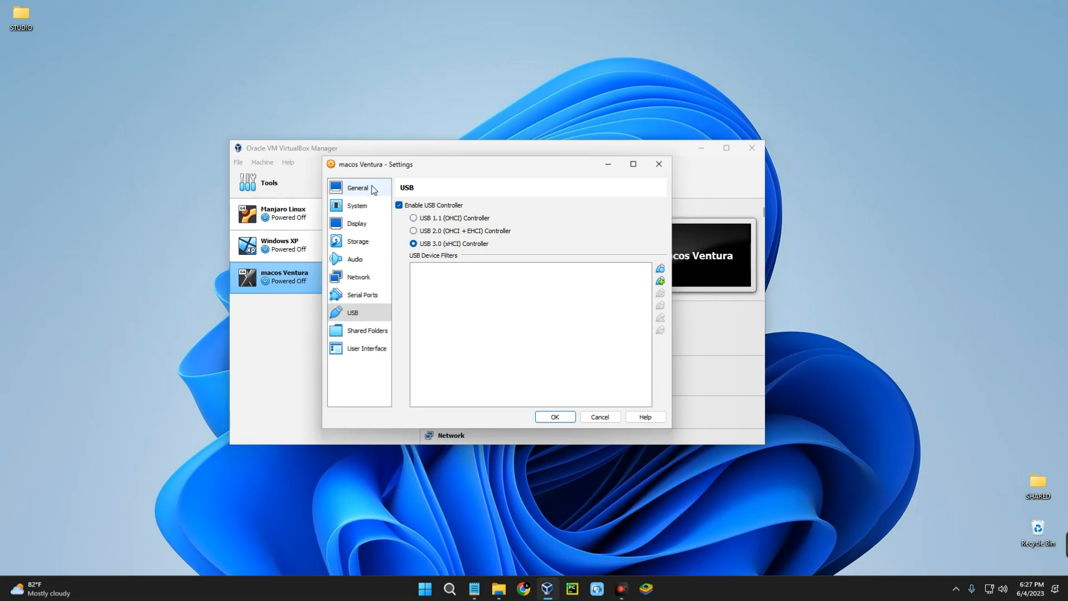
click(357, 187)
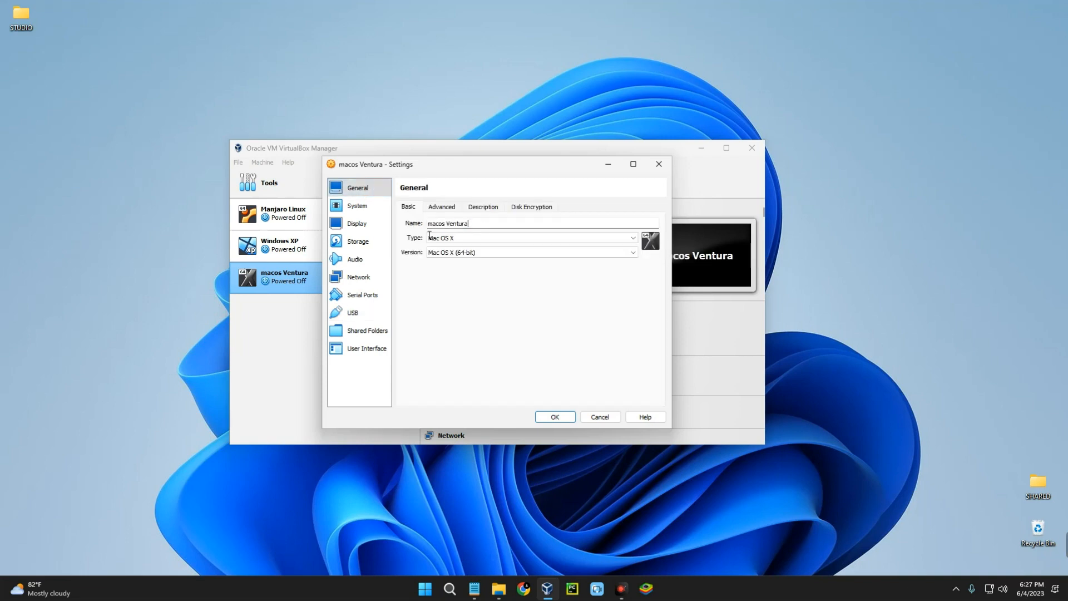
right_click(447, 223)
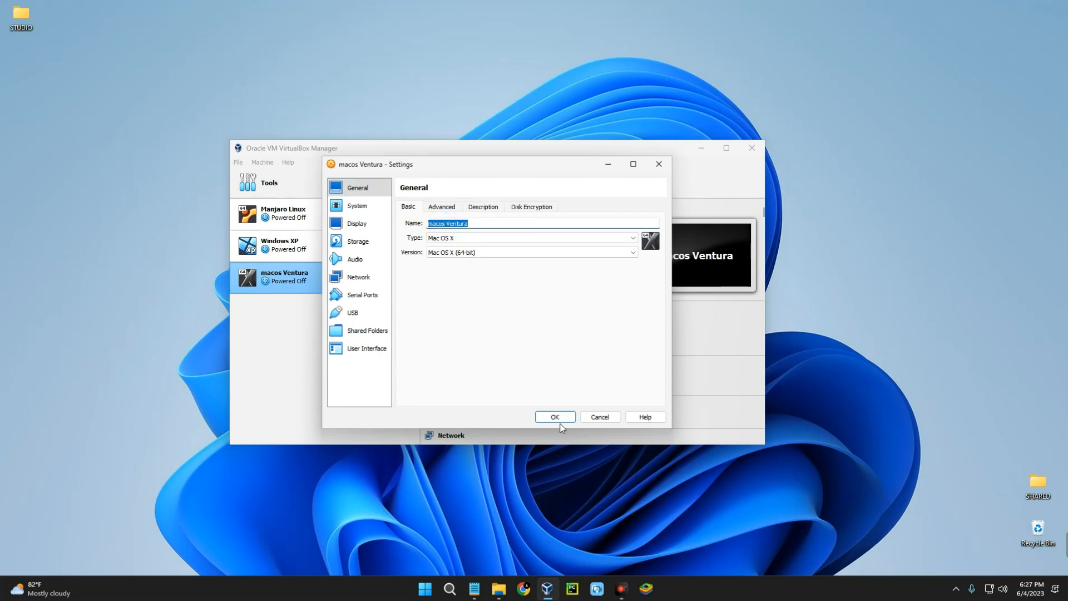
click(554, 417)
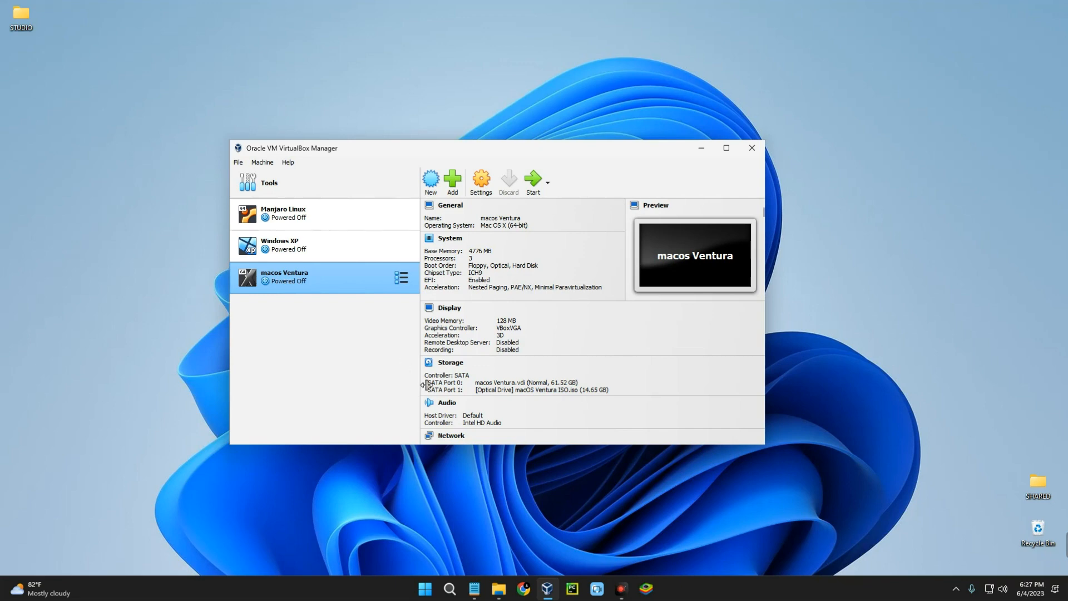
- Bring up the saved 'commands' text file with the VBoxManage lines in Notepad
click(473, 588)
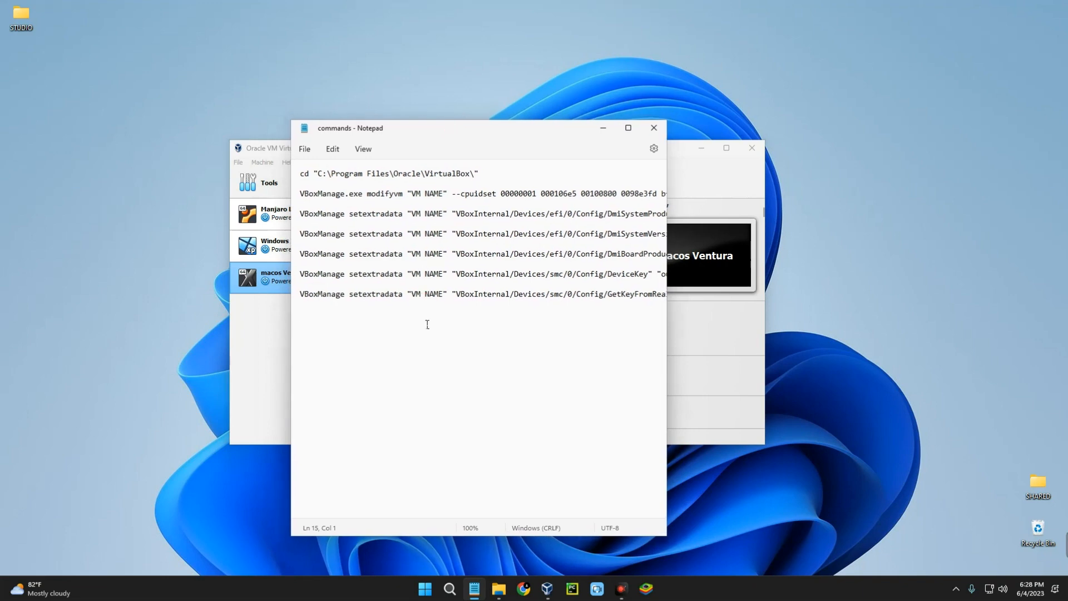
mouse_move(435, 230)
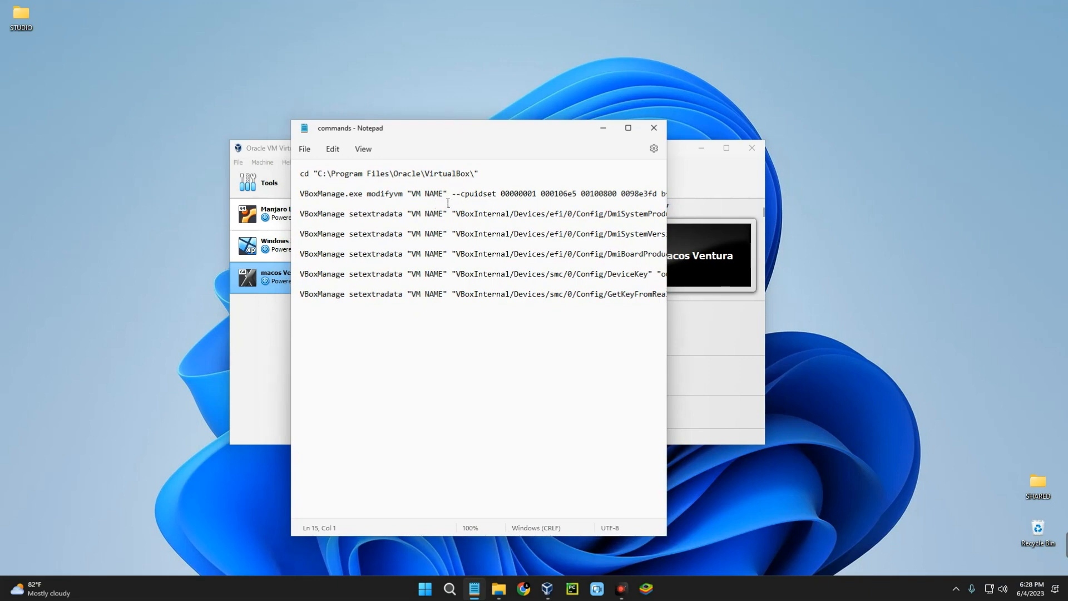
- Replace all 'VM NAME' placeholders with 'macos Ventura' via Replace (Ctrl+H), then start a Windows search
double_click(428, 193)
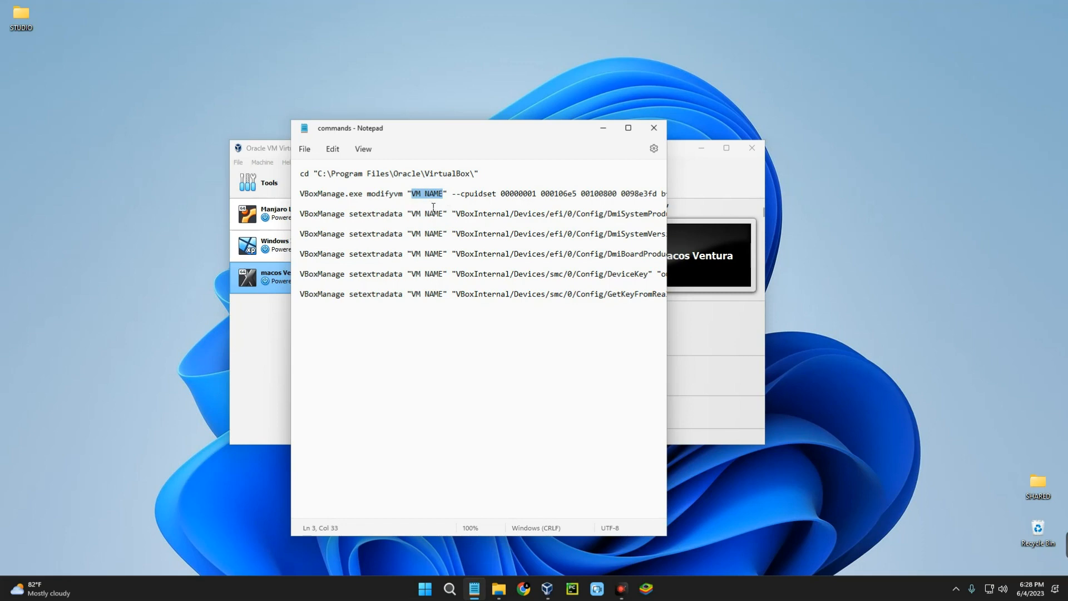
key(ctrl+h)
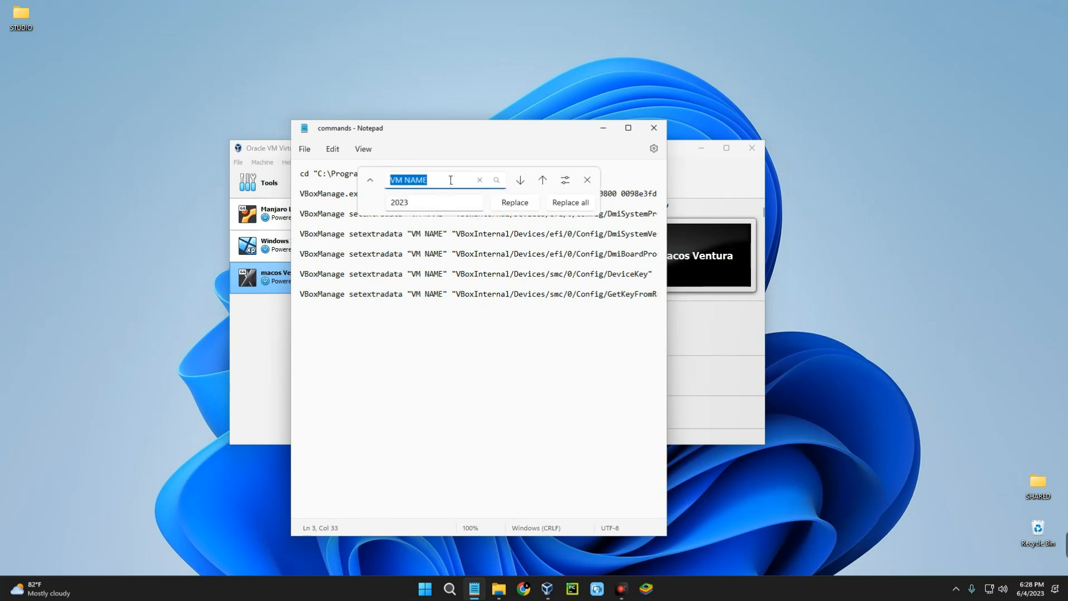
click(434, 202)
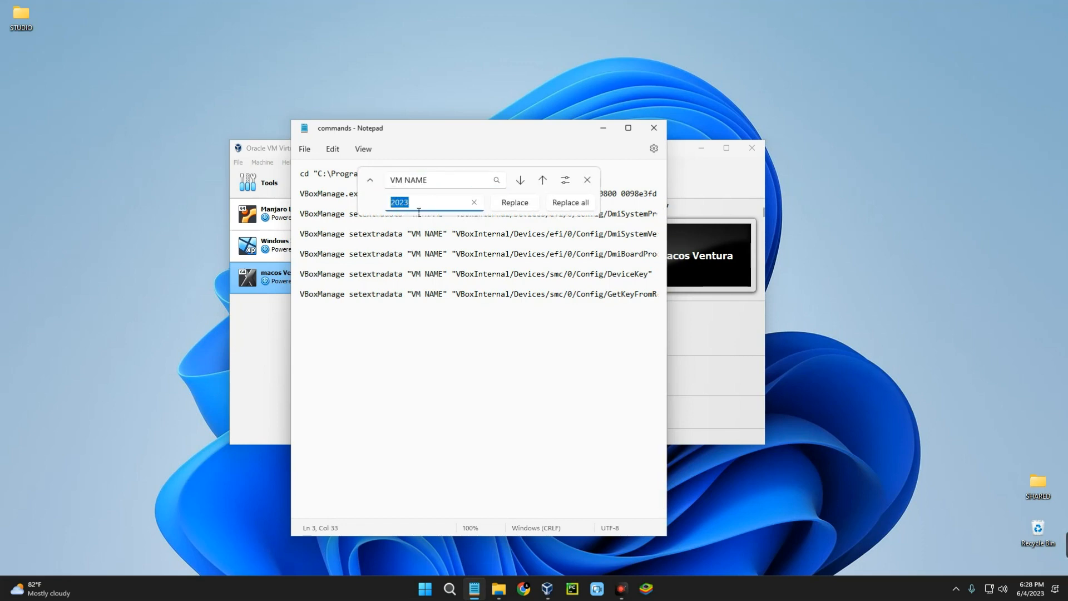
text(macos Ventura)
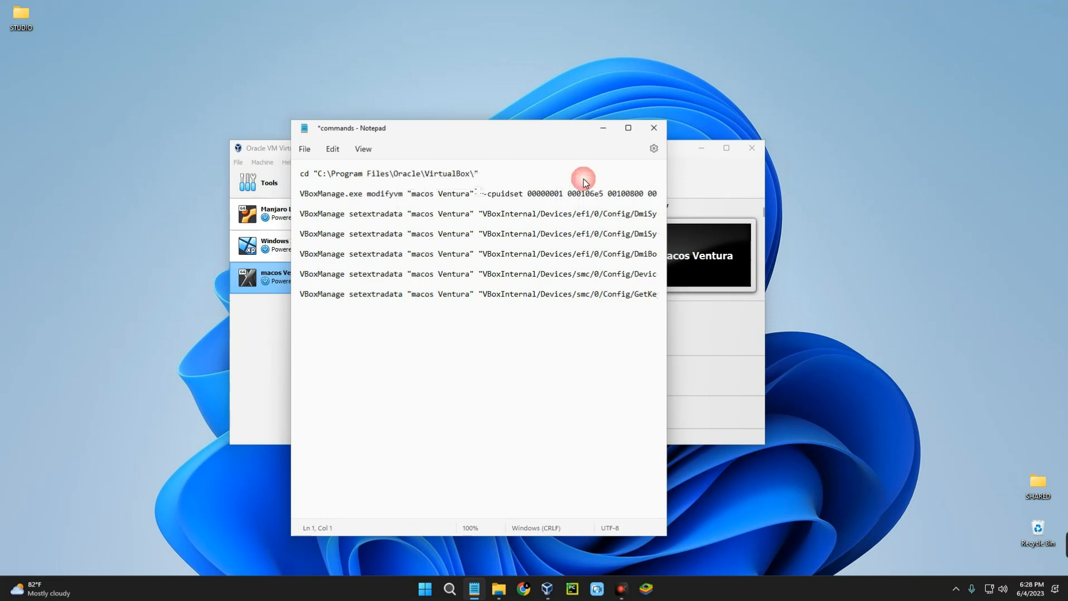
double_click(439, 193)
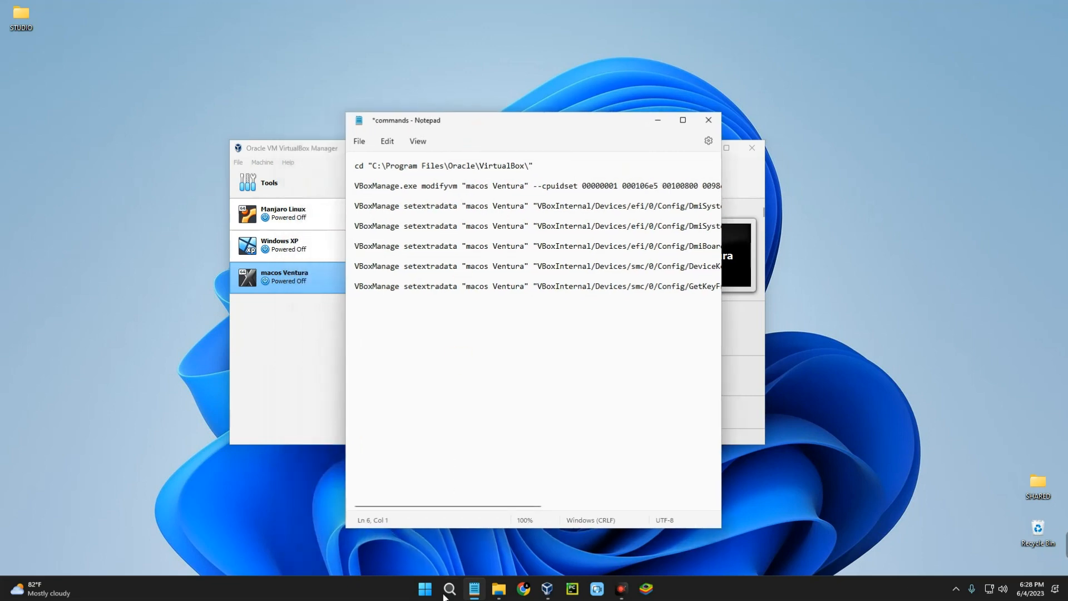
click(449, 589)
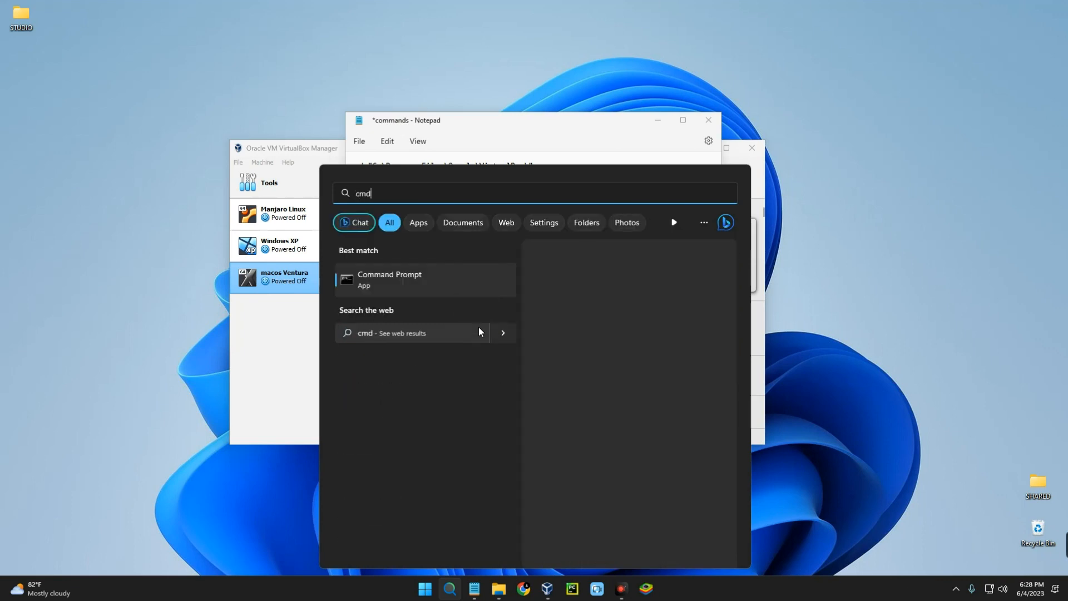
- Run the Command Prompt search result as administrator
right_click(388, 279)
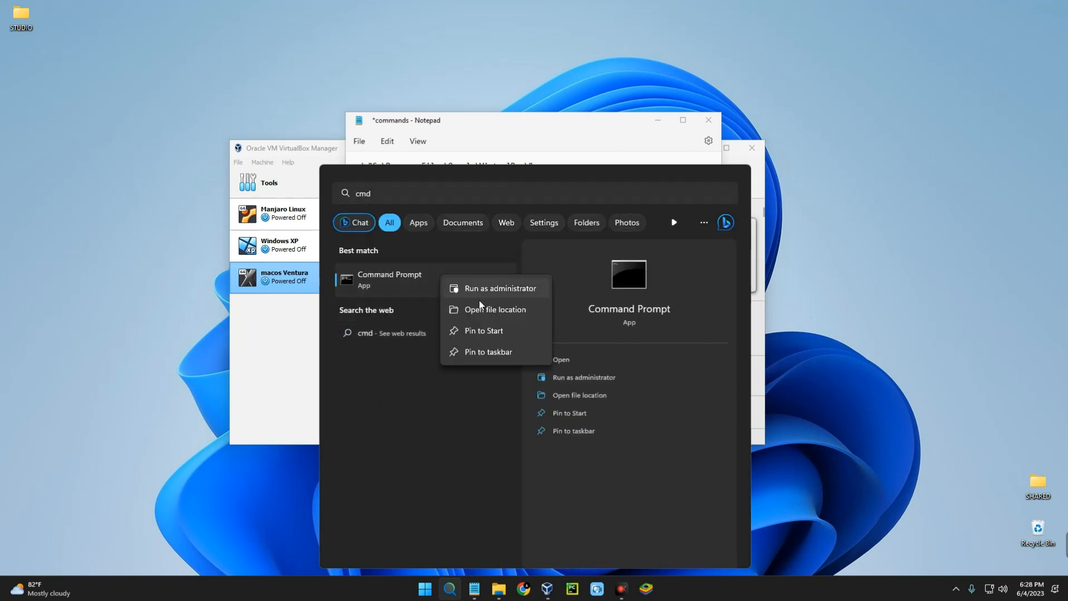
click(478, 391)
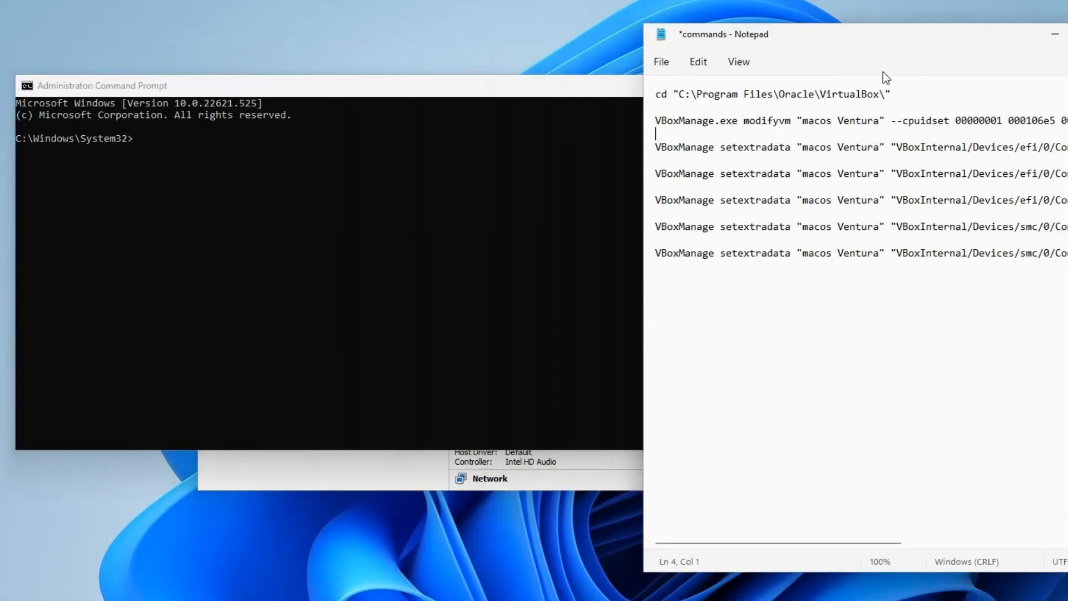
- Run cd "C:\Program Files\Oracle\VirtualBox\" then the VBoxManage modifyvm "macos Ventura" --cpuidset command
triple_click(770, 93)
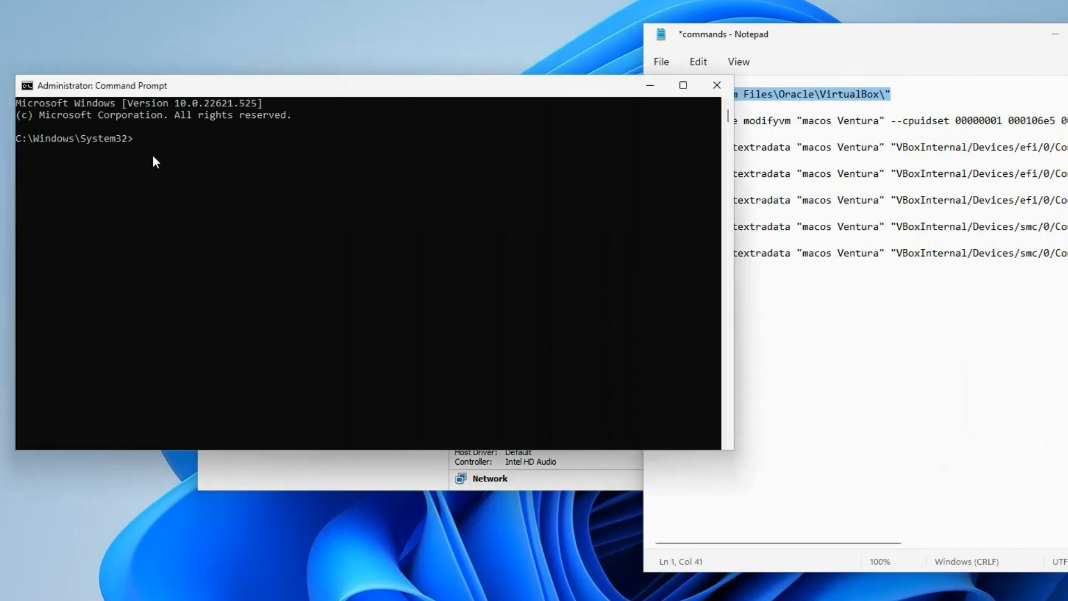
text(cd "C:\Program Files\Oracle\VirtualBox\")
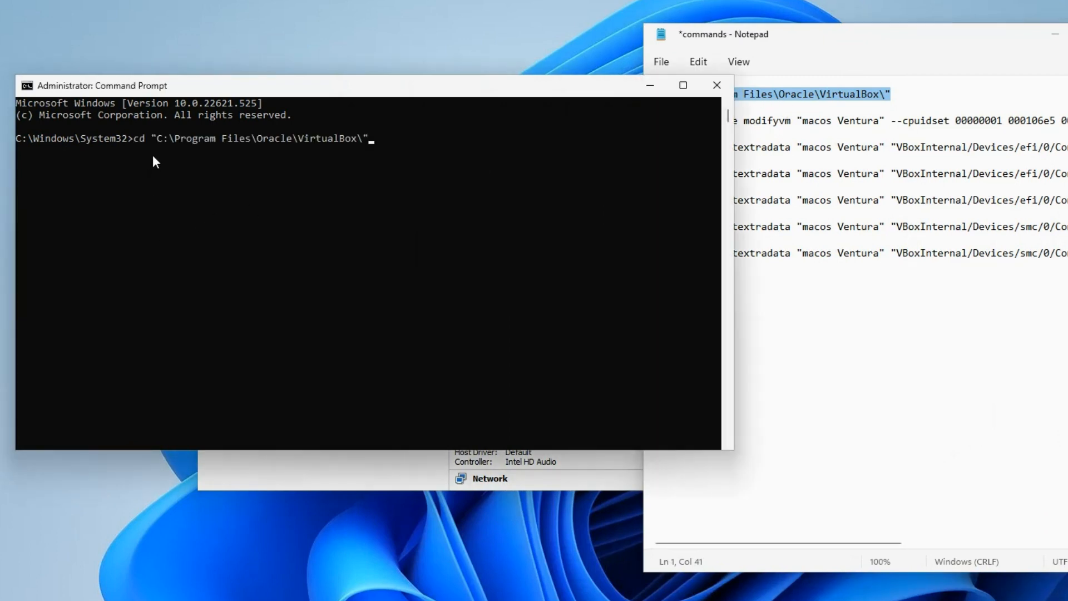
key(Enter)
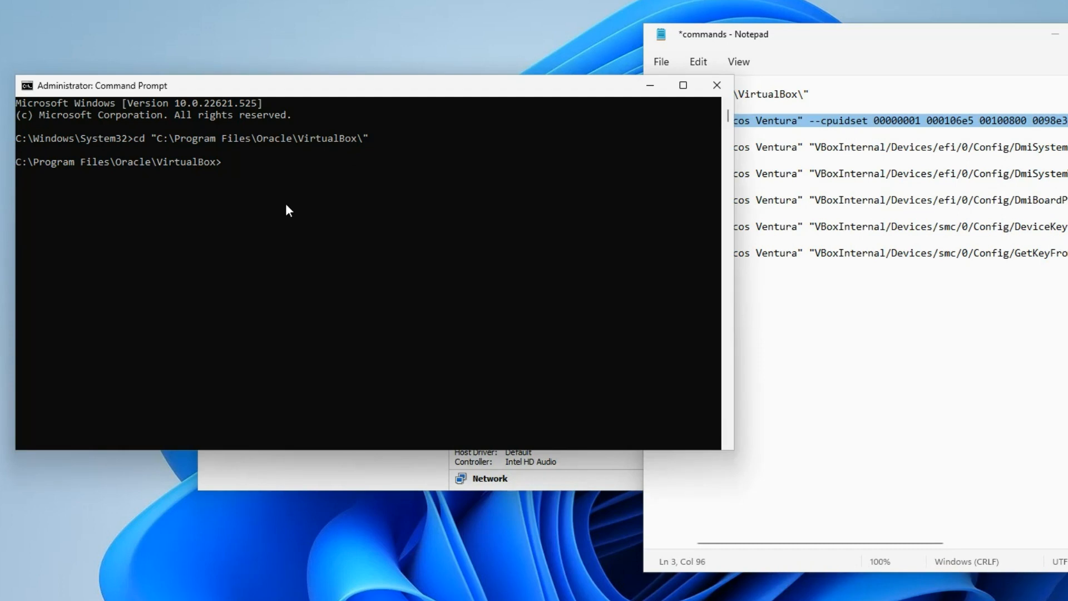
text(VBoxManage.exe modifyvm "macos Ventura" --cpuidset 00000001 000106e5 00100800 0098e3fd bfebfbff)
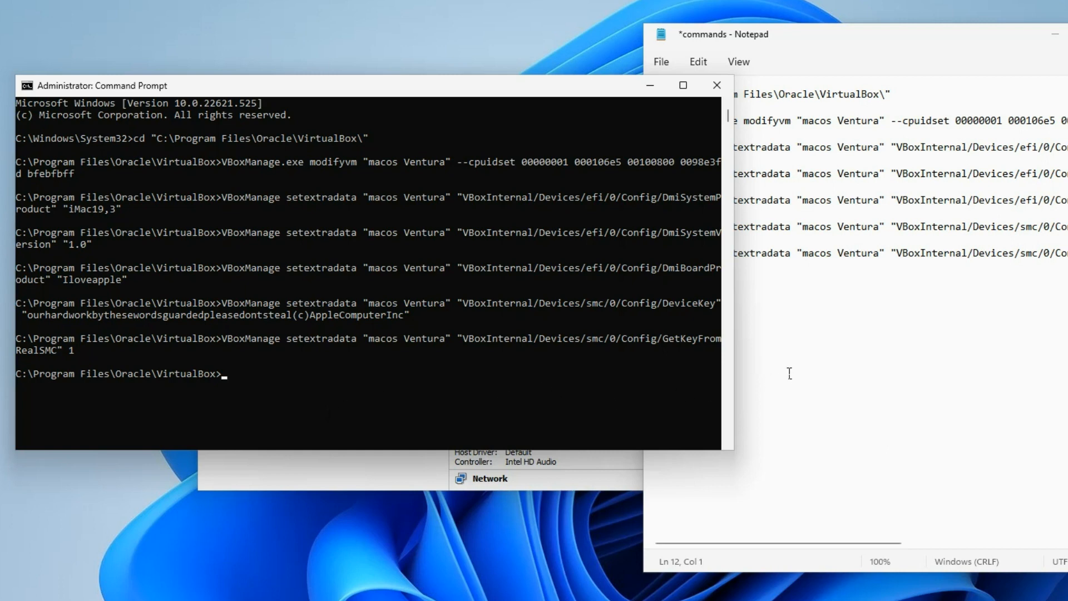
mouse_move(384, 413)
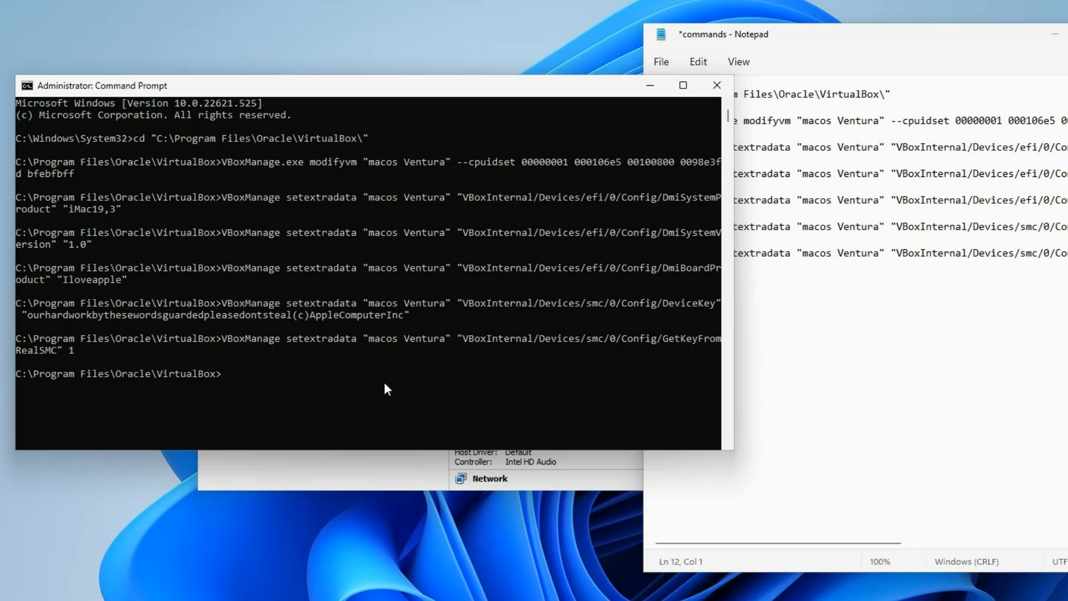
mouse_move(481, 367)
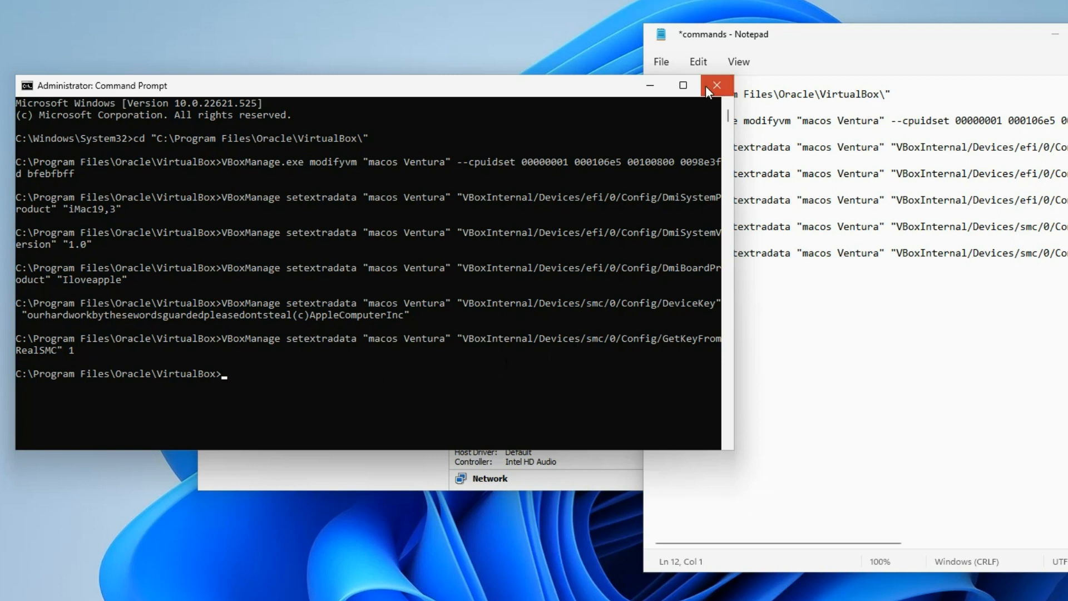
- Close Command Prompt and start the macos Ventura virtual machine from VirtualBox Manager
click(715, 85)
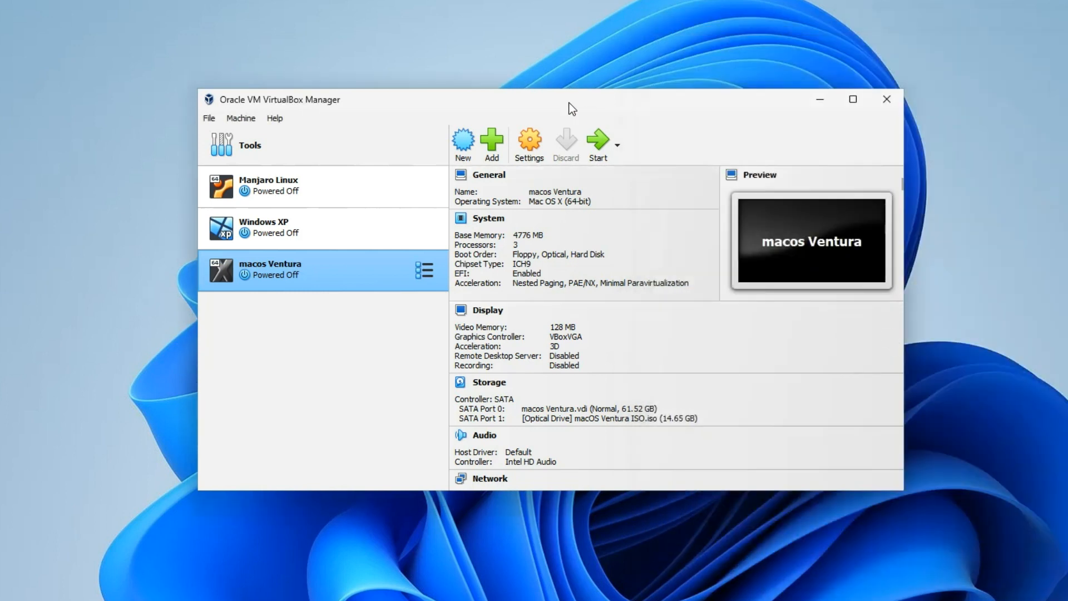
drag(570, 99, 581, 60)
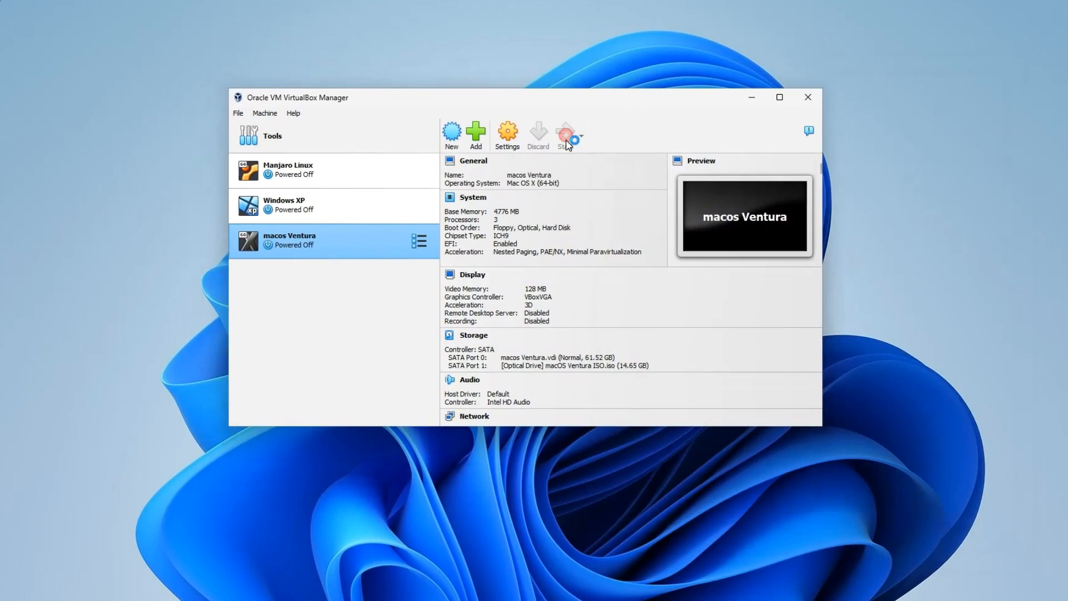
click(565, 134)
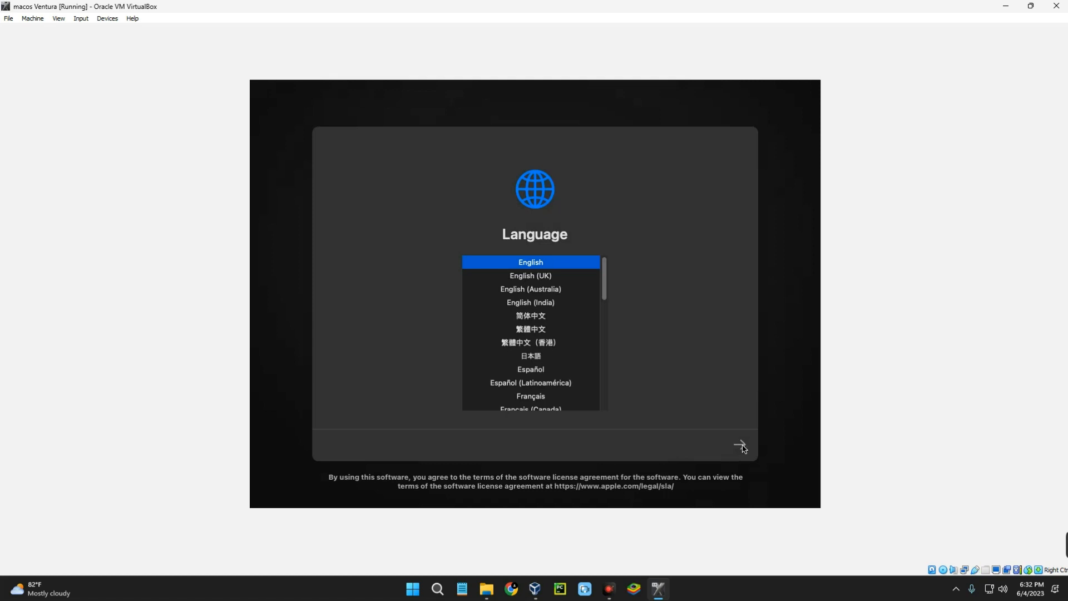
- Pick Disk Utility from the macOS Recovery options
click(740, 446)
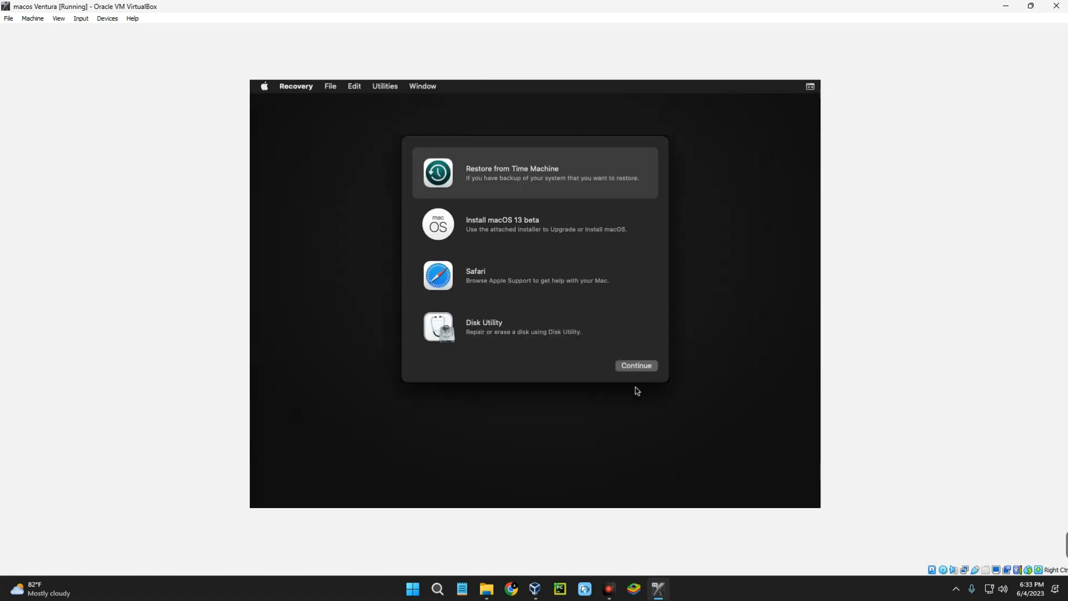
mouse_move(599, 387)
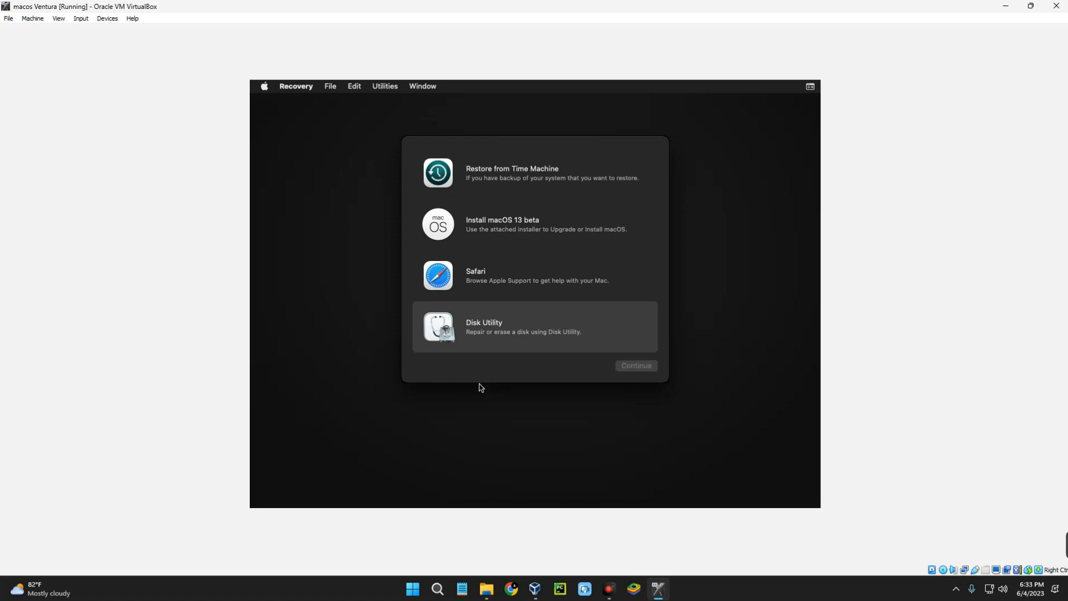
- Erase VBOX HARDDISK Media as an APFS volume named 'macOS Ventura', then quit Disk Utility
click(634, 365)
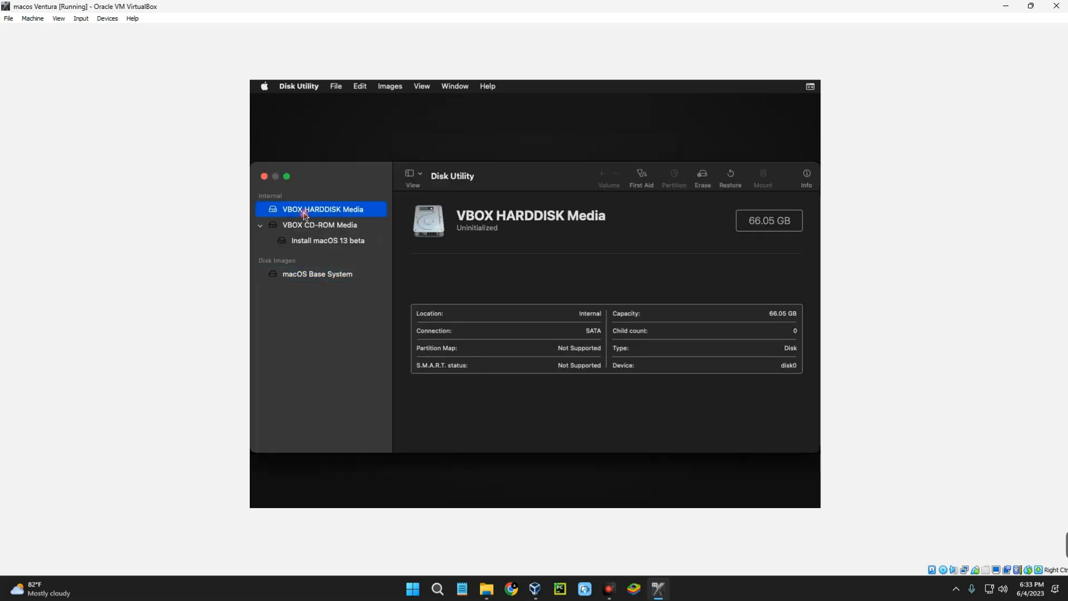
mouse_move(330, 217)
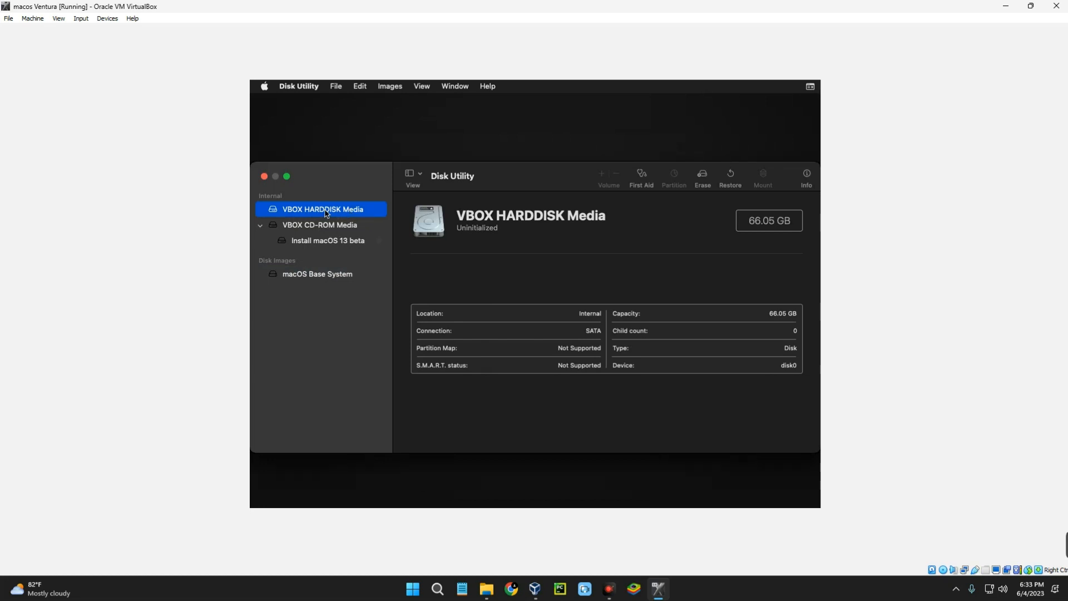
click(768, 220)
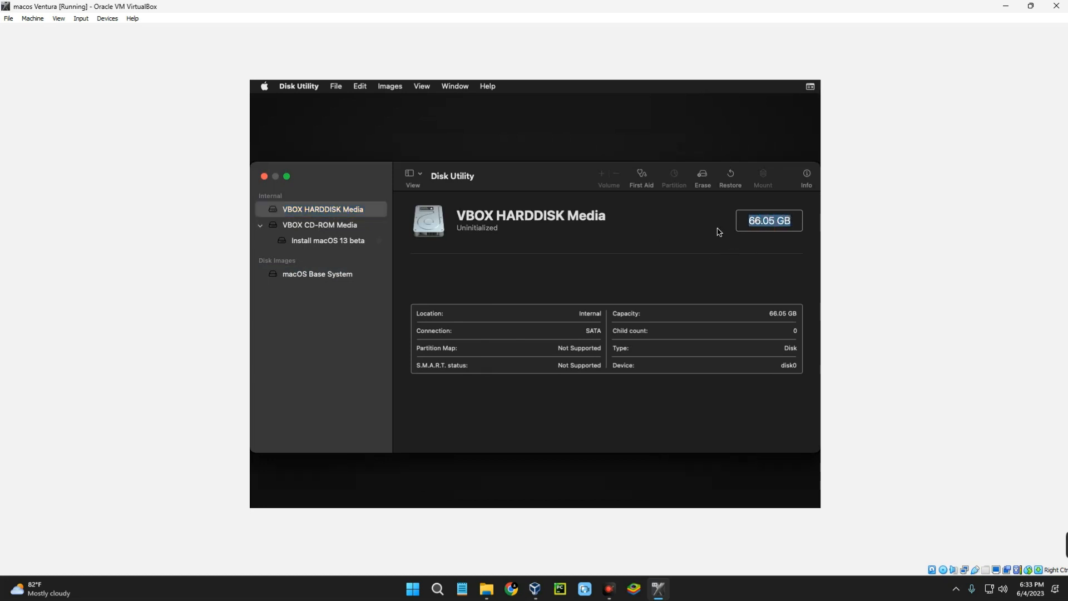
mouse_move(698, 178)
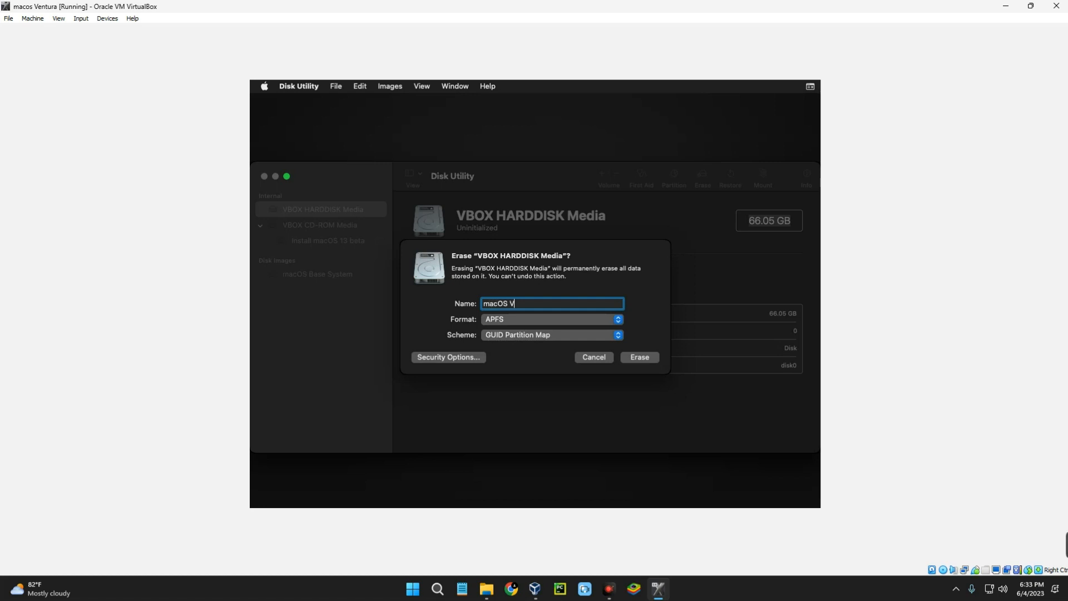
text(entura)
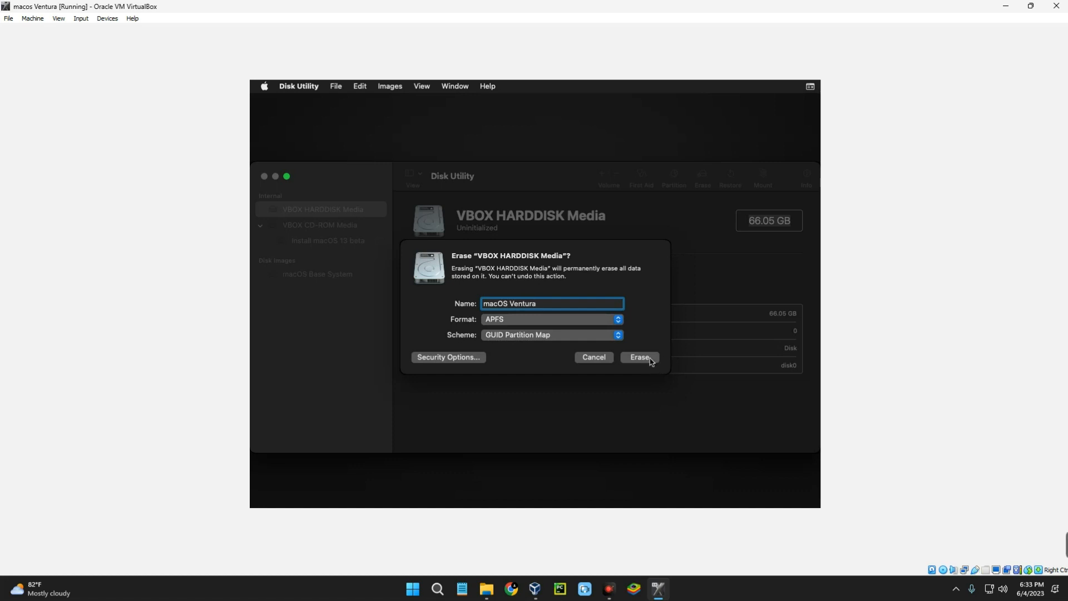
click(639, 357)
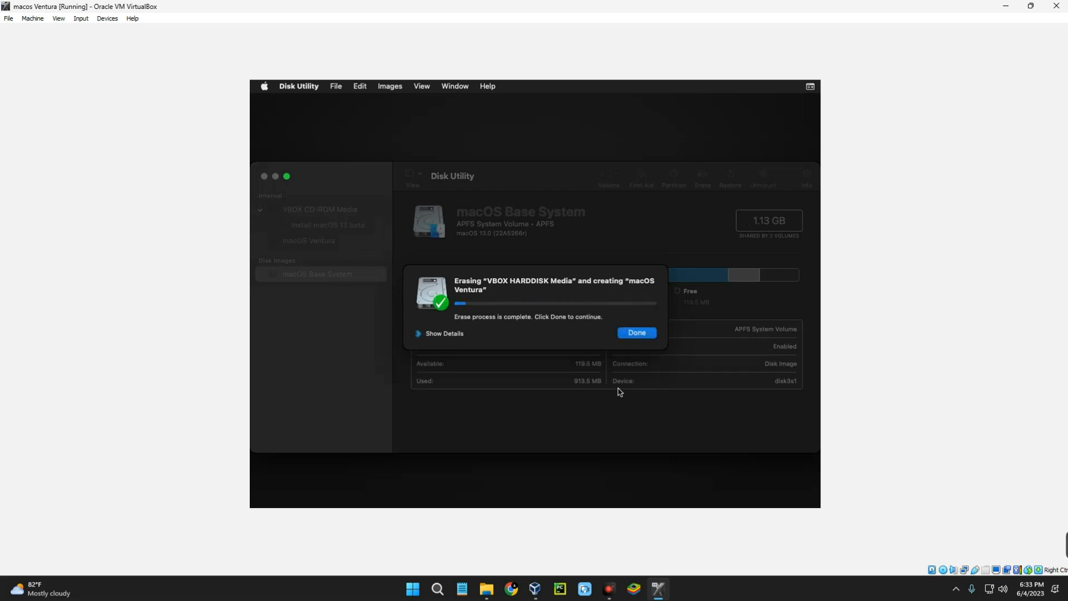
click(635, 333)
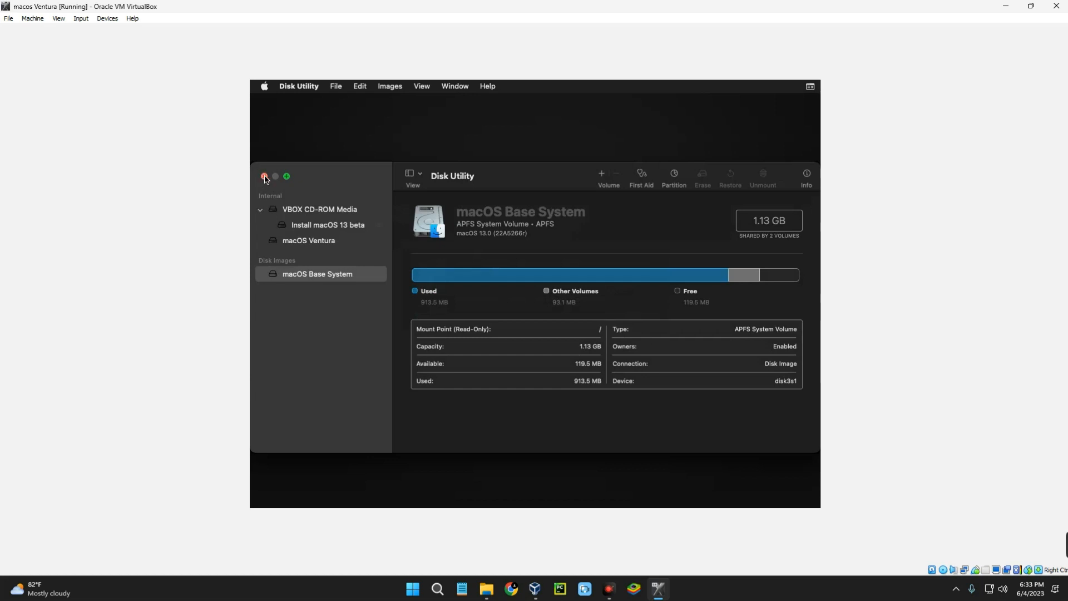
click(265, 177)
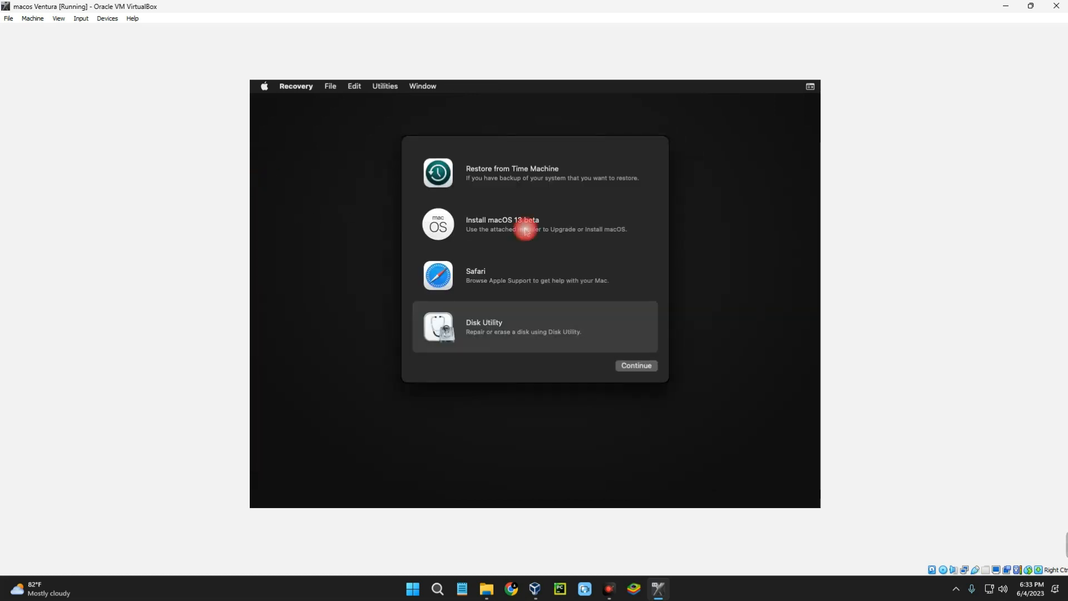
- Choose Install macOS 13 beta from Recovery and continue into the installer
click(502, 224)
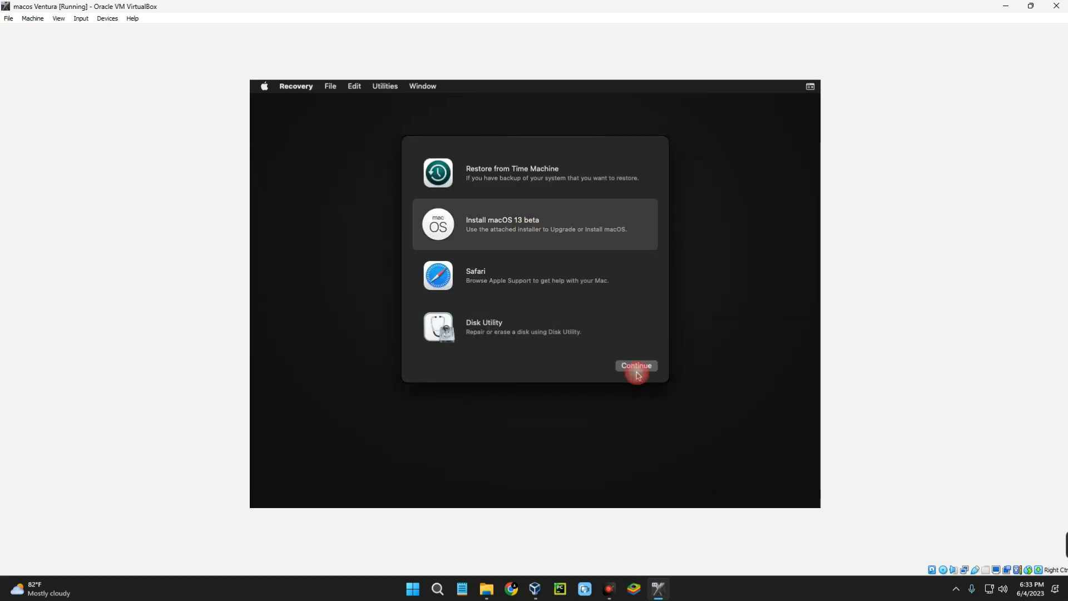
click(636, 365)
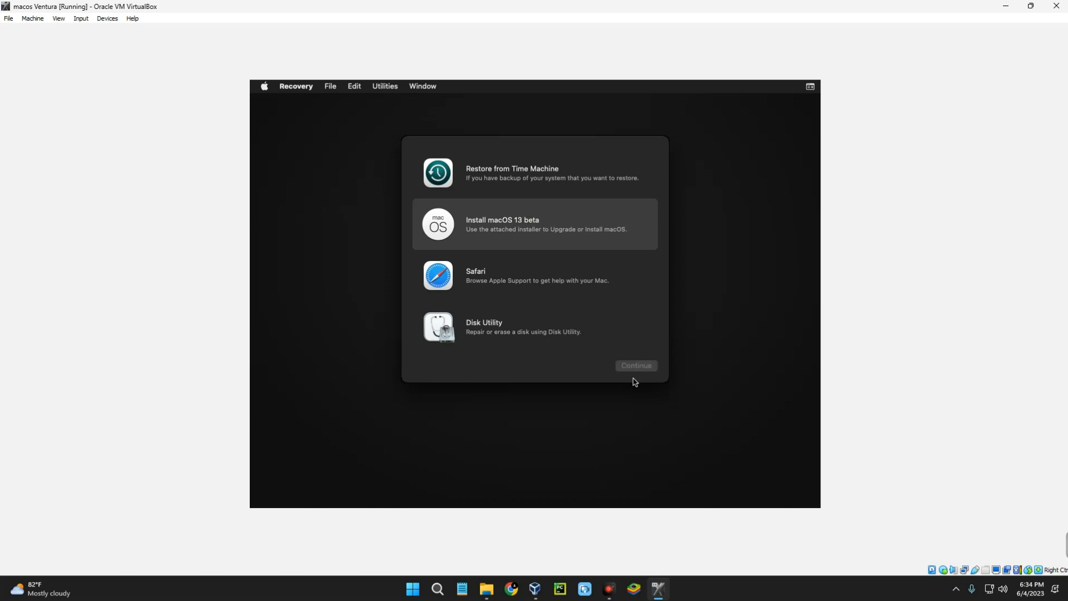
click(634, 364)
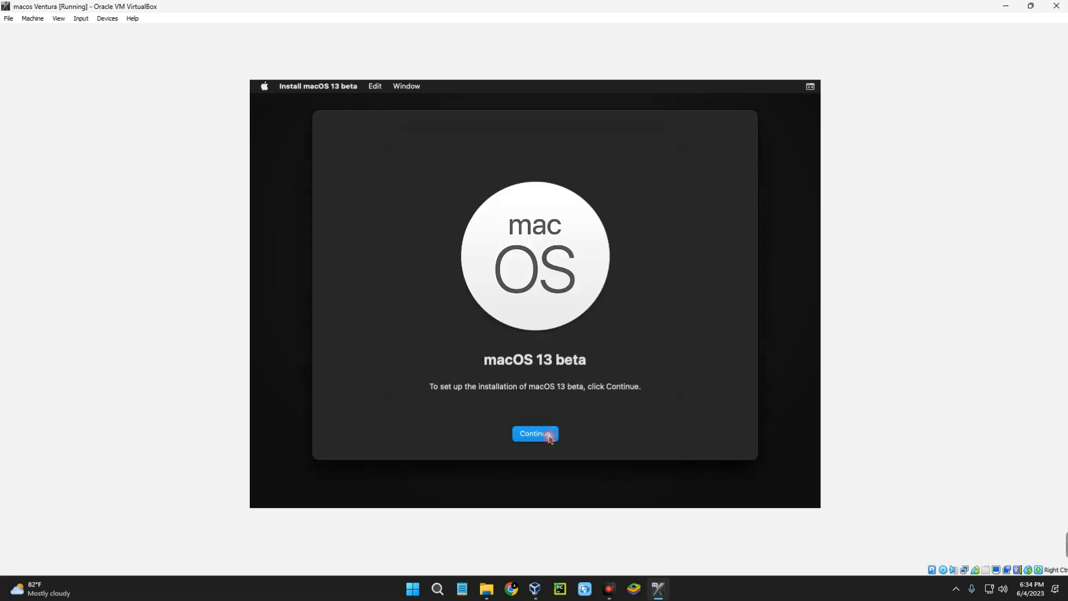
- Agree to the license, select the macOS Ventura disk as target, and start installing macOS 13 beta
click(535, 434)
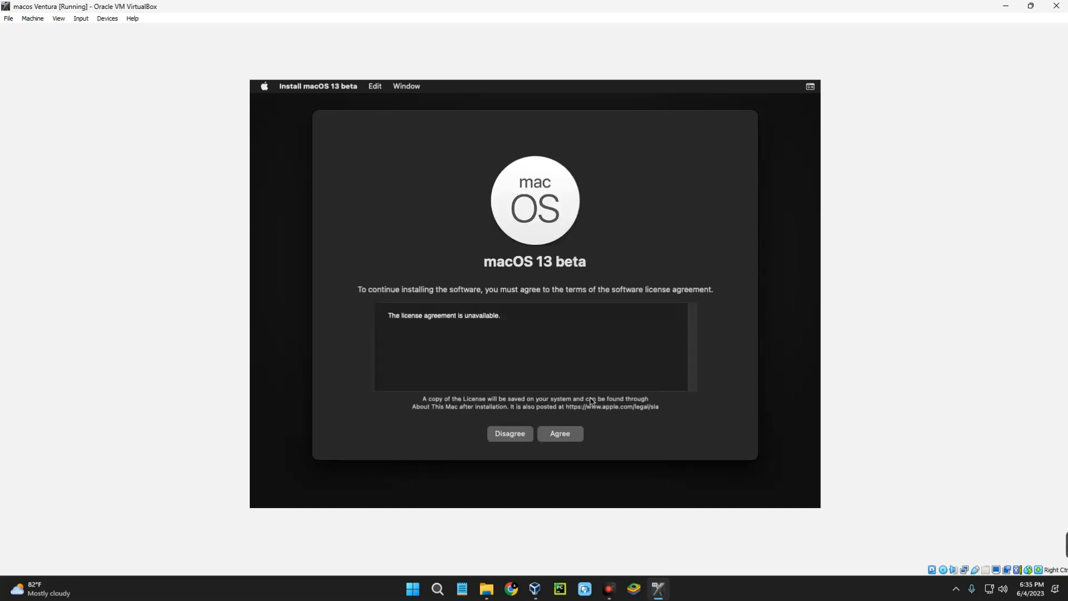
click(560, 433)
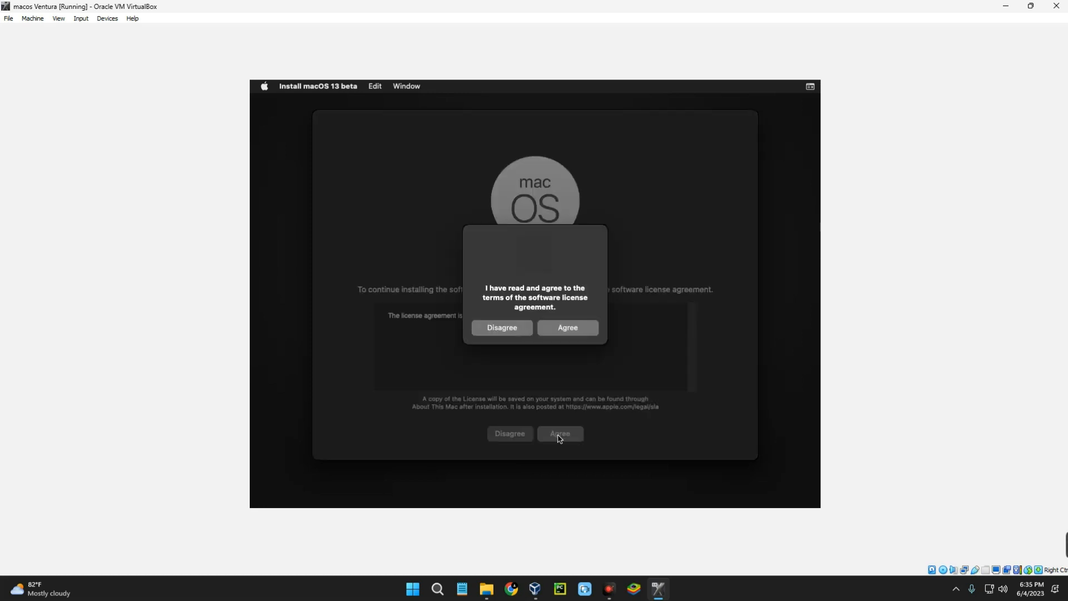
click(566, 328)
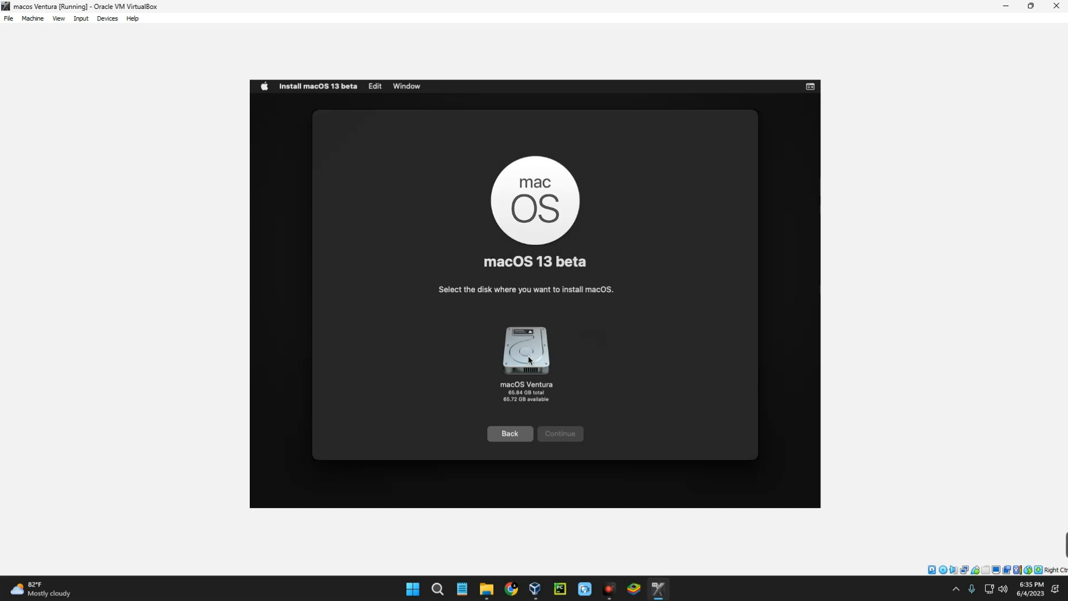
click(527, 350)
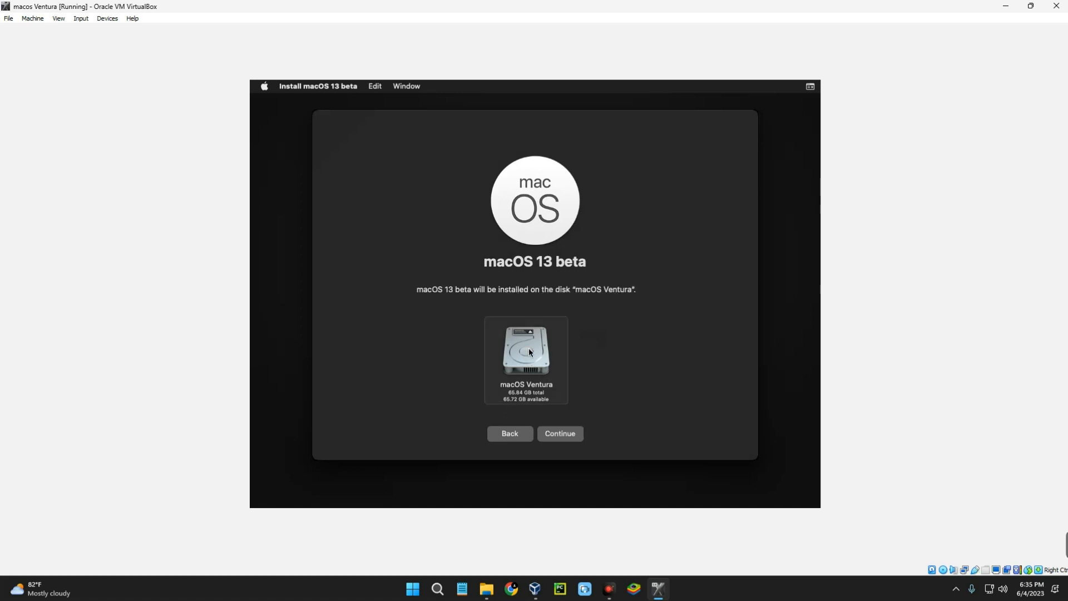
mouse_move(566, 345)
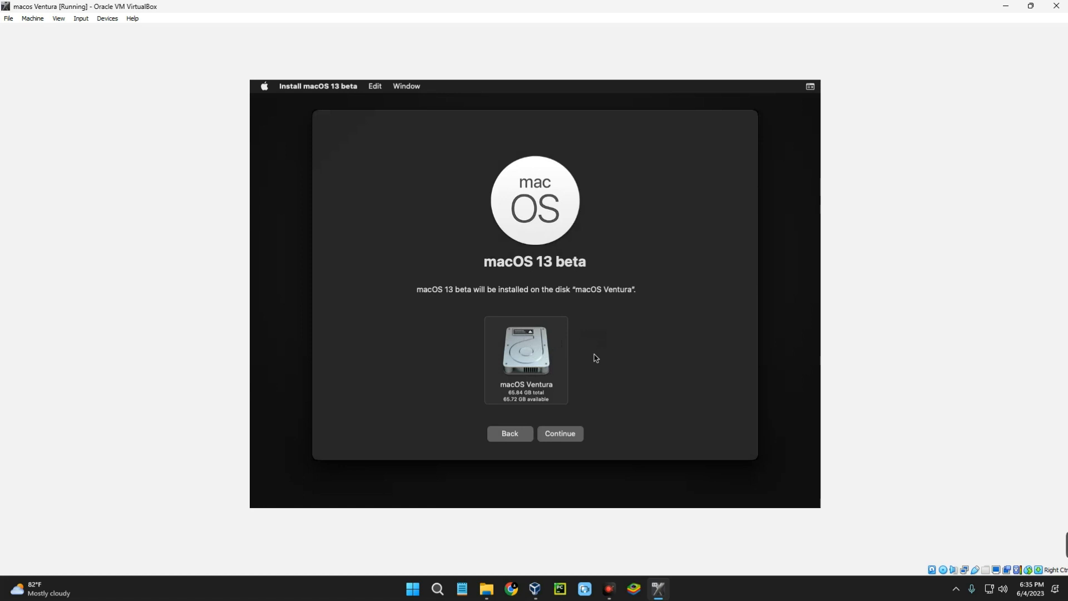
mouse_move(573, 369)
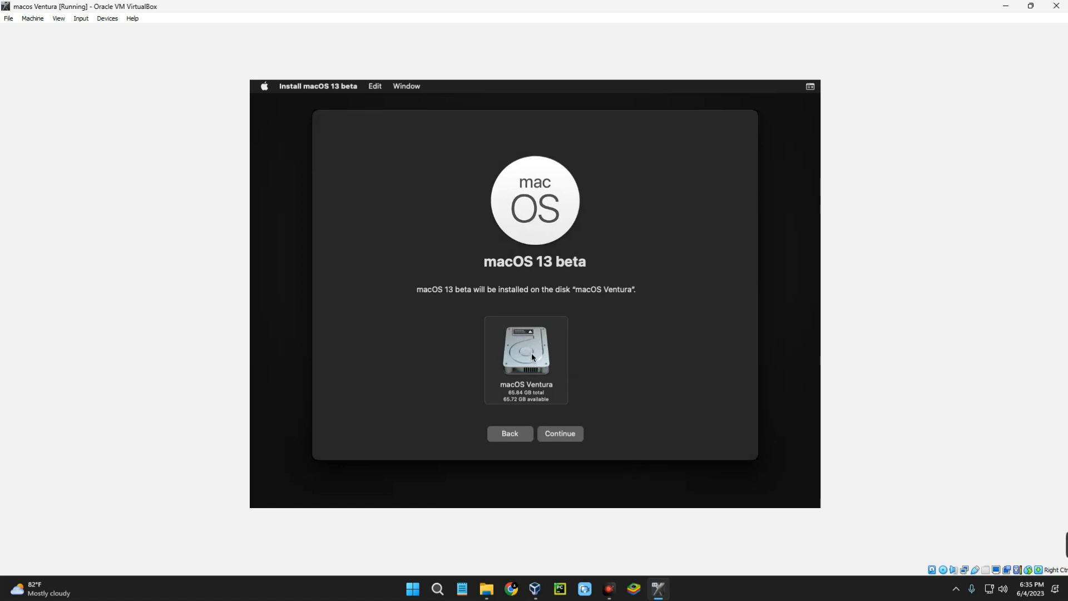
click(558, 433)
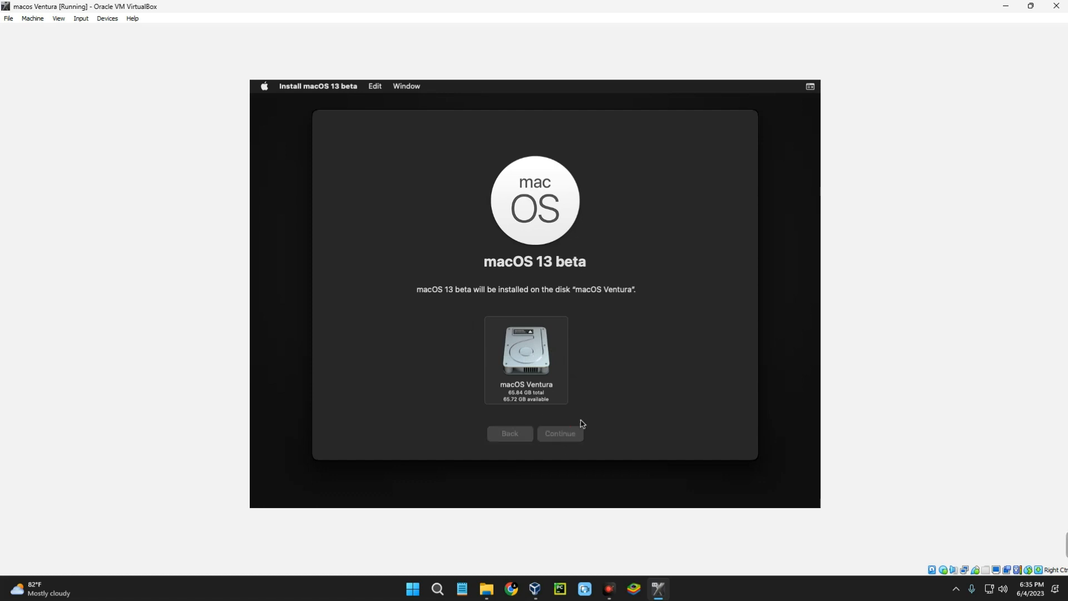
click(559, 432)
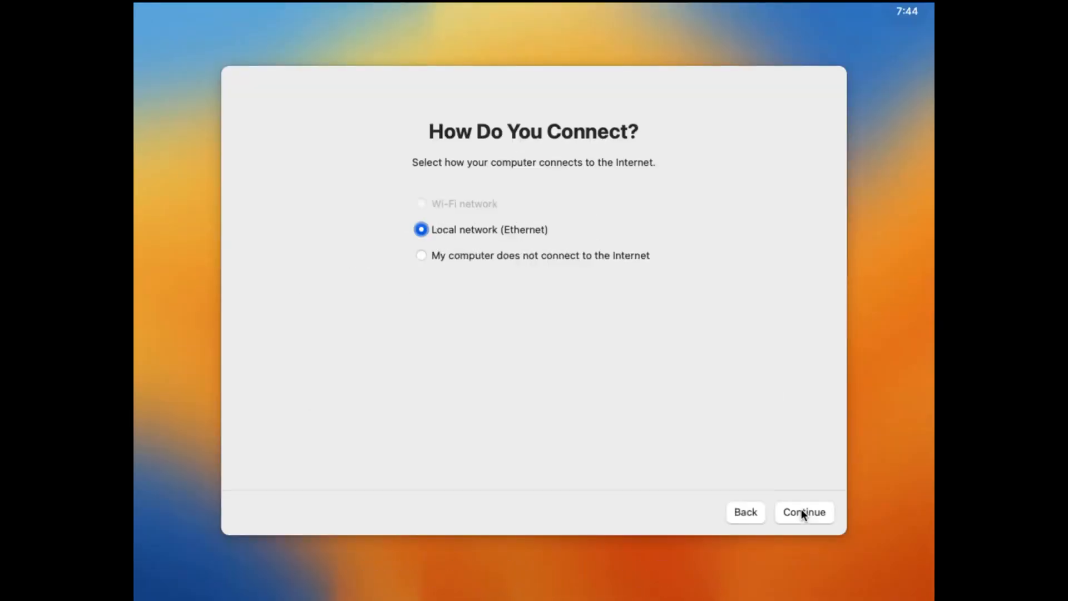
- Continue through Ethernet, Internet Connection, Screen Time and Light look to the desktop, then show options for the Install macOS Ventura disc
click(803, 512)
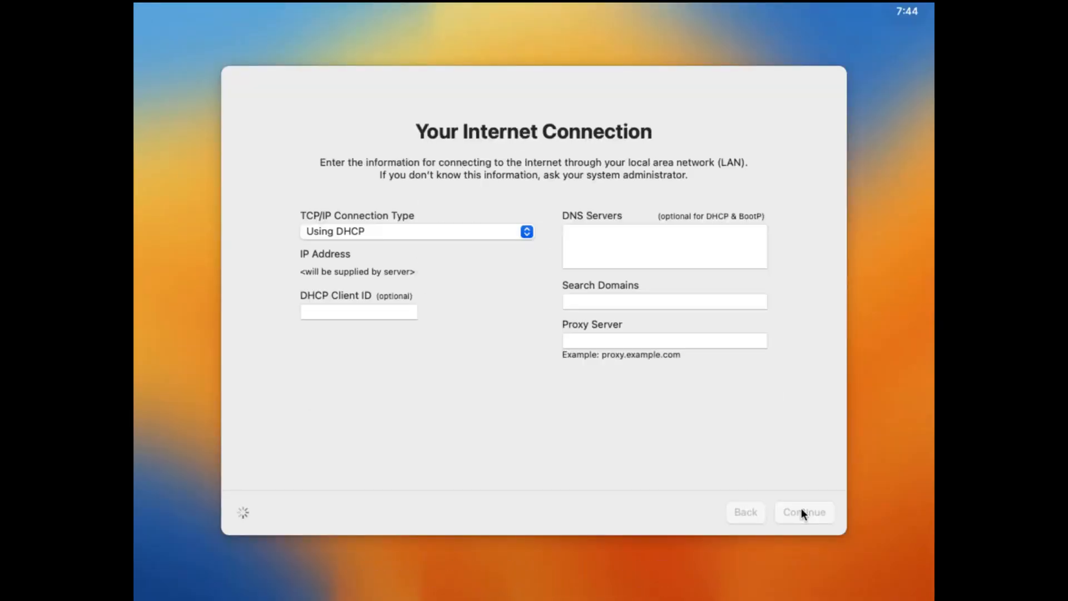
click(804, 511)
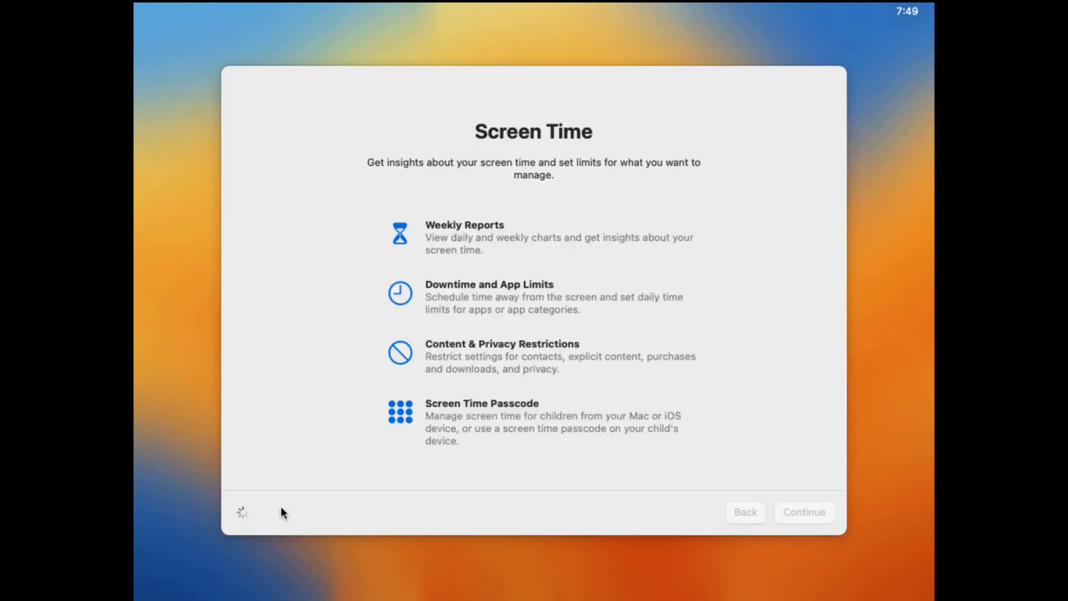
click(803, 511)
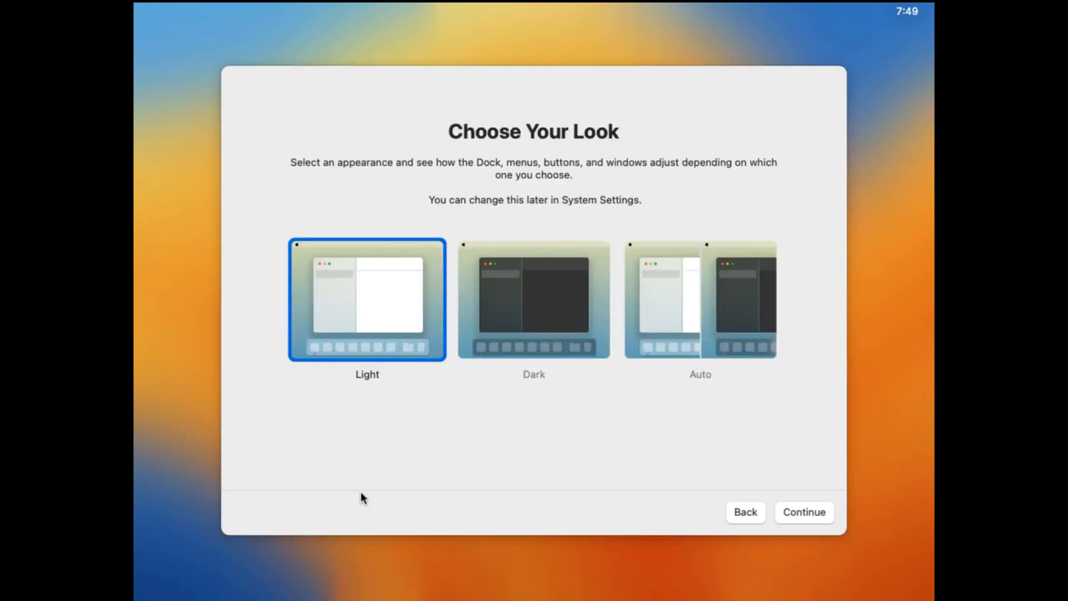
mouse_move(819, 523)
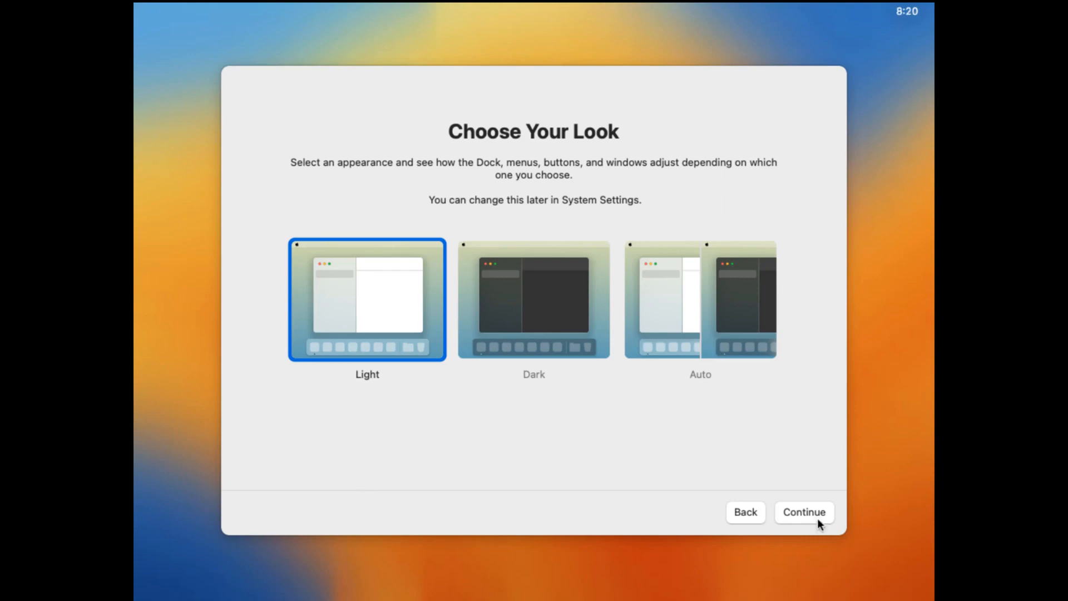
click(803, 512)
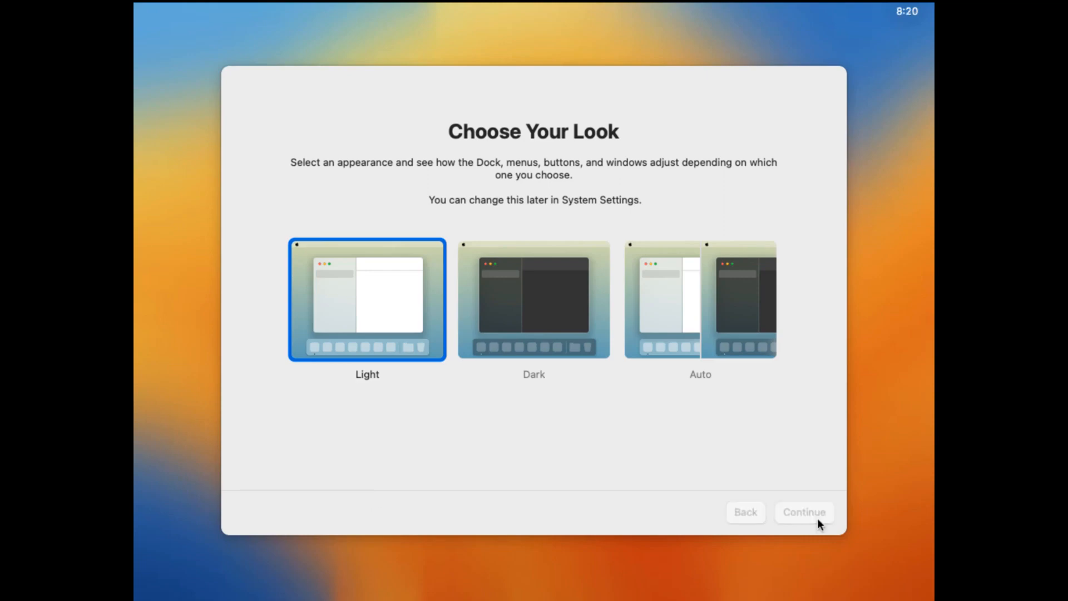
click(803, 512)
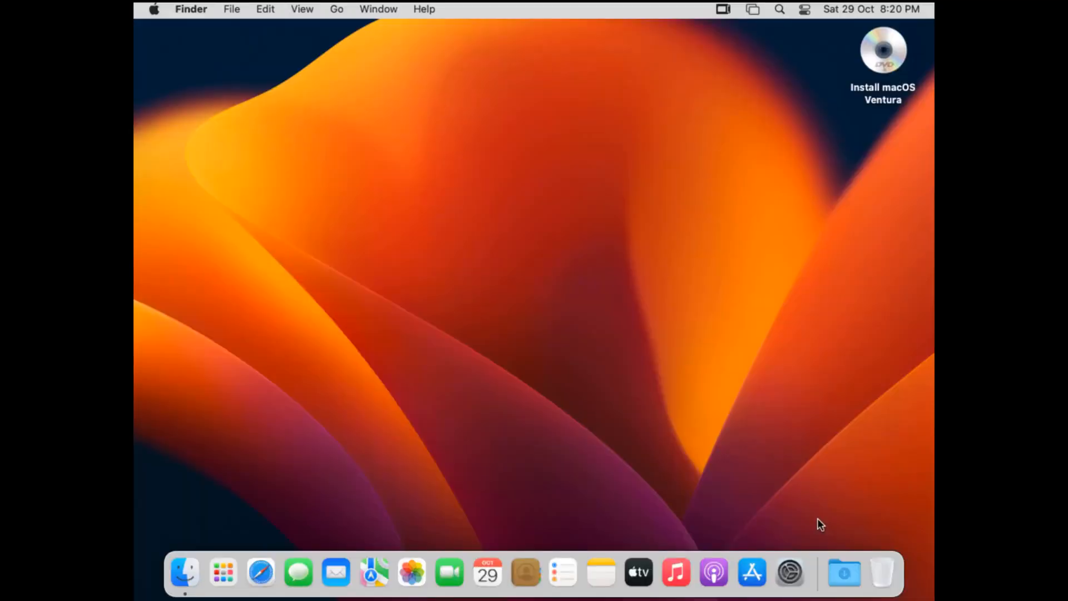
right_click(883, 50)
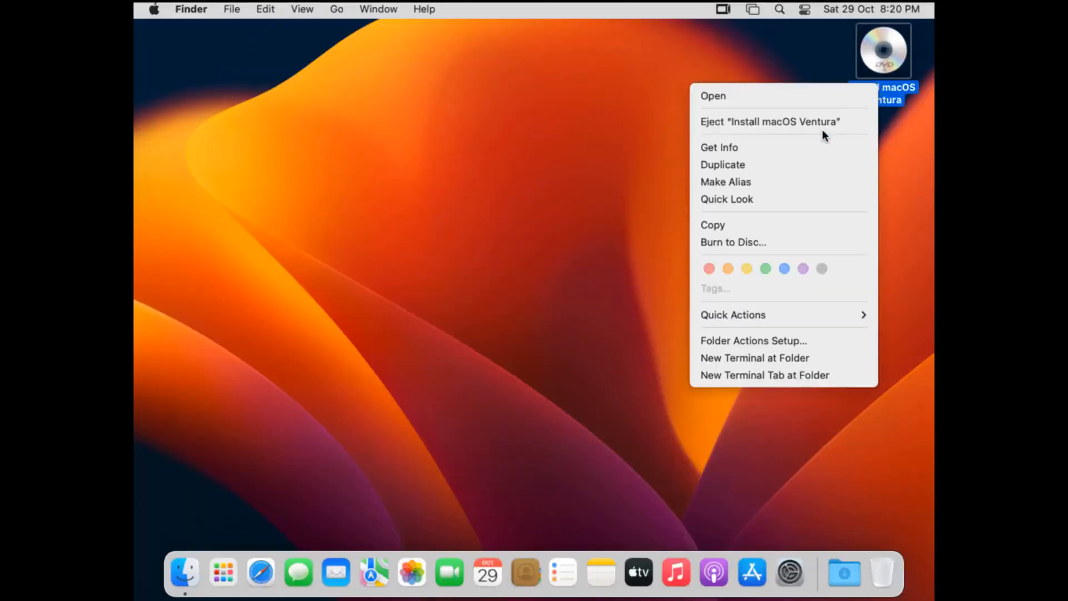